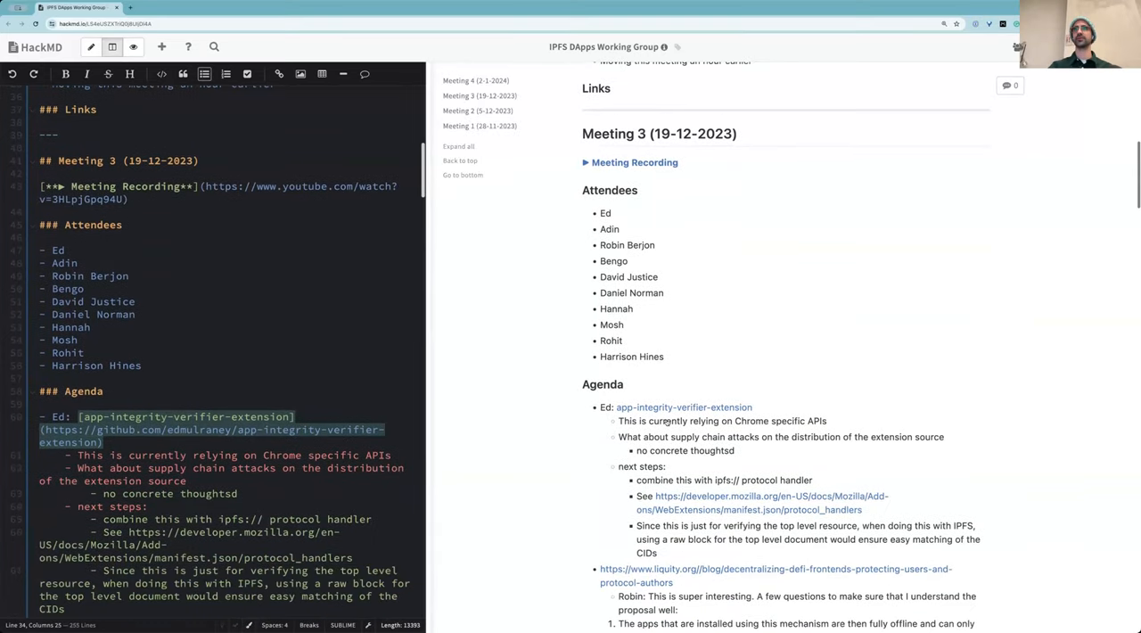
Follow the Meeting 3 agenda link to Ed's app-integrity-verifier-extension repository on GitHub
scroll(up, 3)
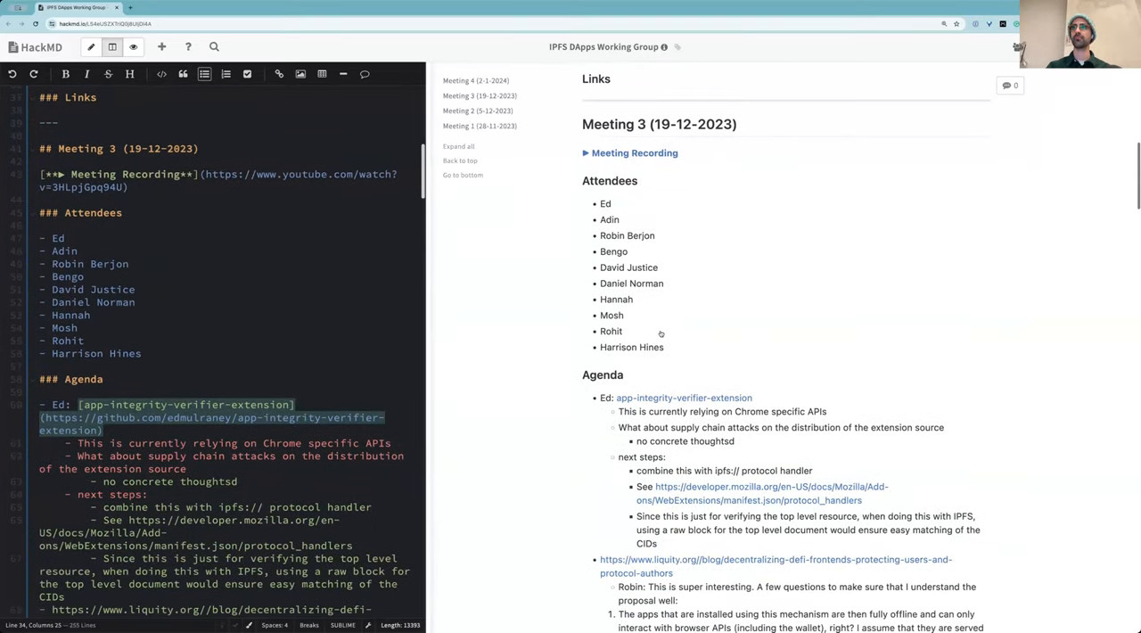
scroll(down, 3)
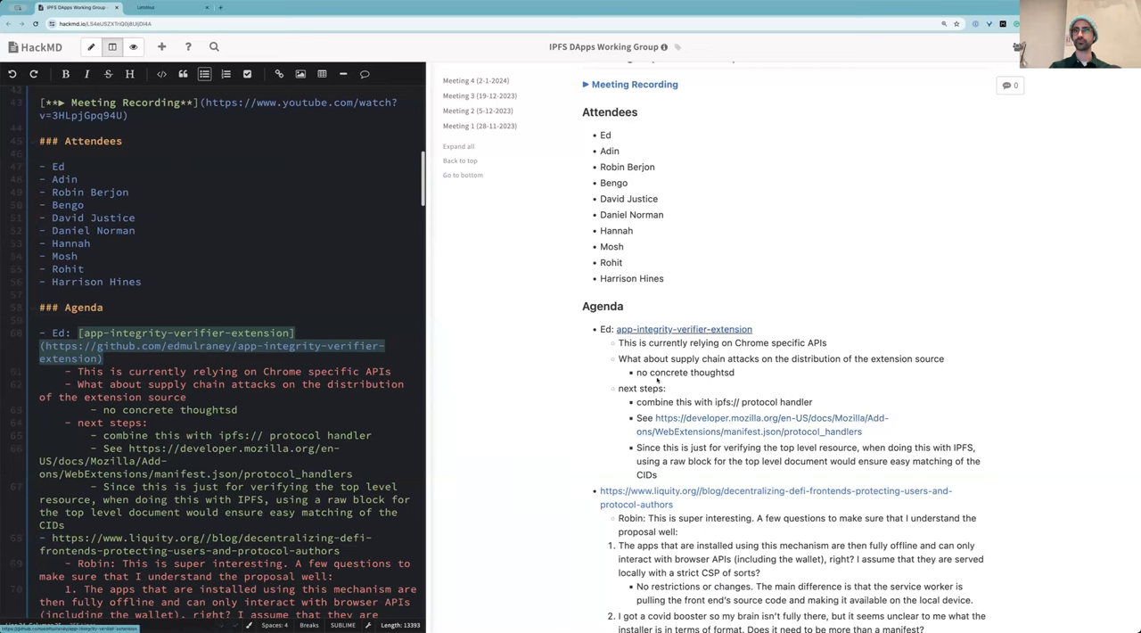
click(684, 329)
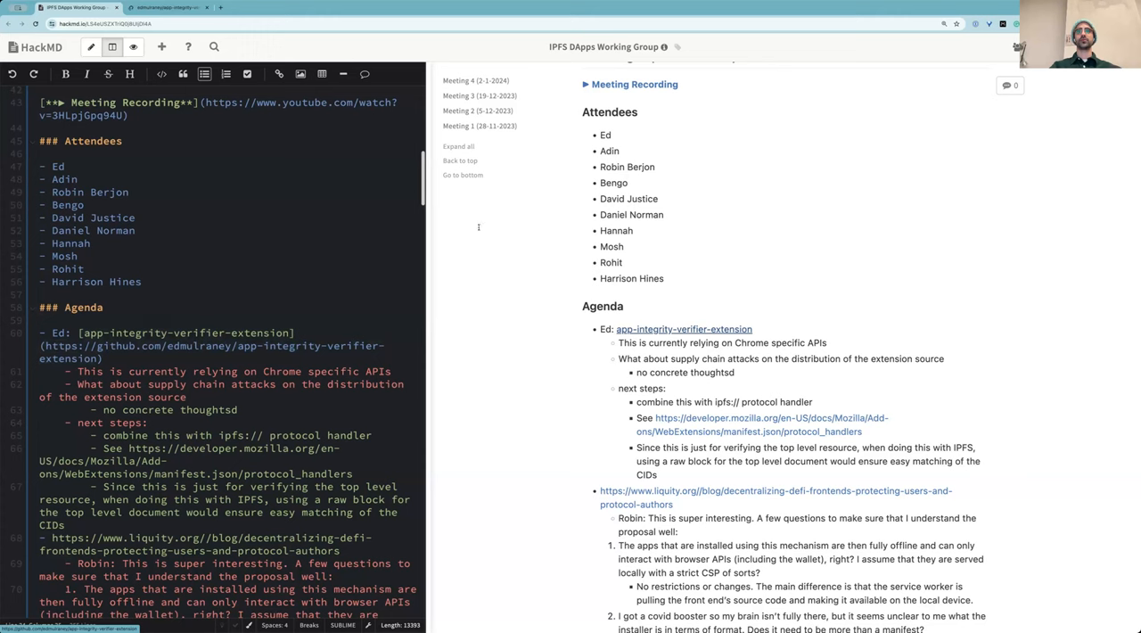
mouse_move(511, 321)
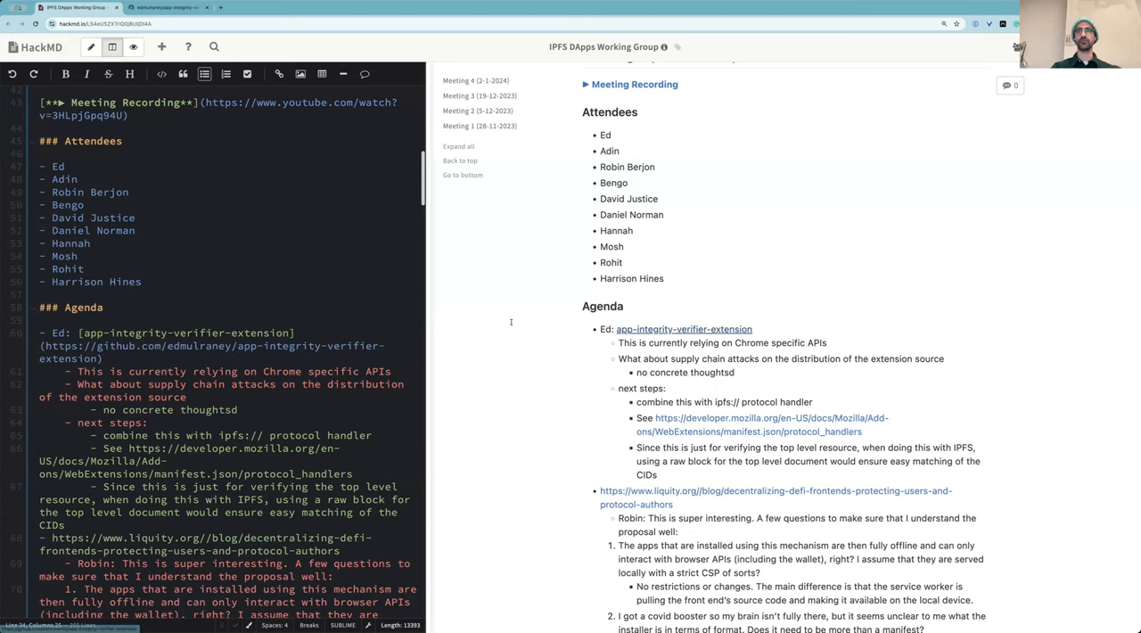
scroll(down, 3)
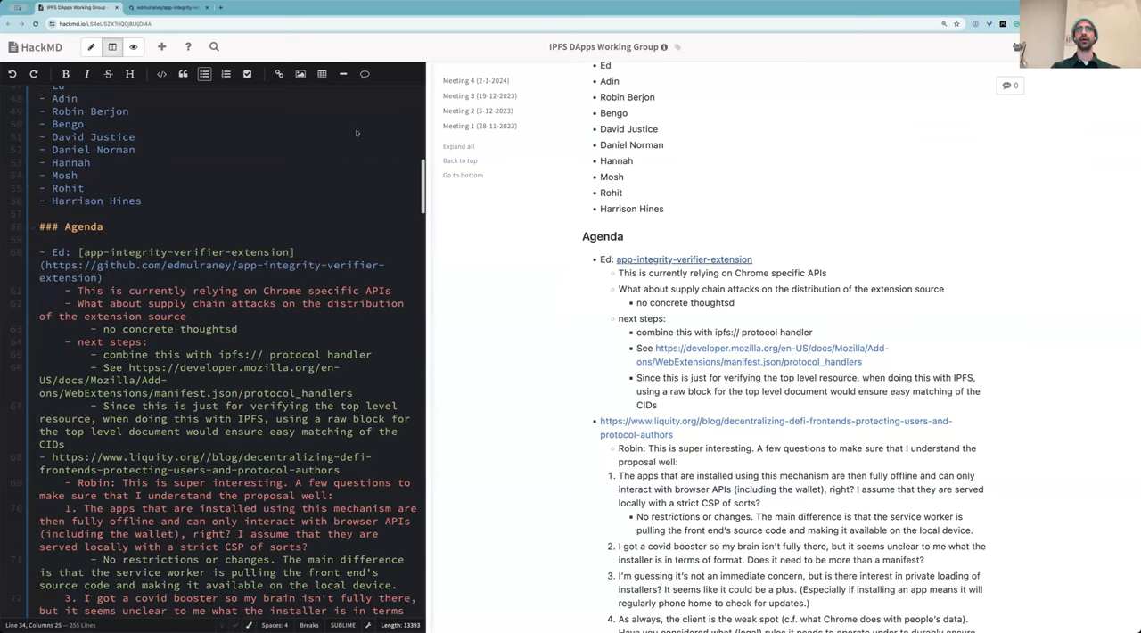
click(165, 8)
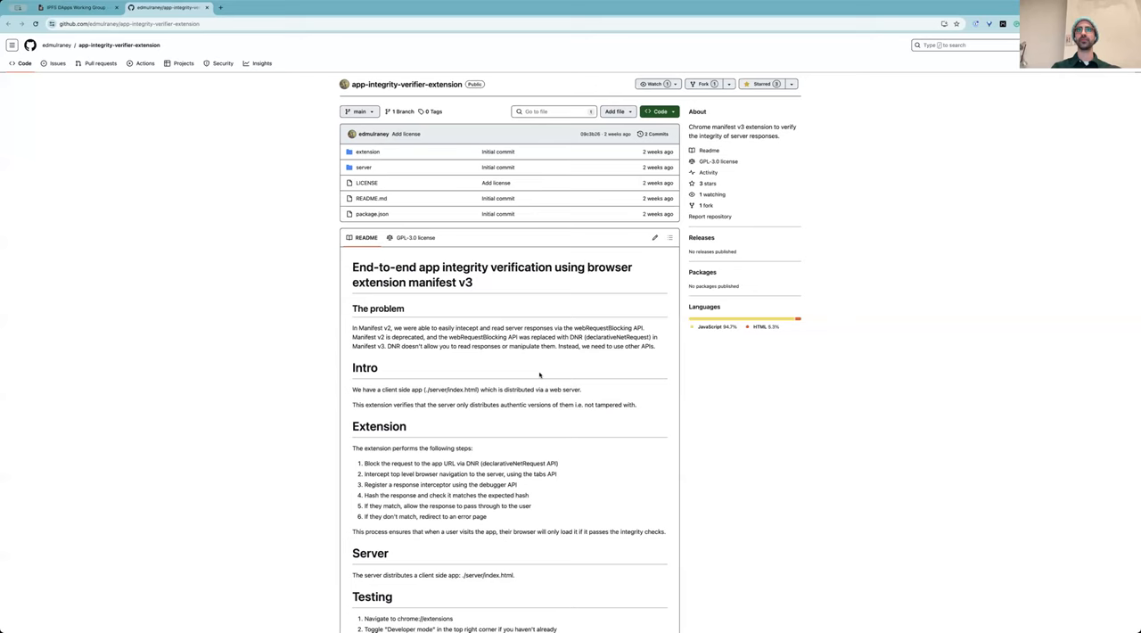
scroll(down, 3)
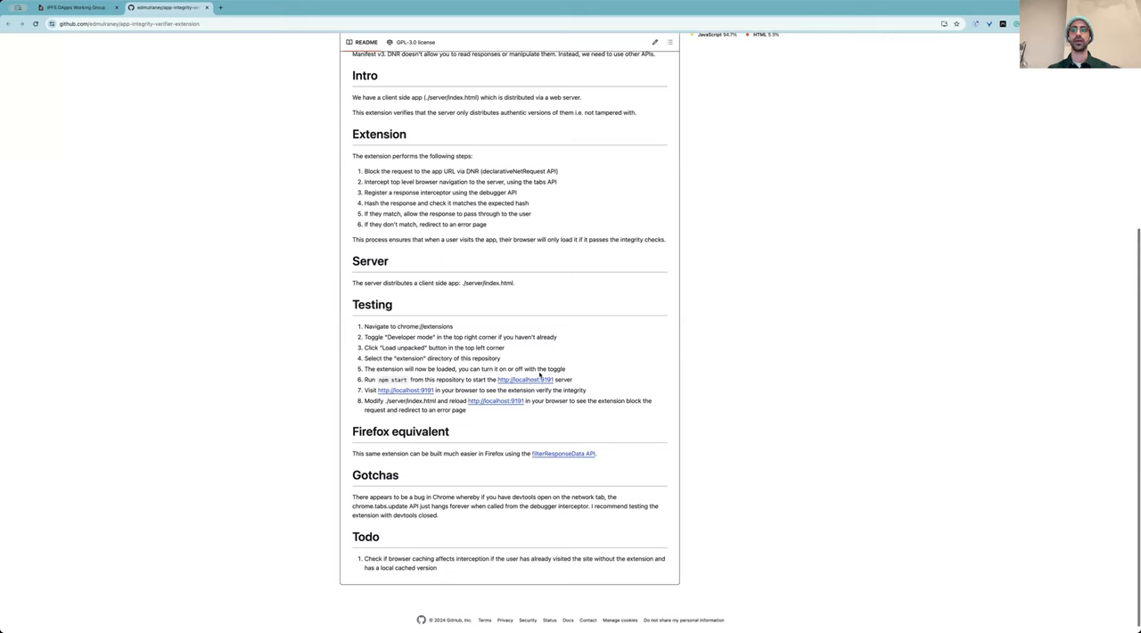
mouse_move(747, 469)
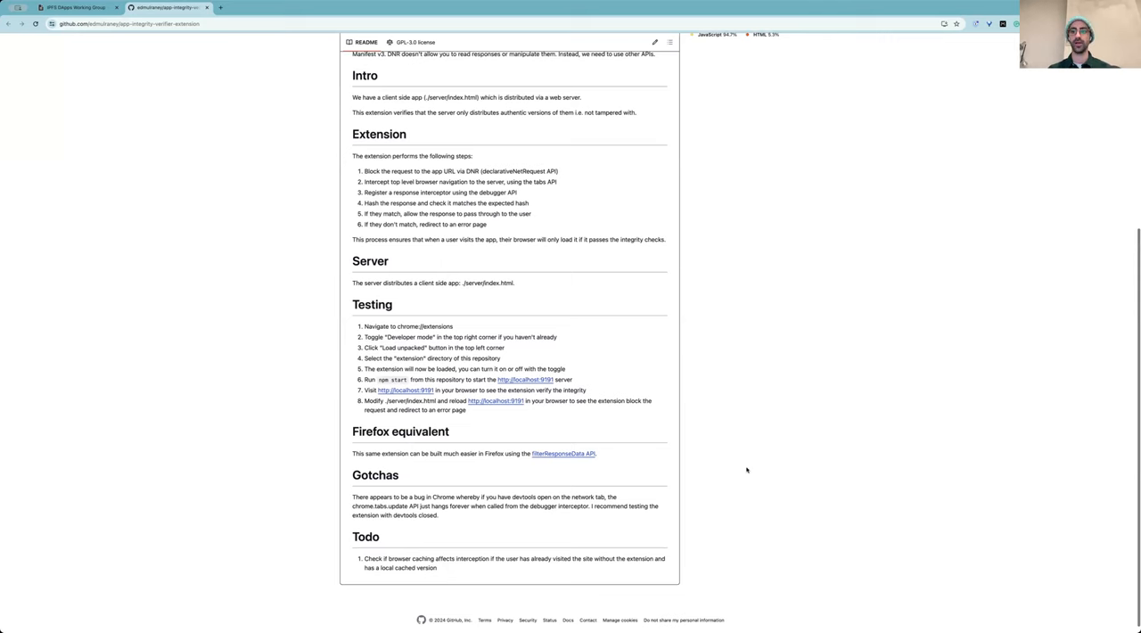
scroll(up, 3)
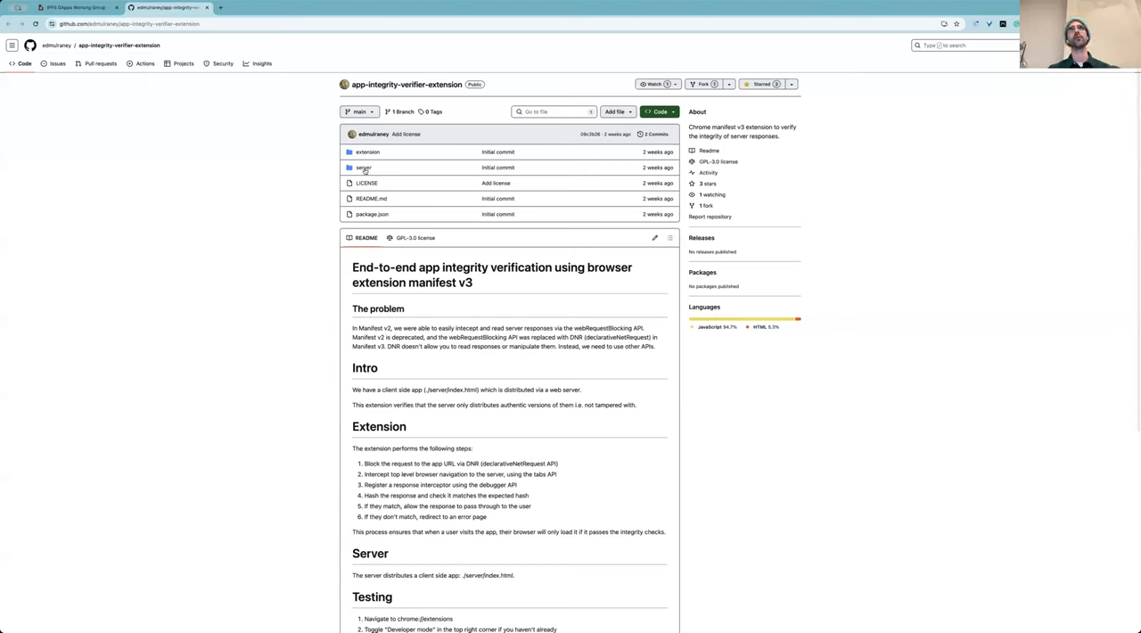
mouse_move(382, 168)
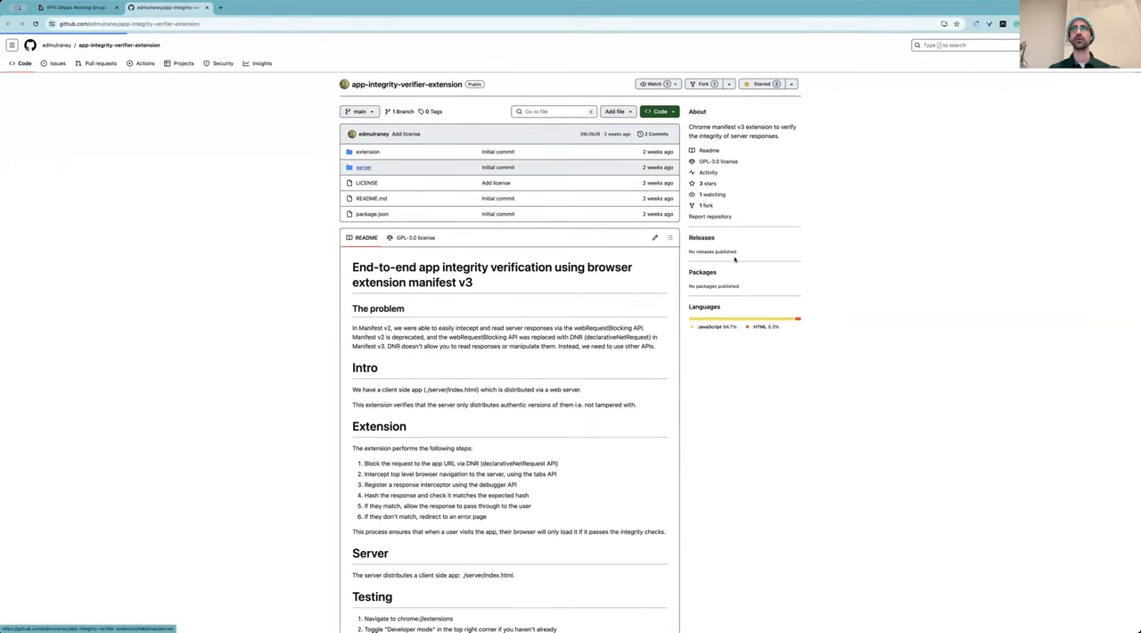
Browse the extension folder's background.js source on GitHub, then return to the meeting notes
click(364, 167)
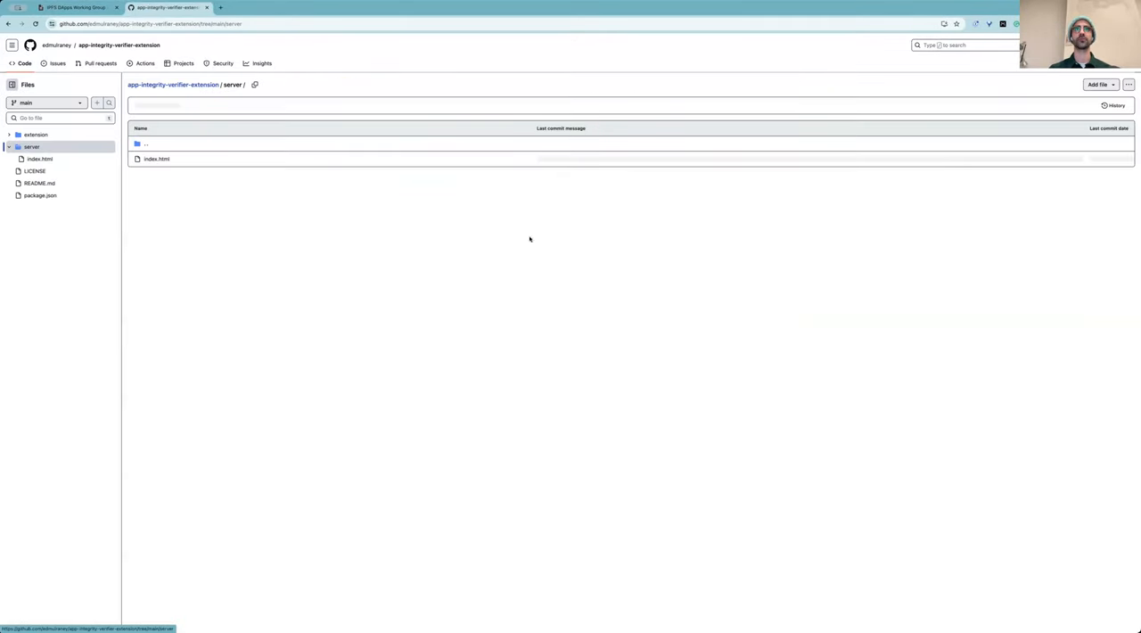
click(36, 135)
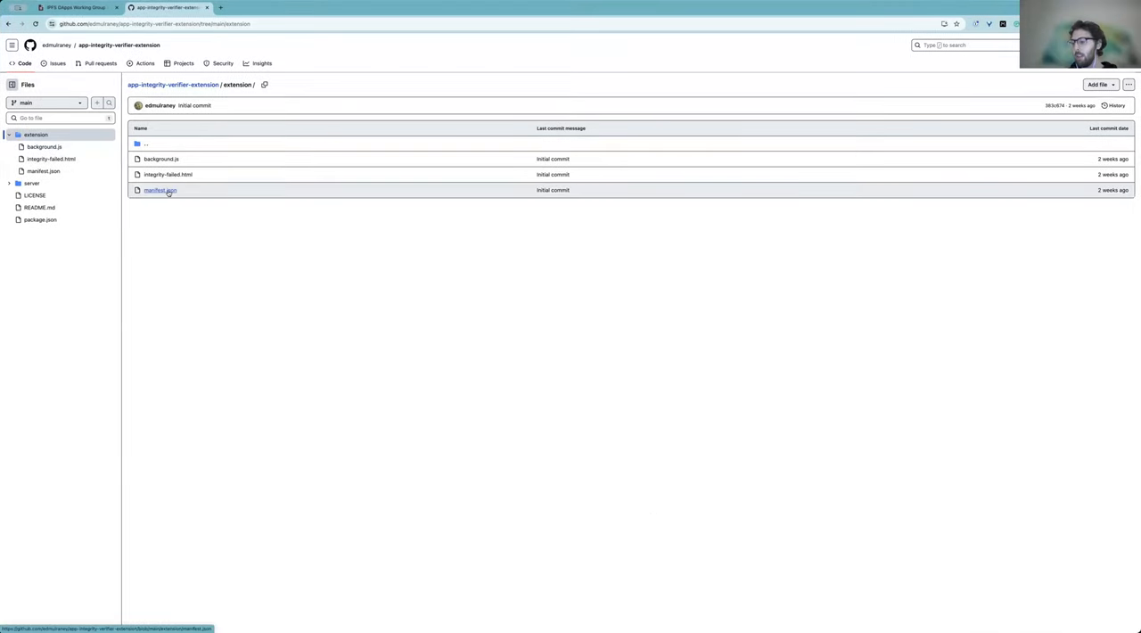
click(160, 159)
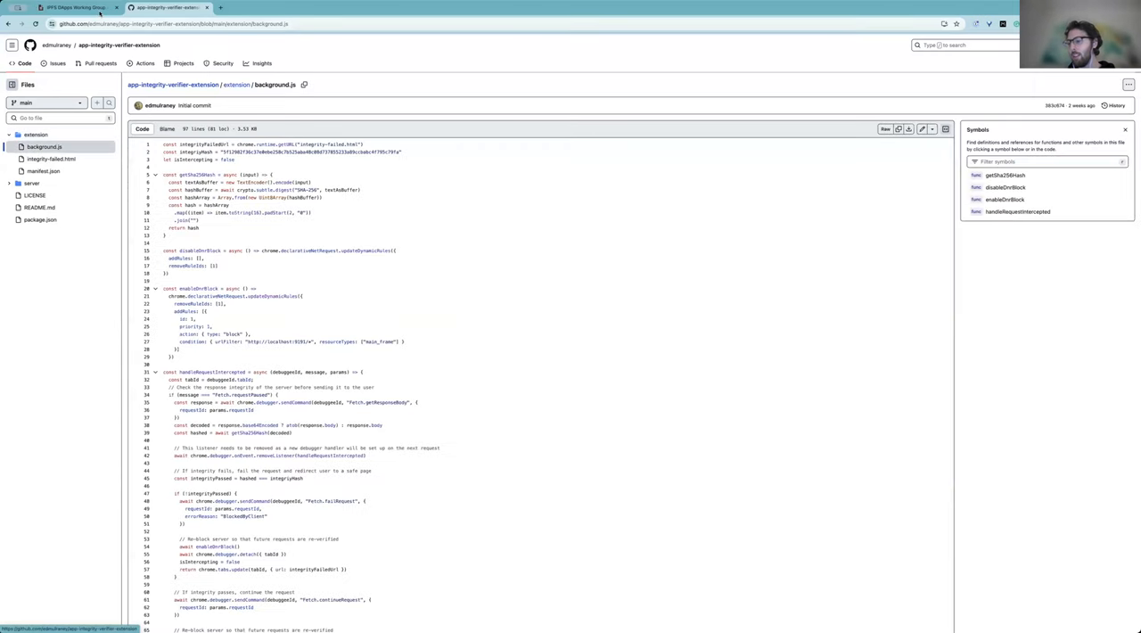
mouse_move(778, 301)
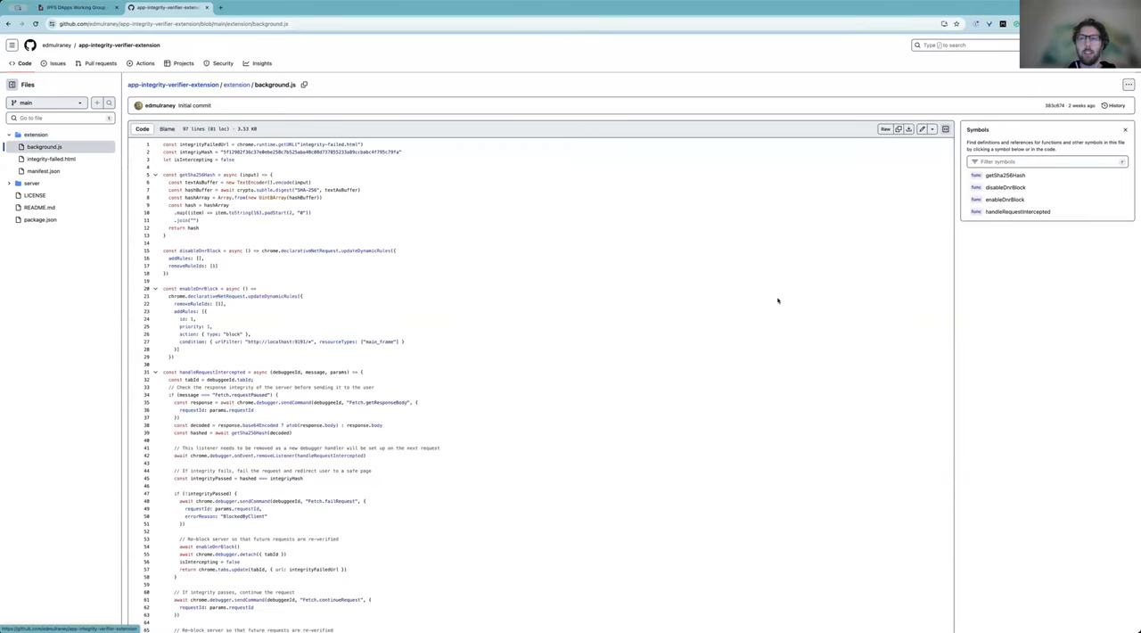
mouse_move(356, 304)
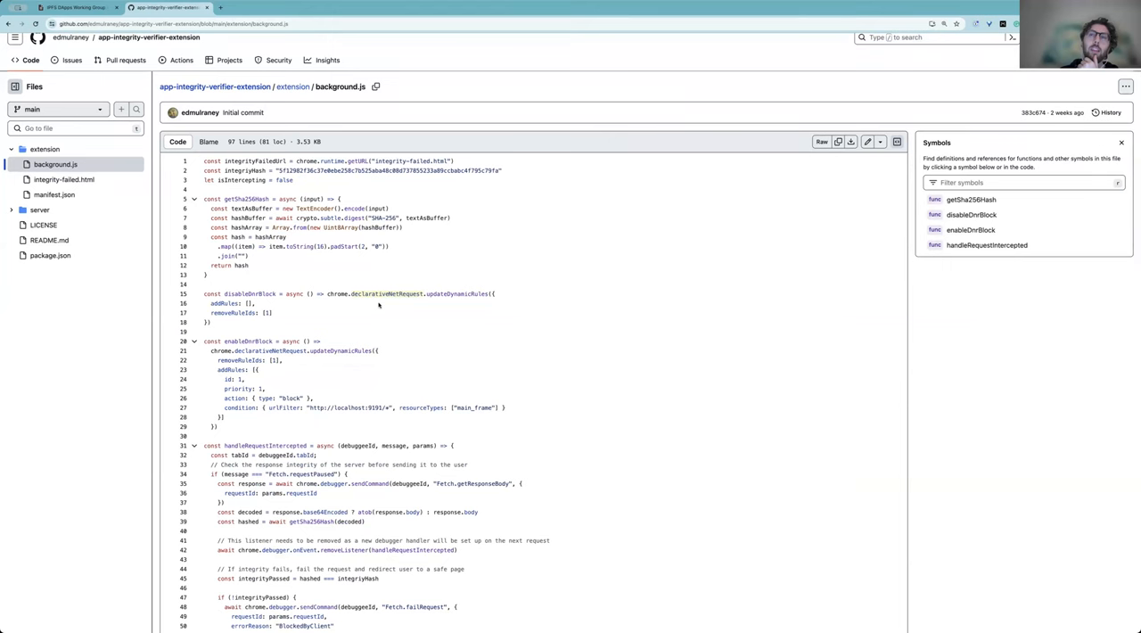
scroll(down, 3)
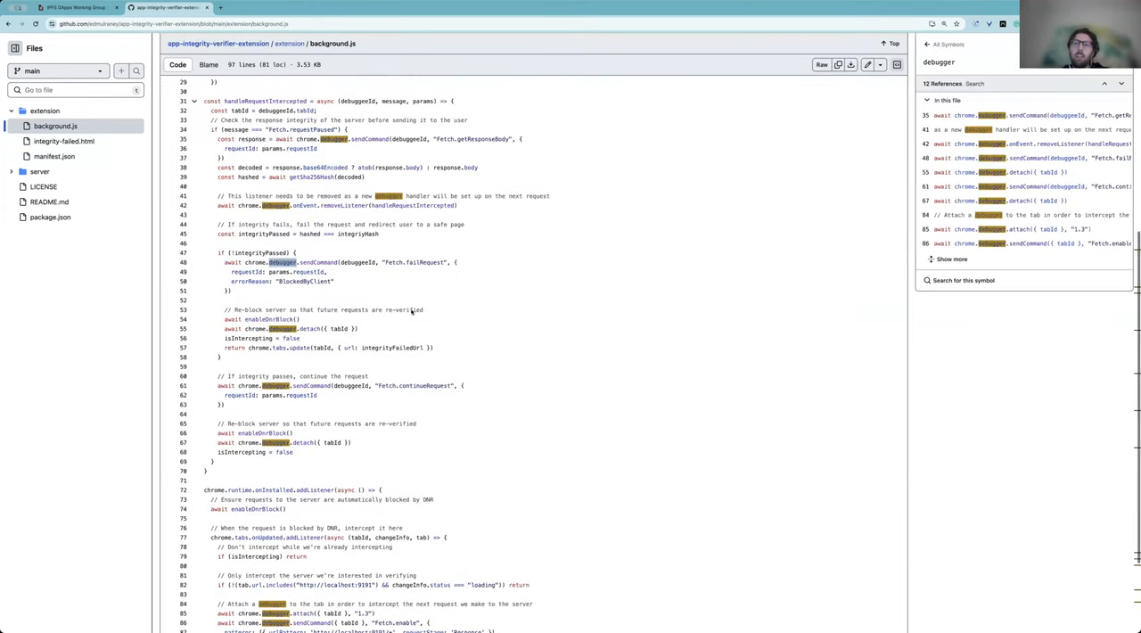
scroll(up, 3)
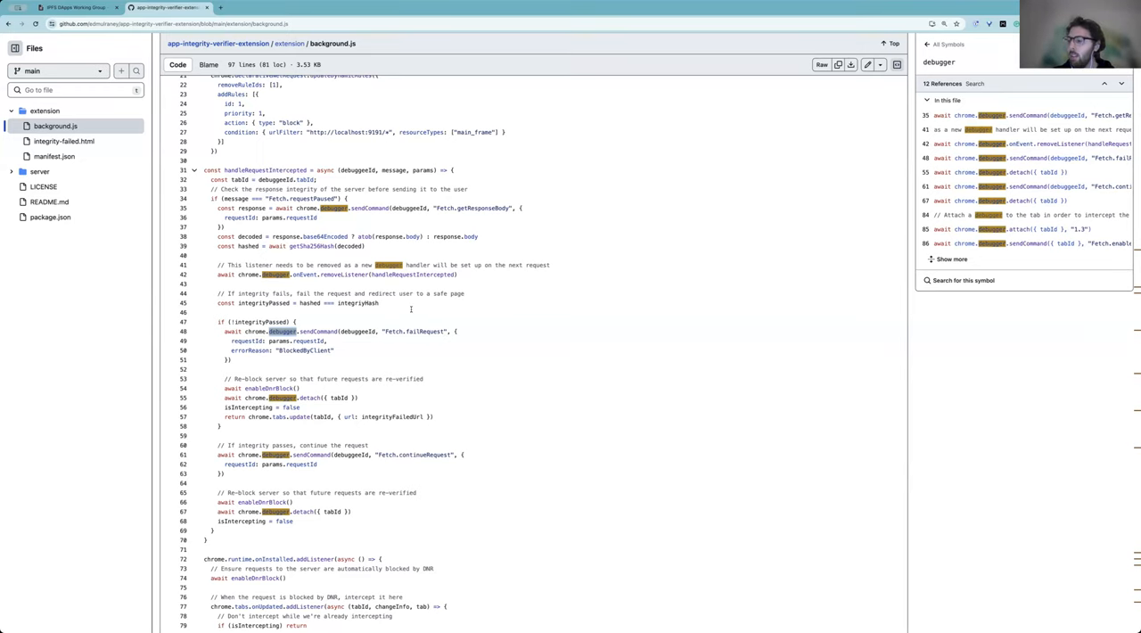
click(76, 7)
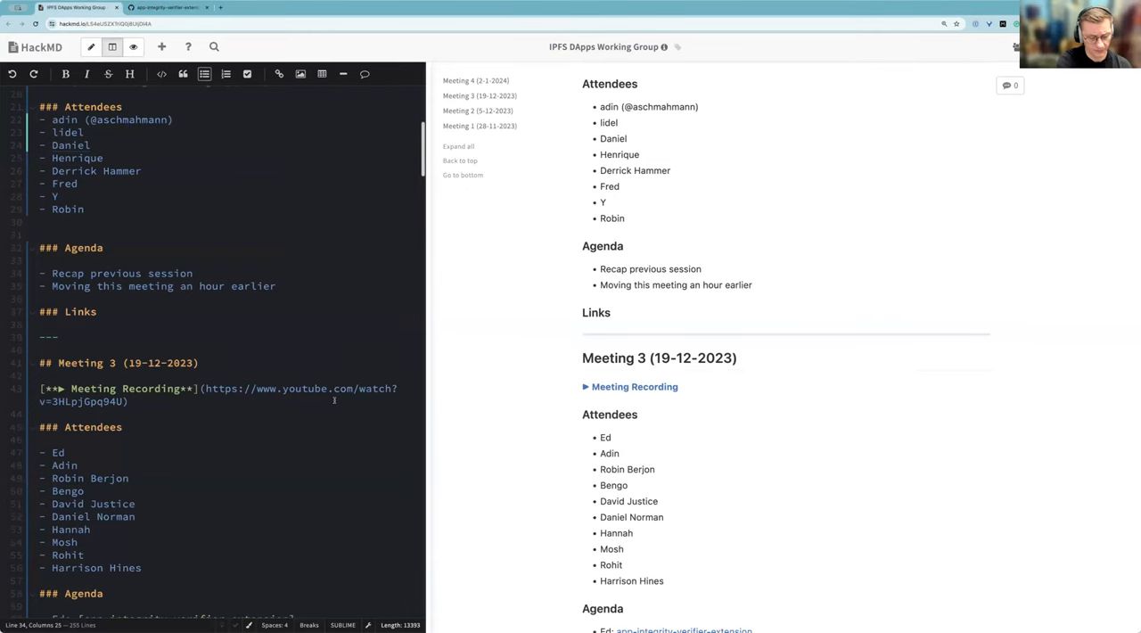
Append '& Meeting notes' to the Meeting 4 Agenda heading
scroll(down, 3)
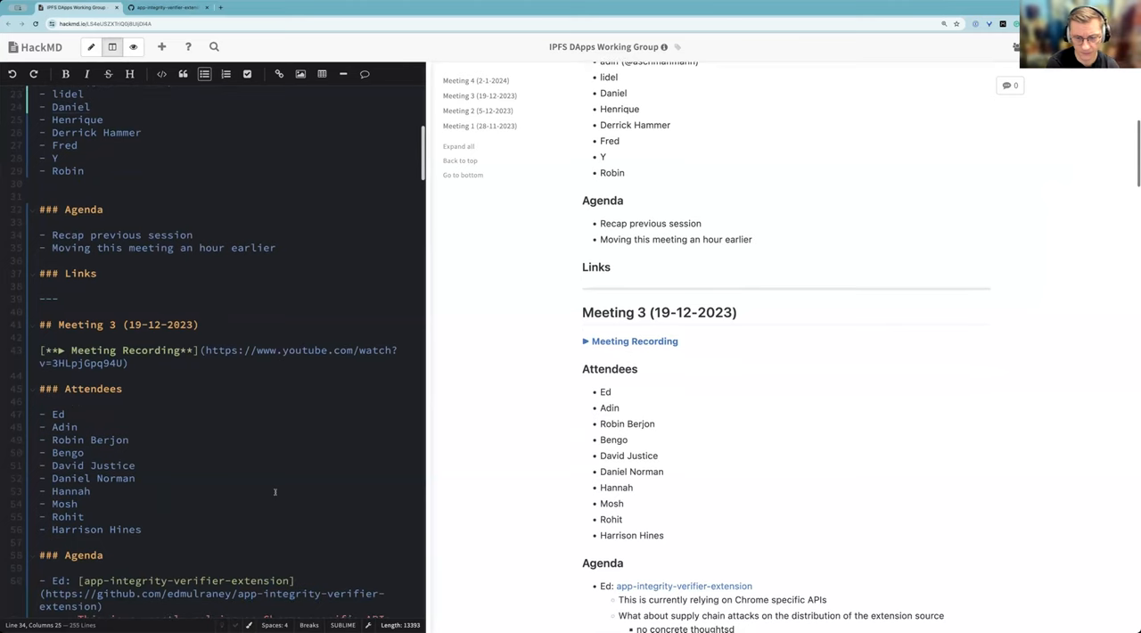
scroll(up, 3)
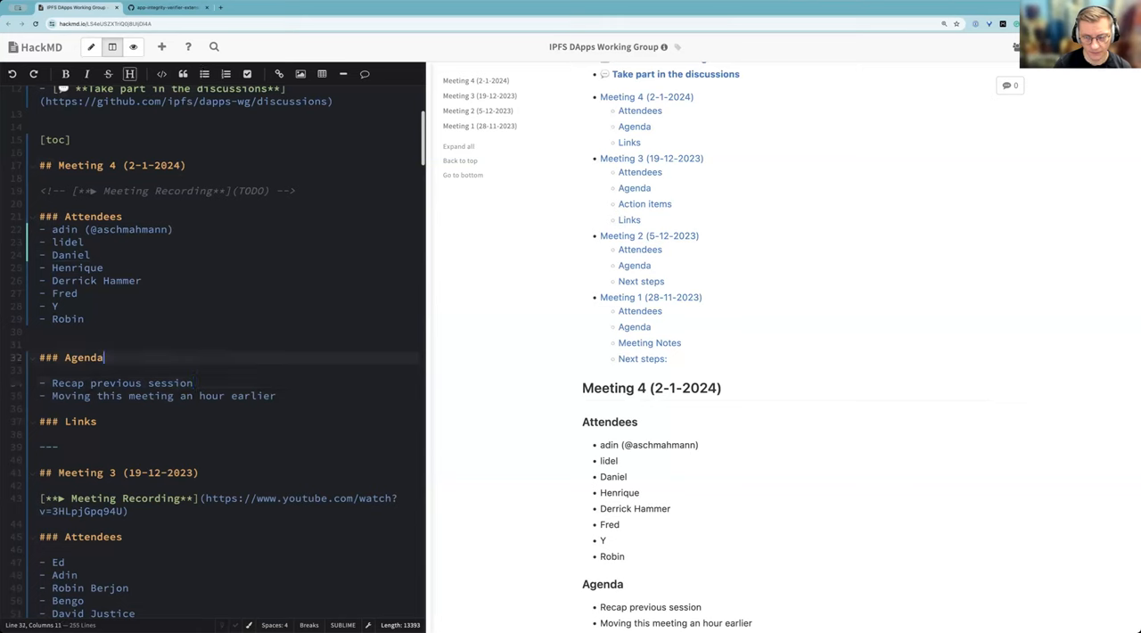
text(& Meeting notes)
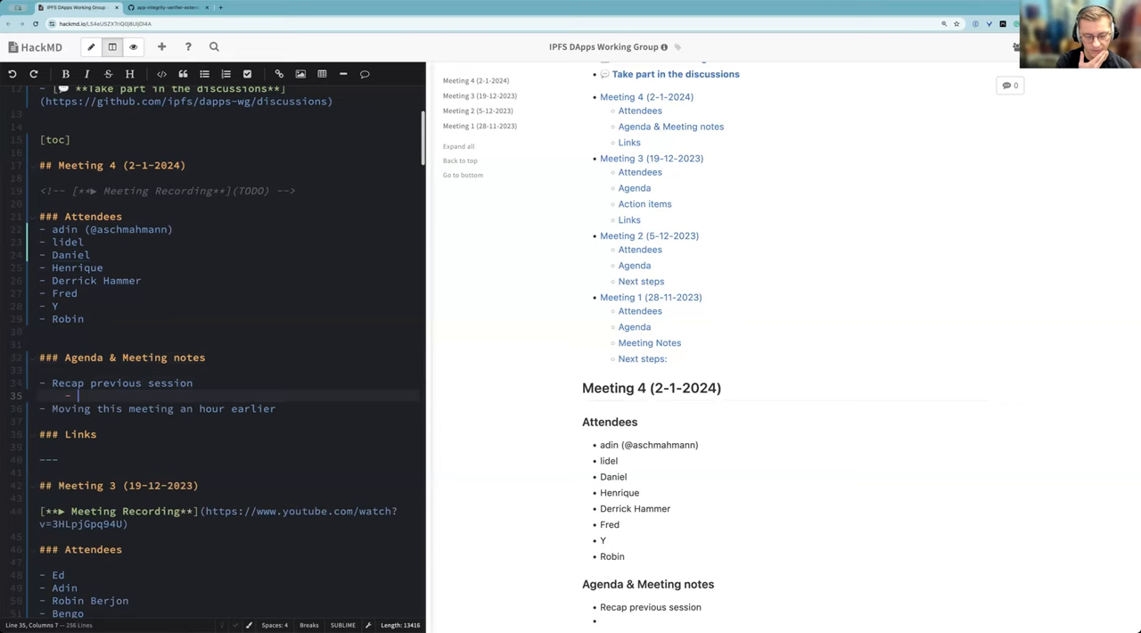
Note Ed's extension and Lidel's point that using the API comes with a performance penalty
text(Debugger API in T)
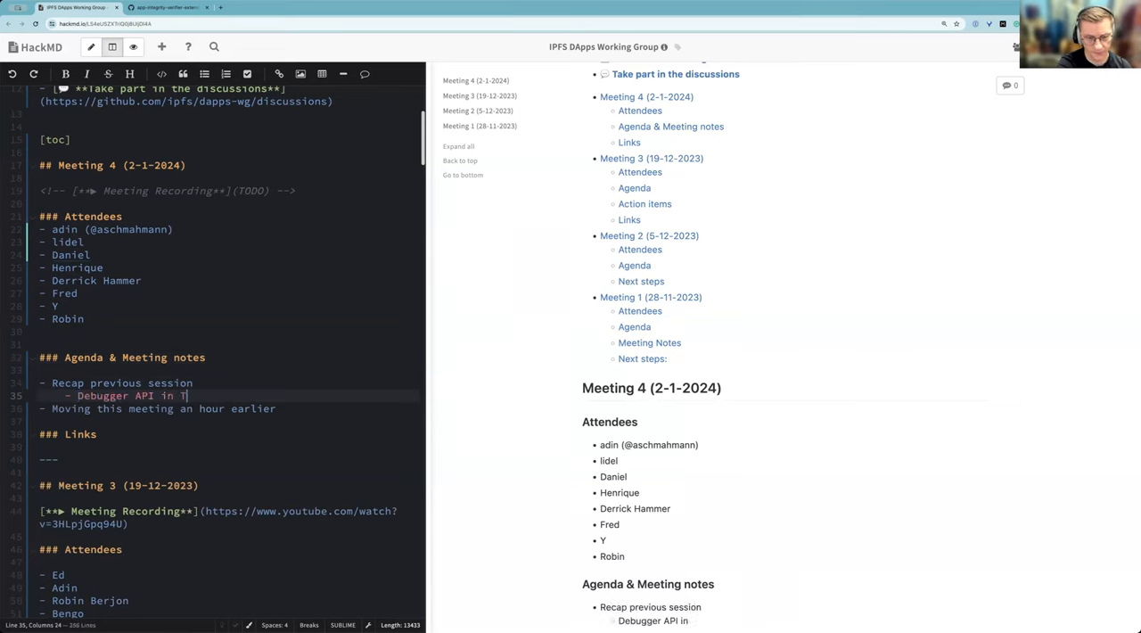
text(Ed's)
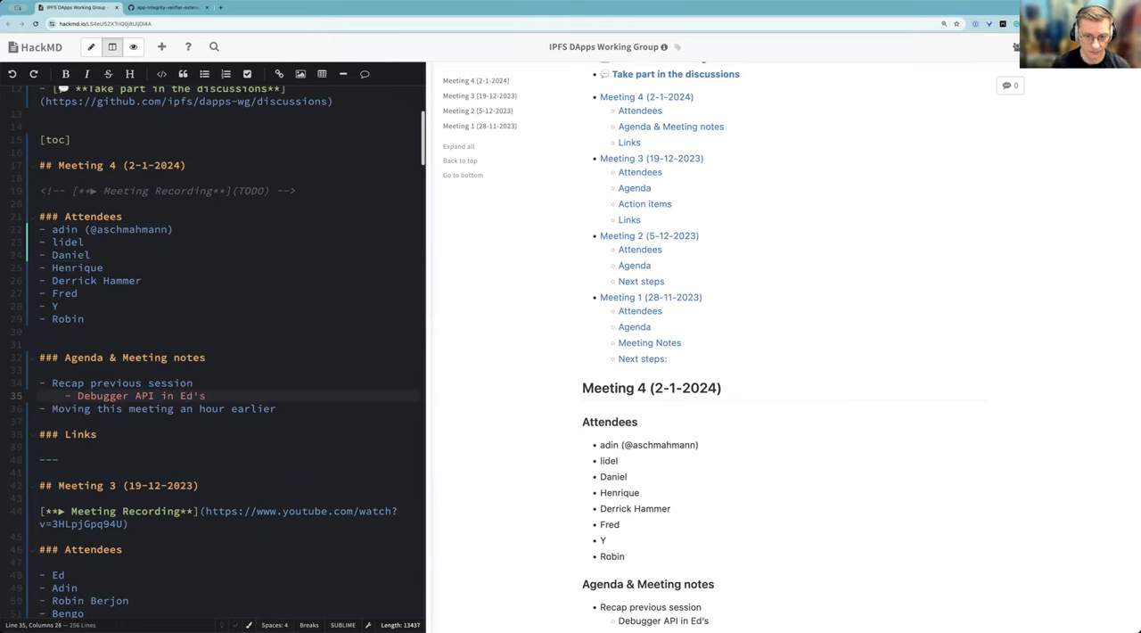
text(extension)
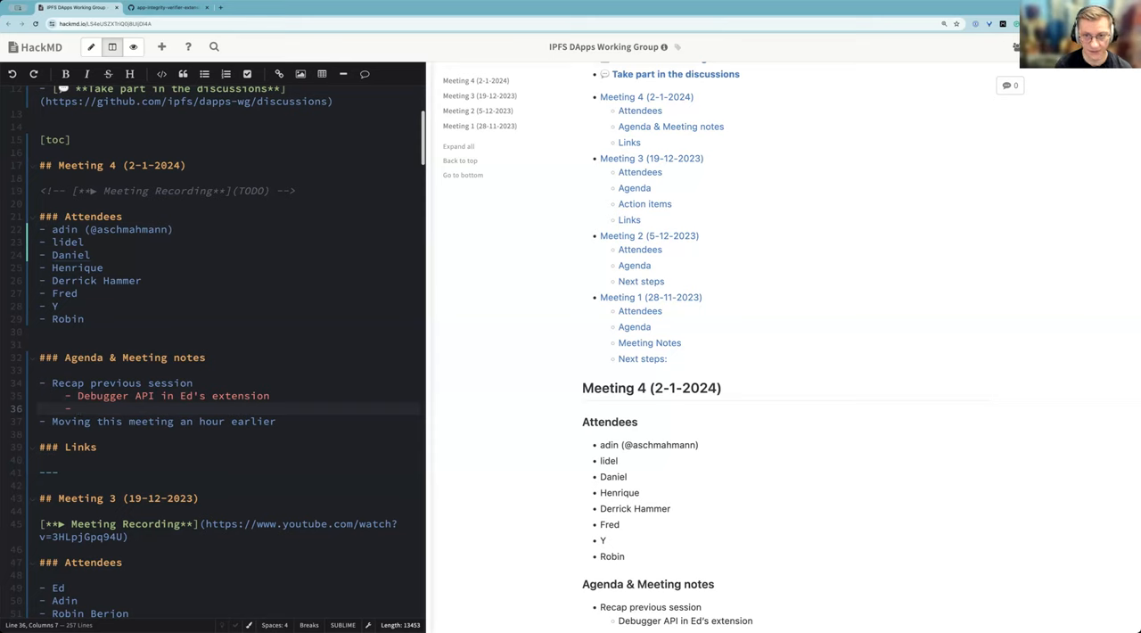
text(T)
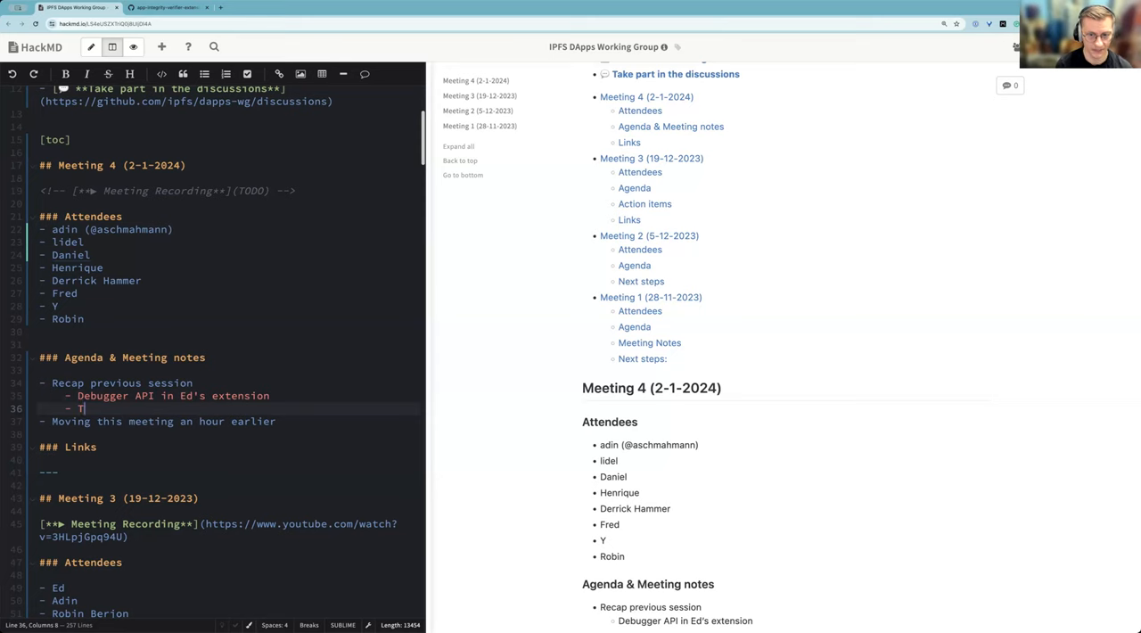
text(Lidel:)
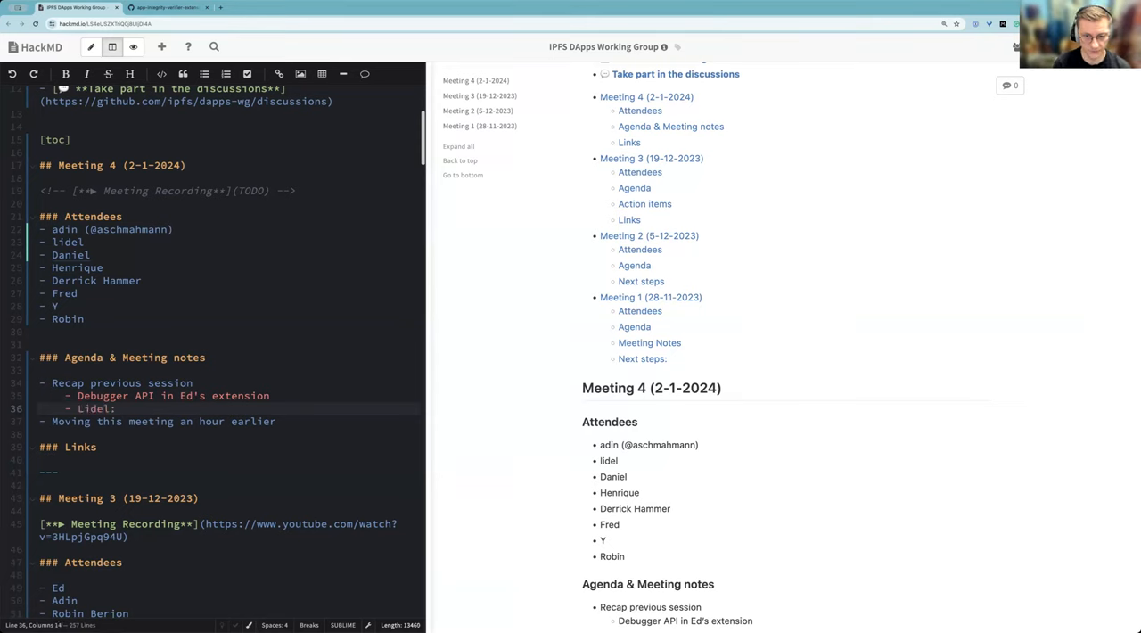
text(using the API)
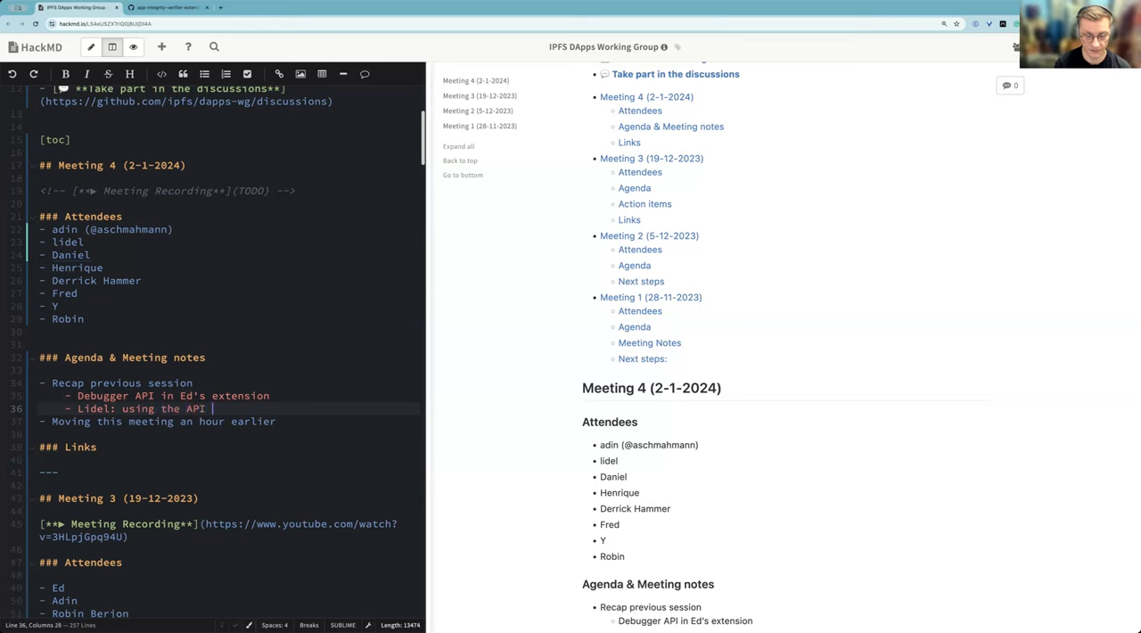
text(comes)
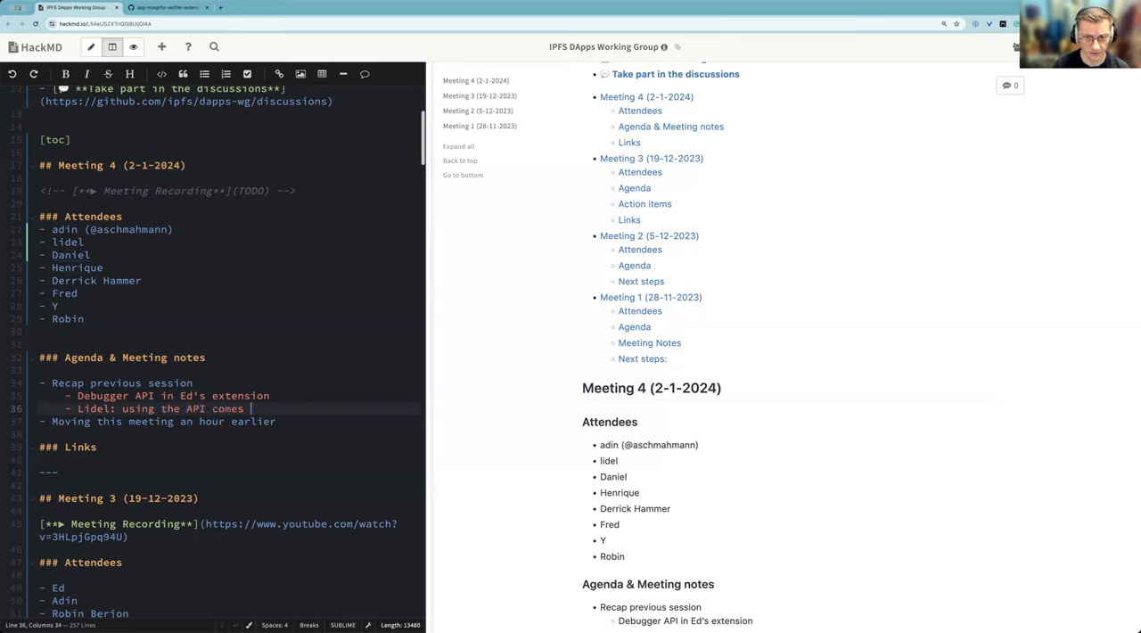
text(with a perf)
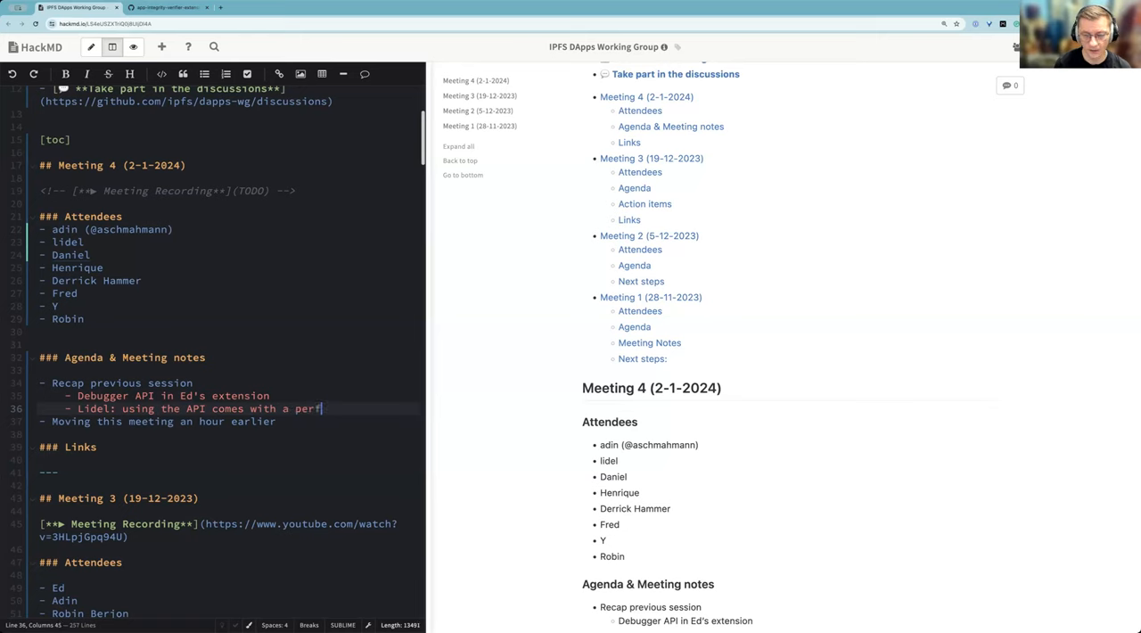
text(ormance p)
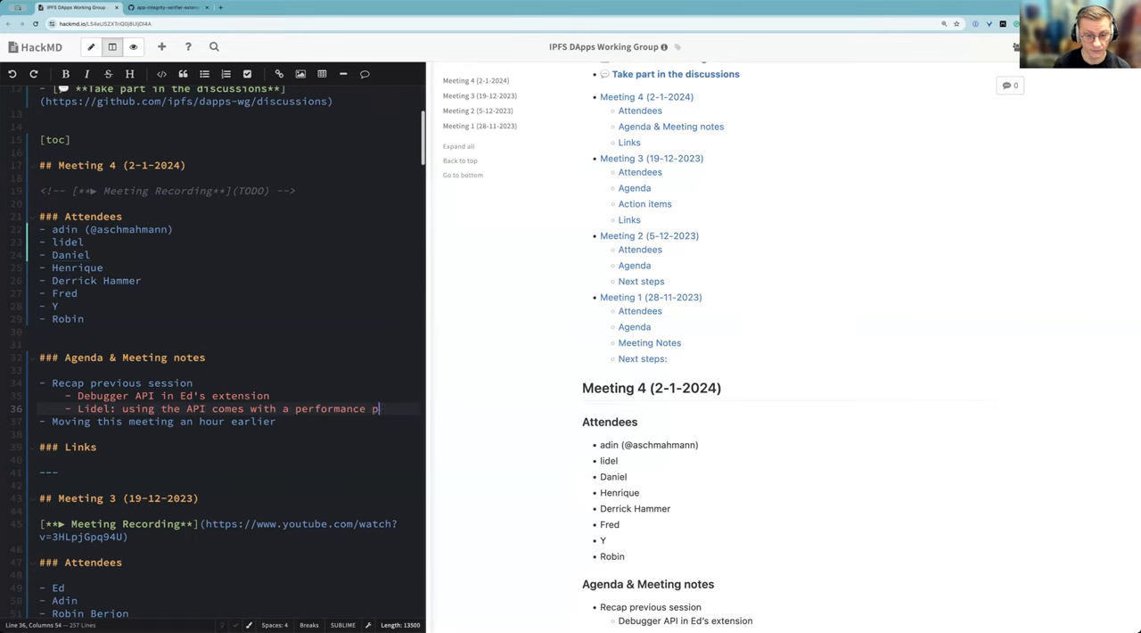
text(enalty)
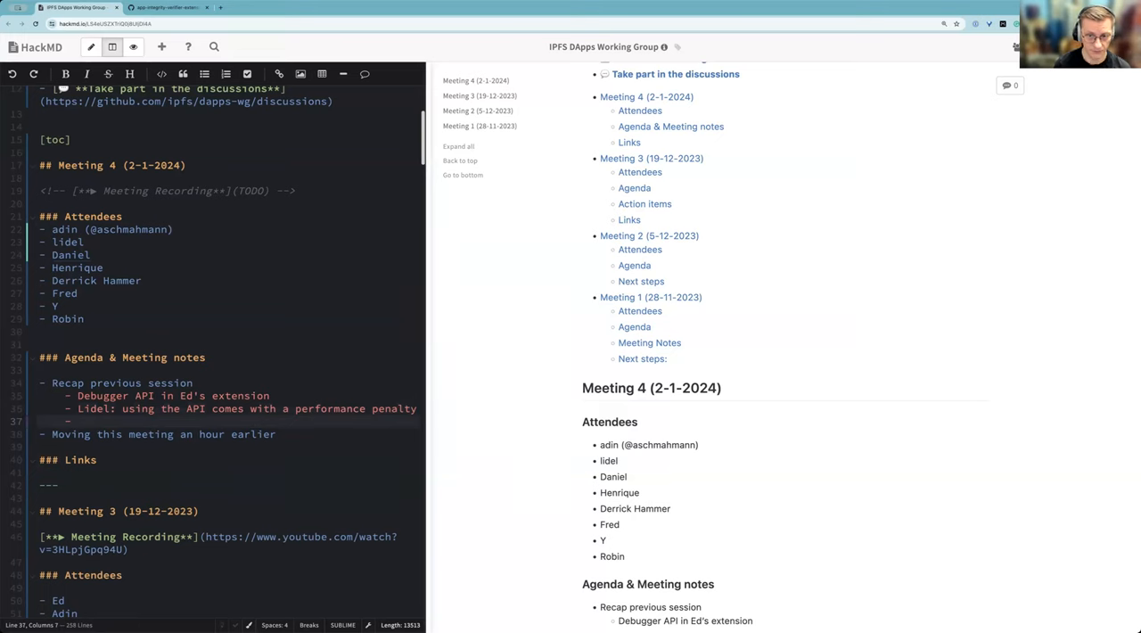
Add that WebRecorder uses it to snapshot the page, where it's ok in terms of browser experience
text(It's us)
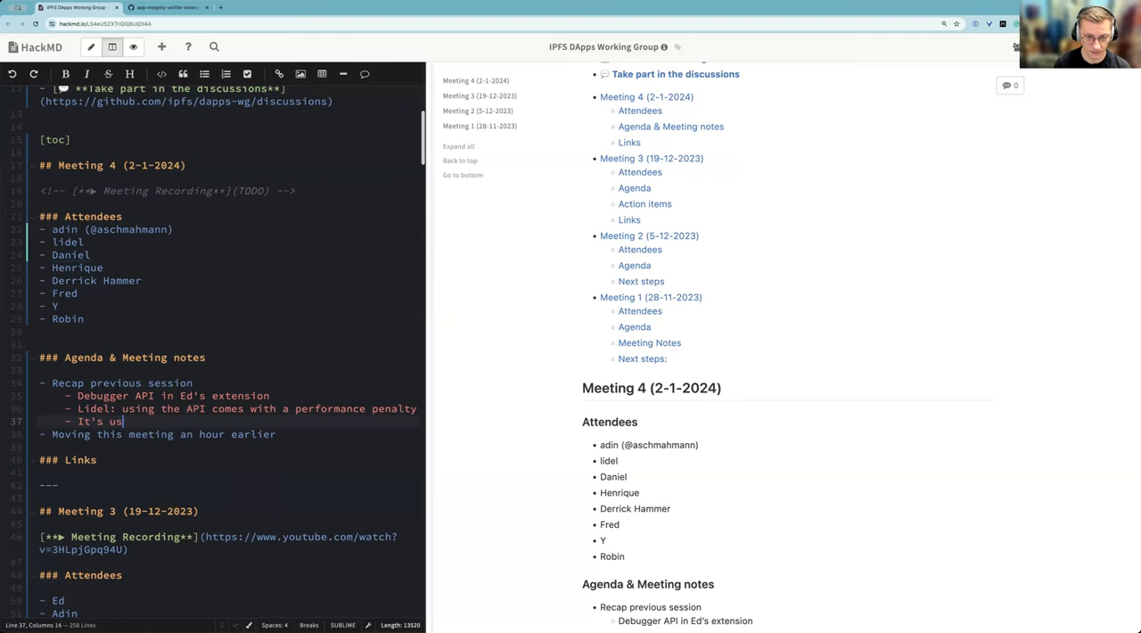
text(ed by)
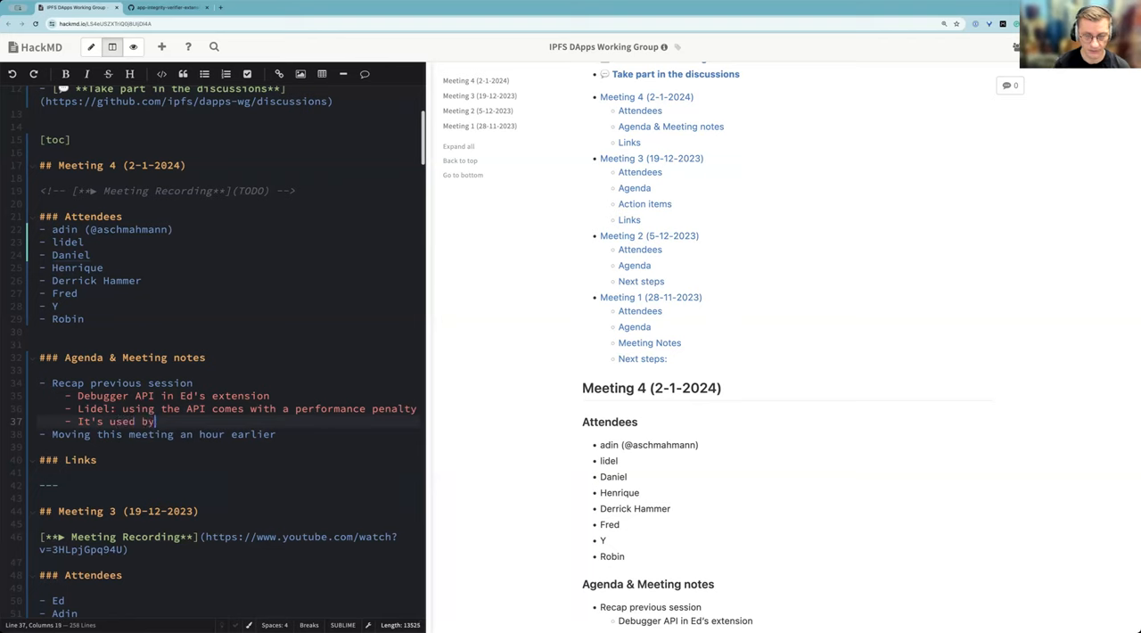
text(WebRecorder)
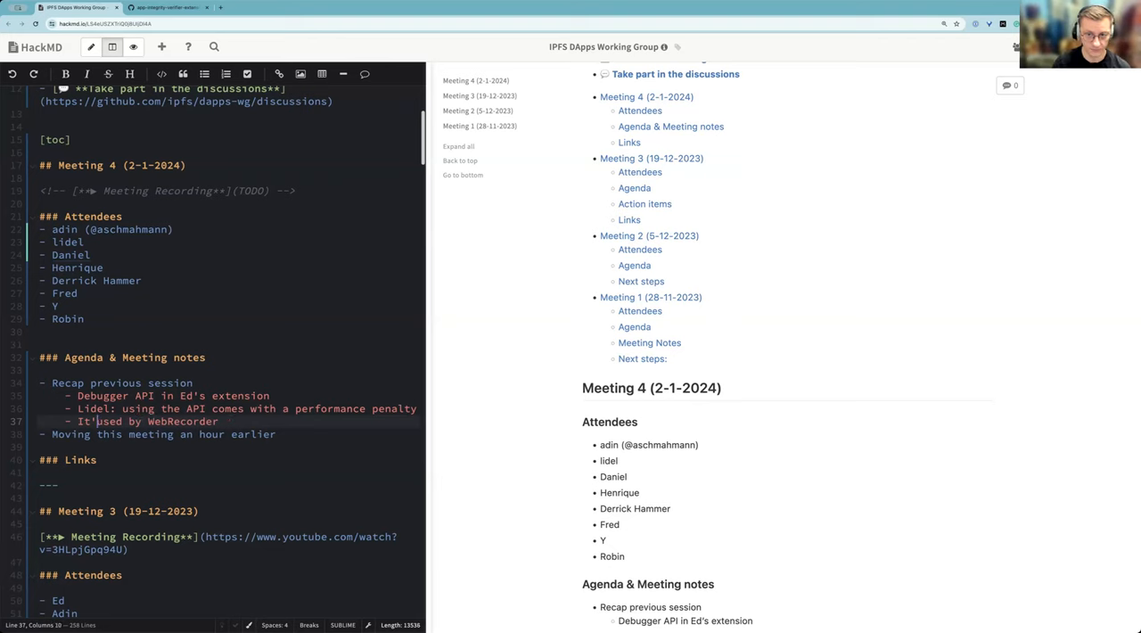
text(he debugger API is)
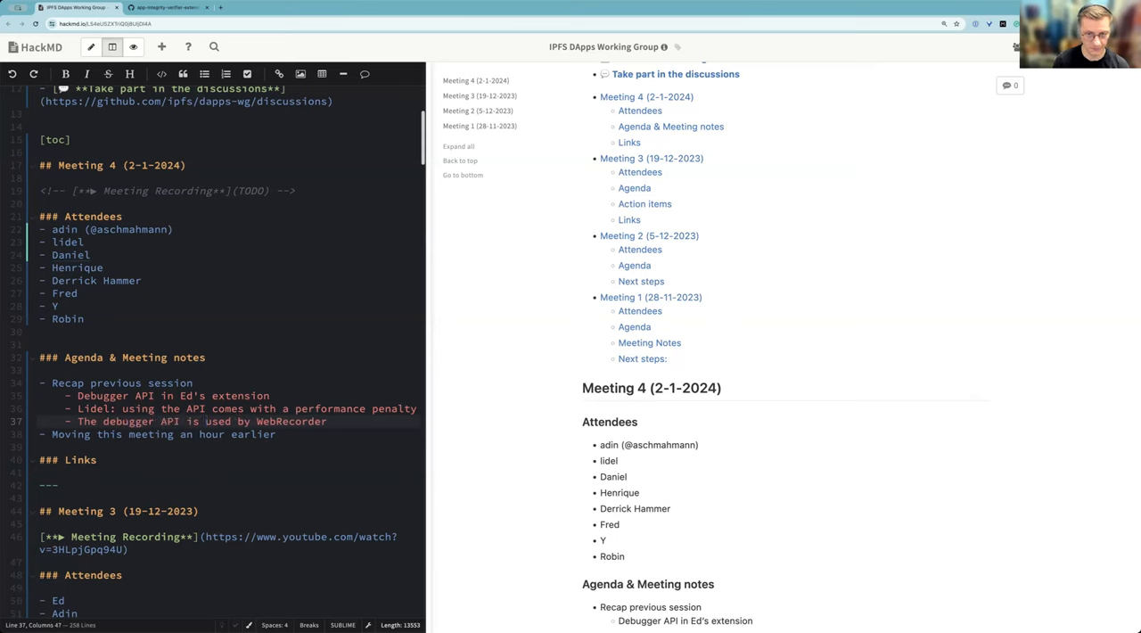
text(to take a)
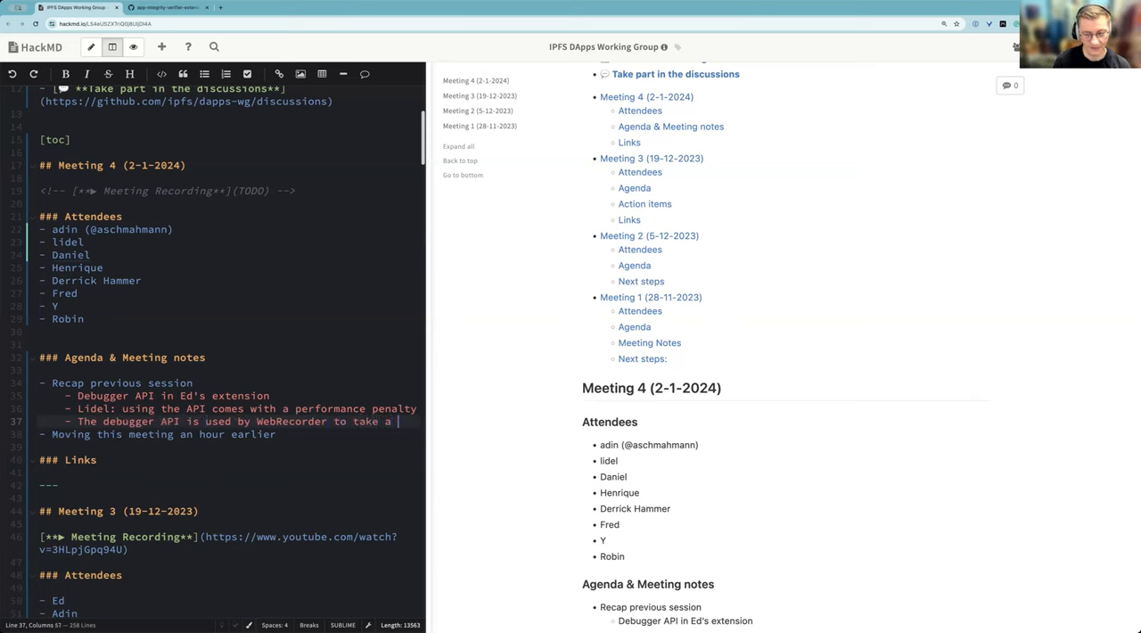
text(snapshot)
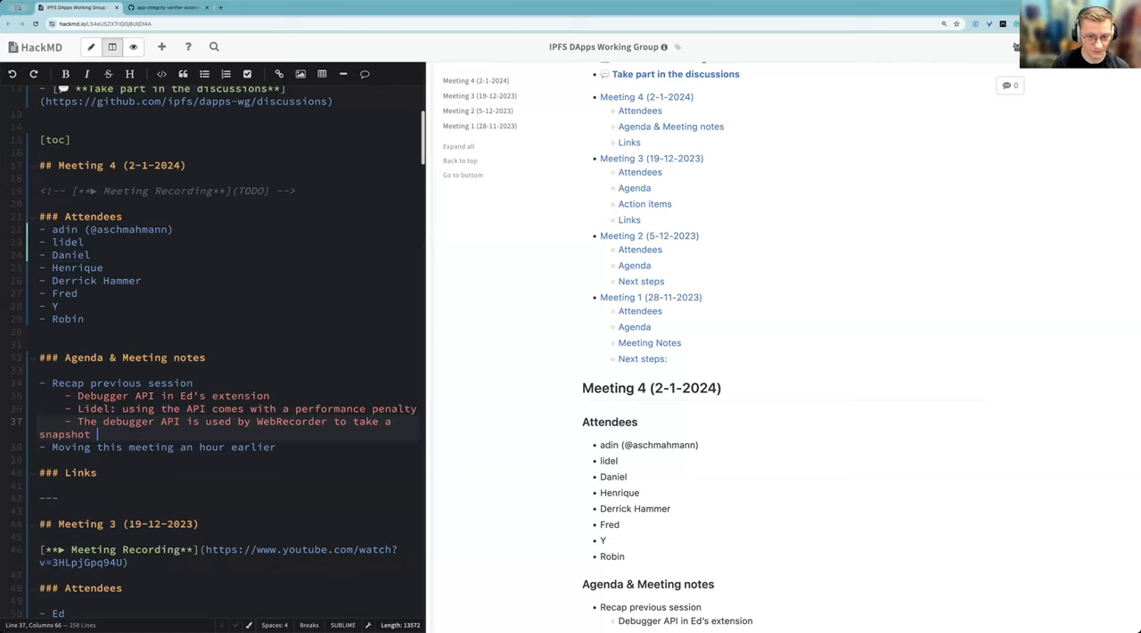
text(of the page. In)
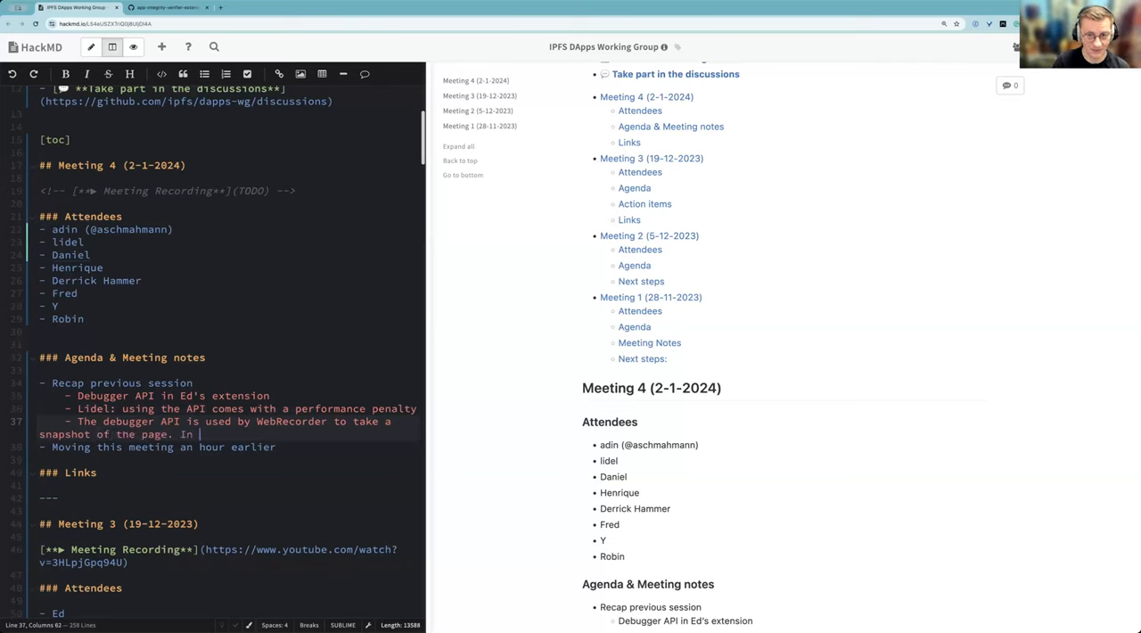
text(that instance i)
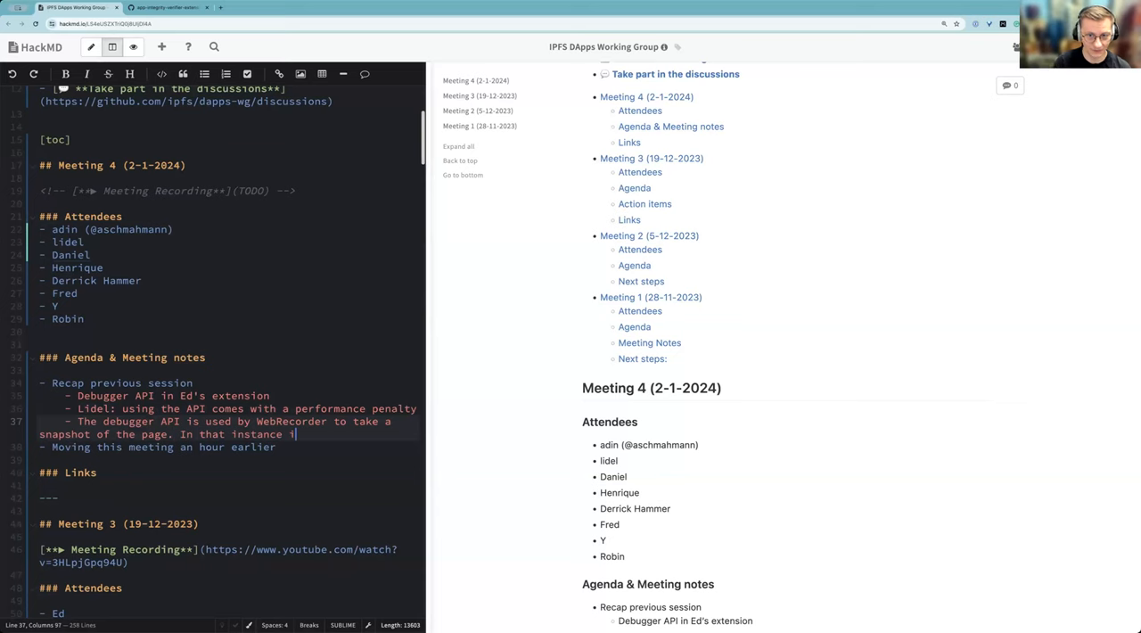
text(t's ok, becuase)
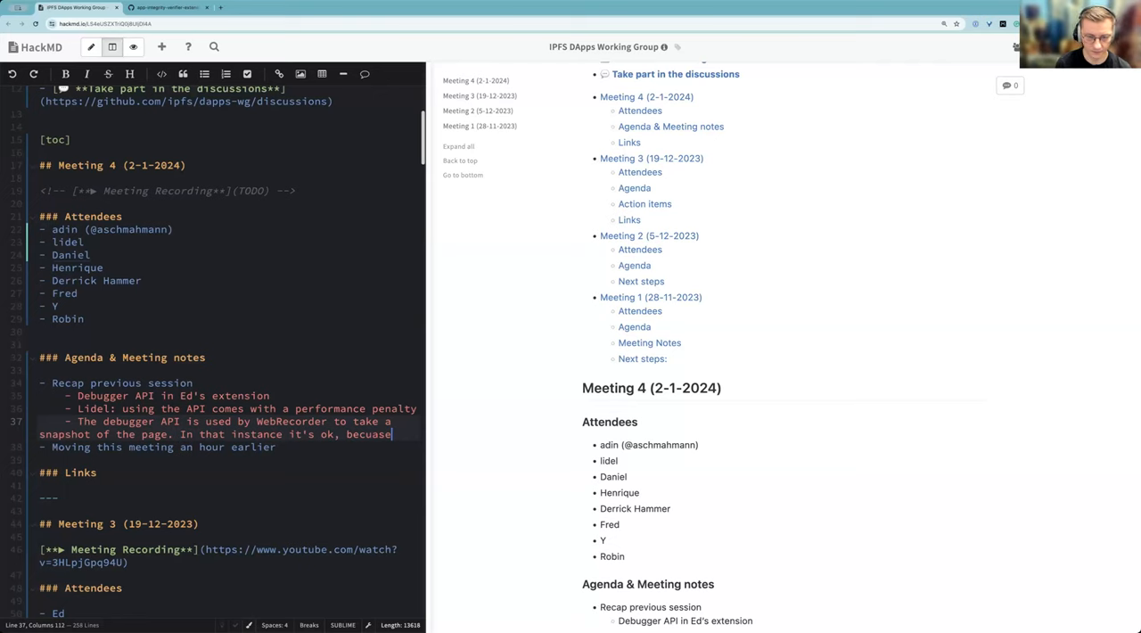
key(BackSpace)
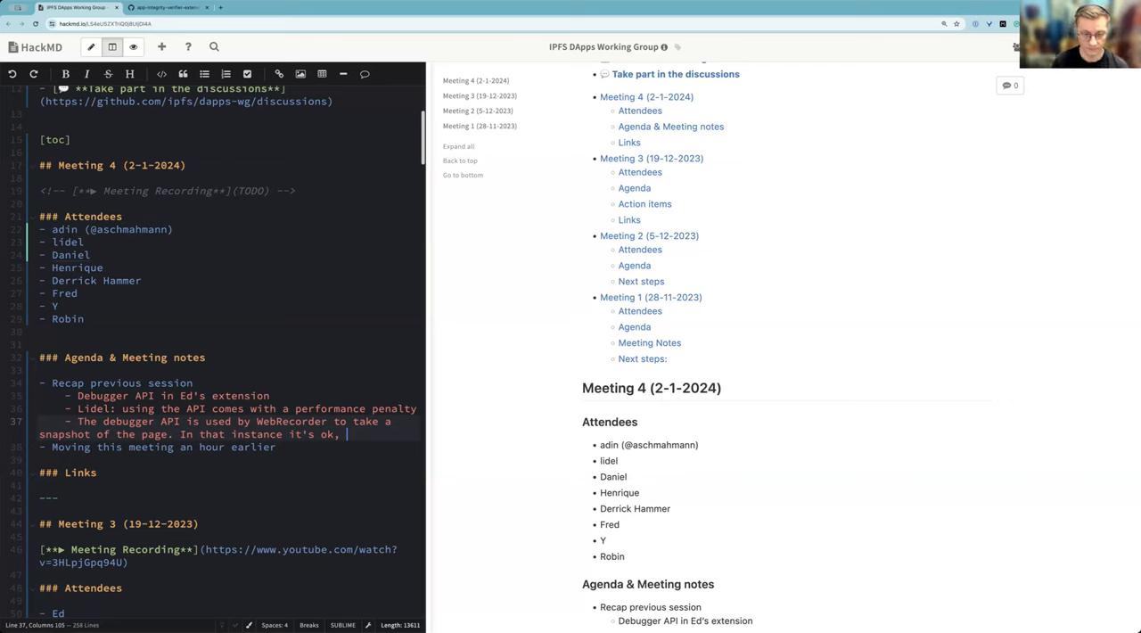
text(in terms of)
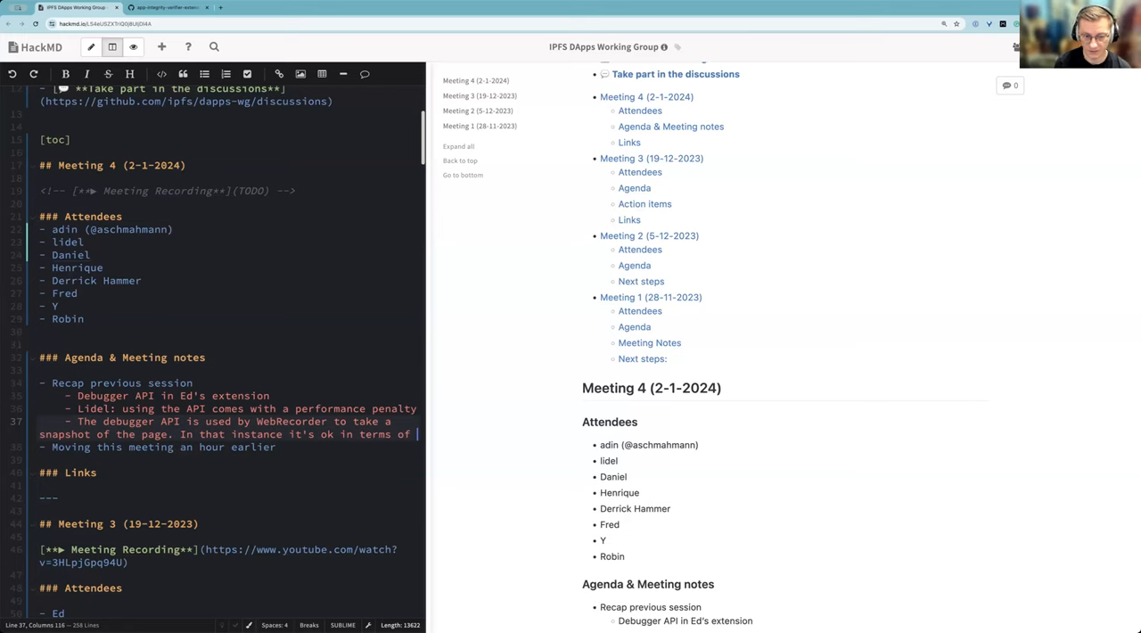
text(browser)
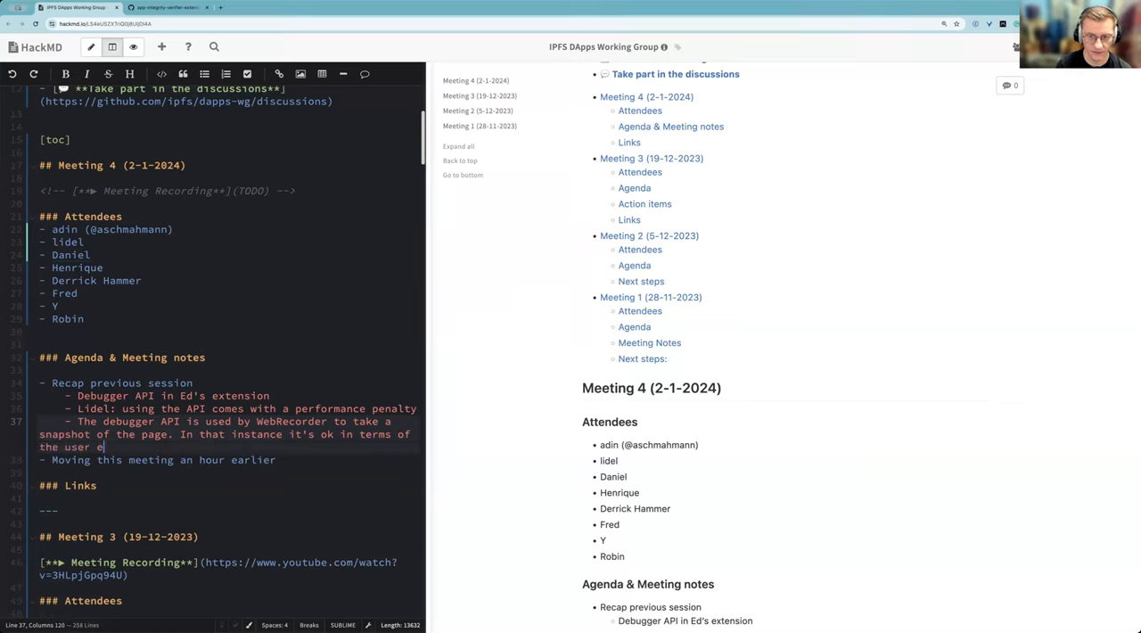
text(xperience.)
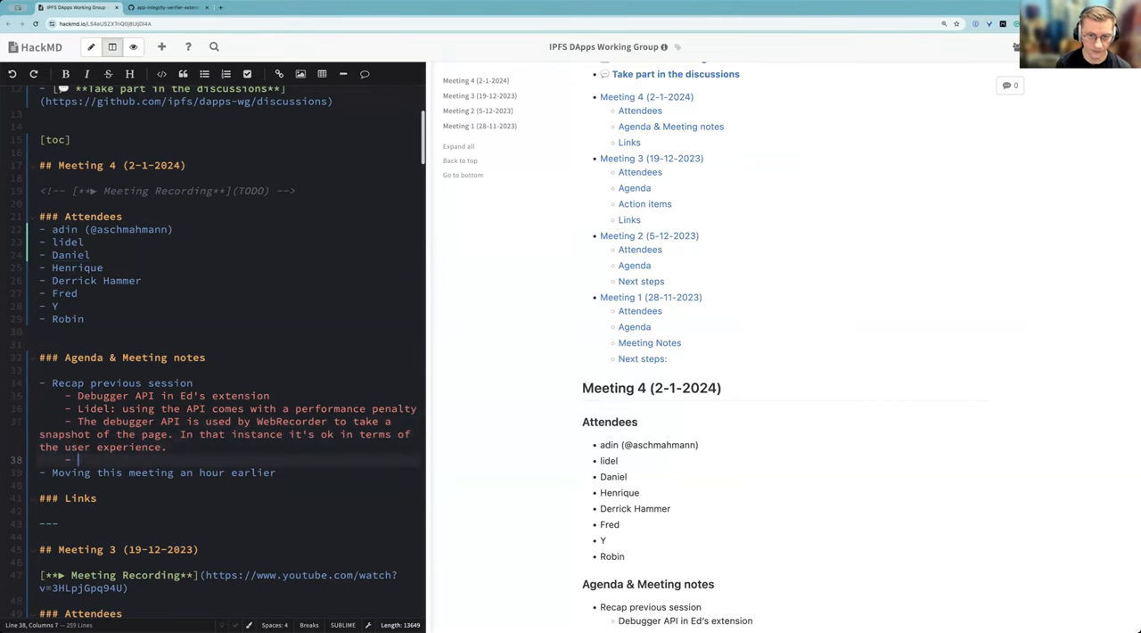
Add a nested bullet saying this may be a problem for users
text(It)
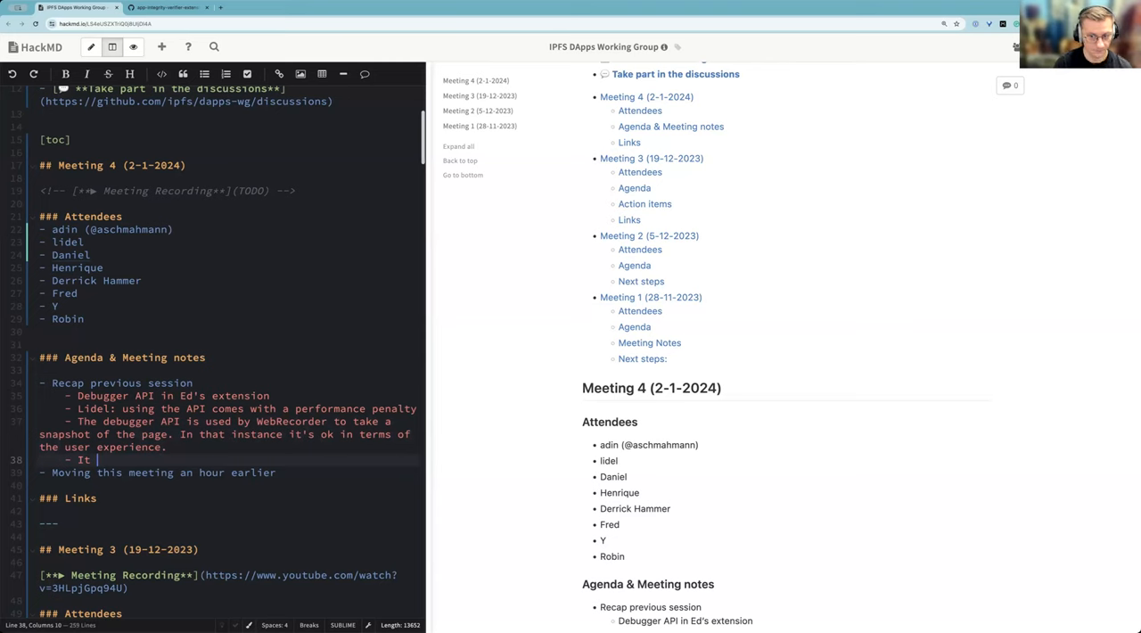
text(may)
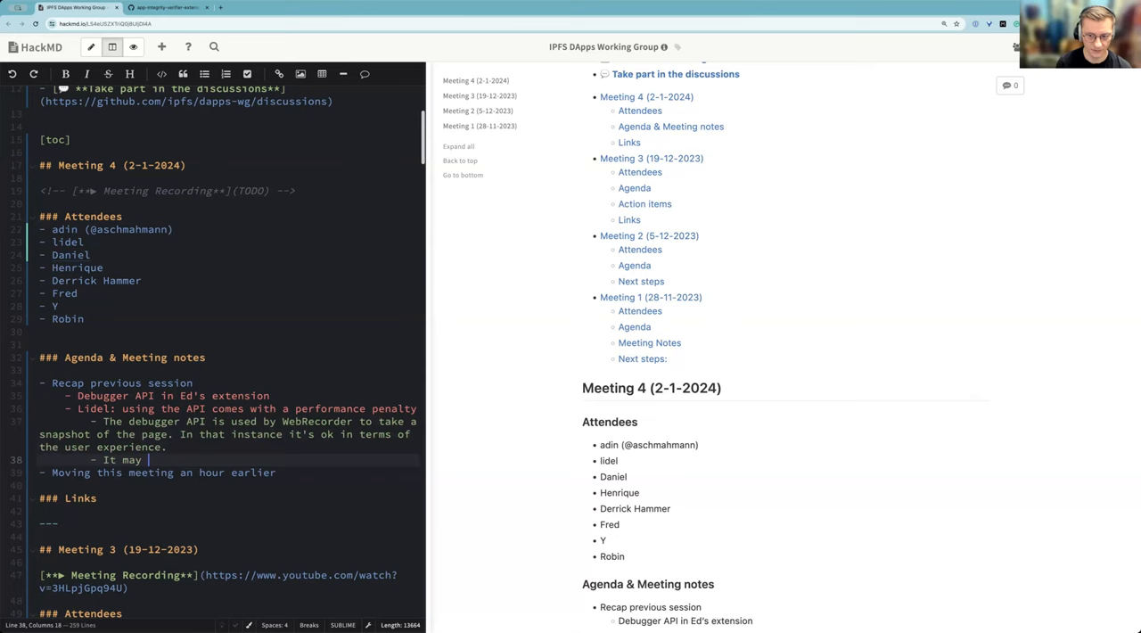
text(be ok)
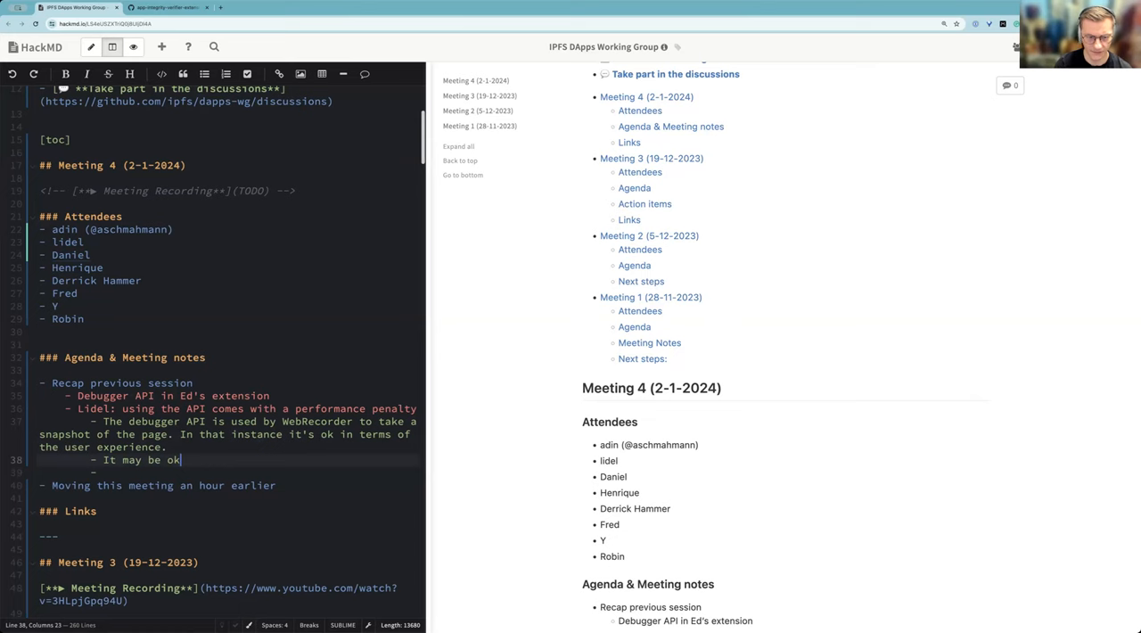
key(Backspace)
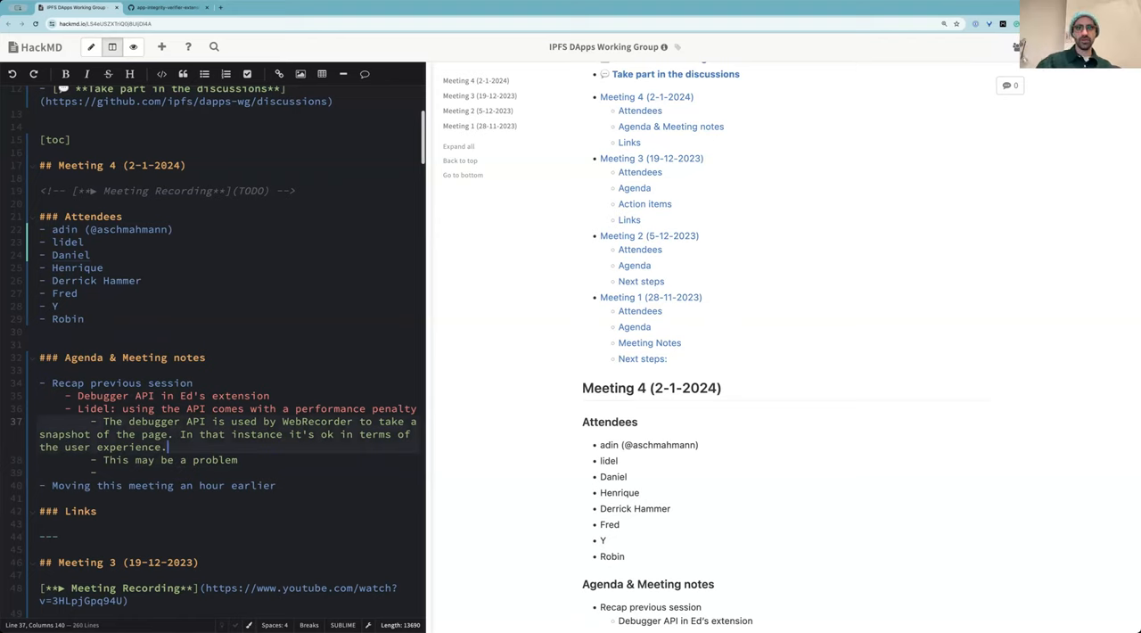
text(for users)
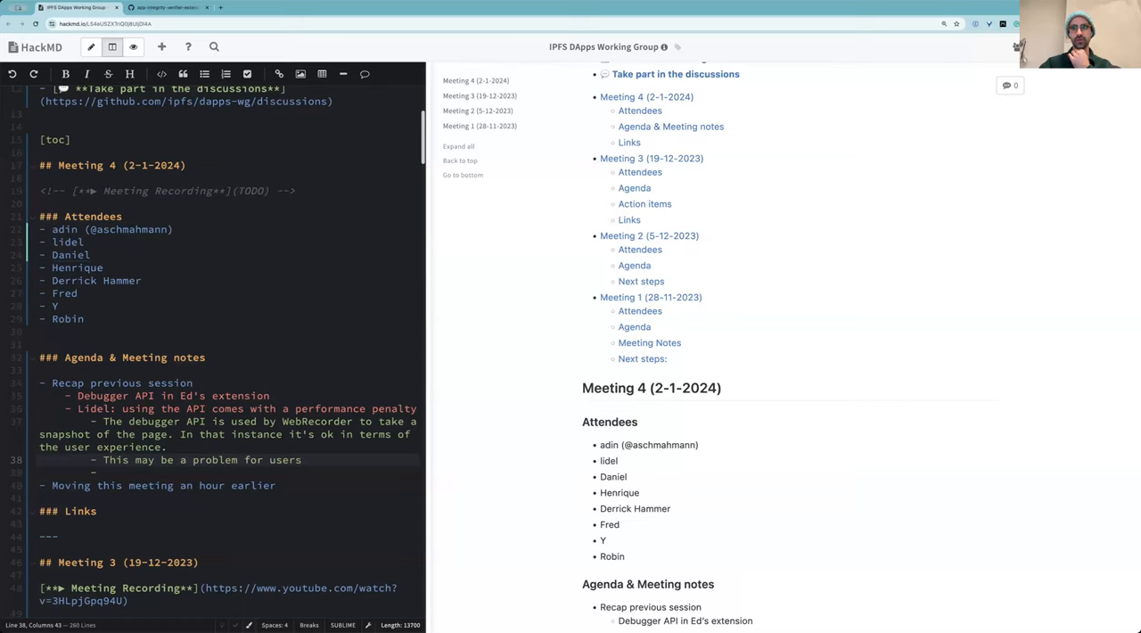
click(307, 460)
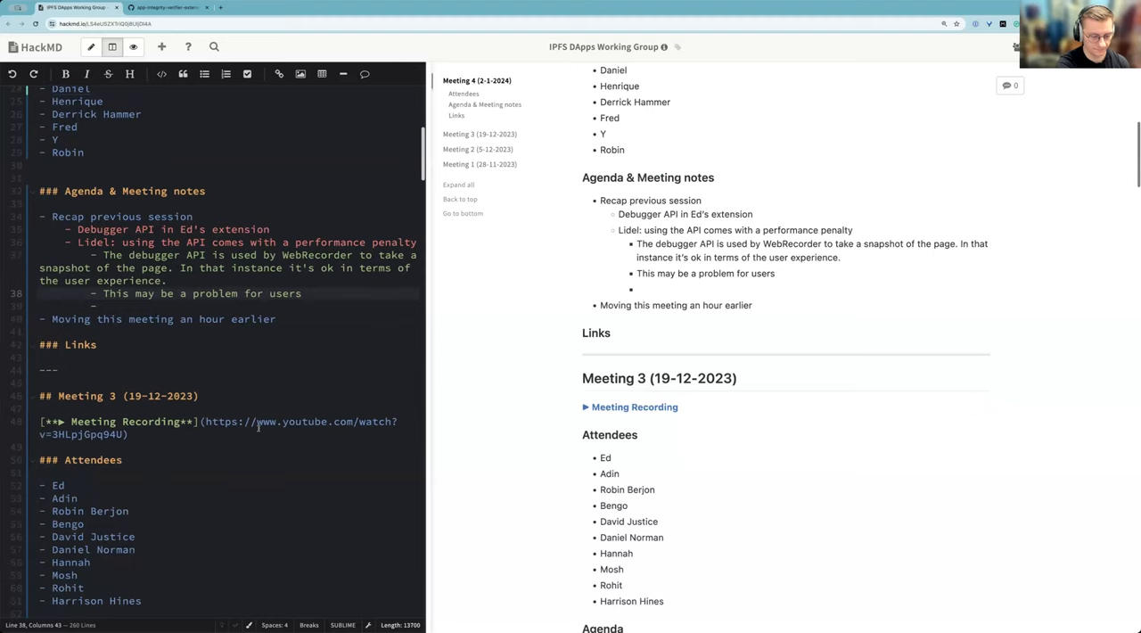
Remove the stray 'a' and move the new bullet up one nesting level
scroll(up, 3)
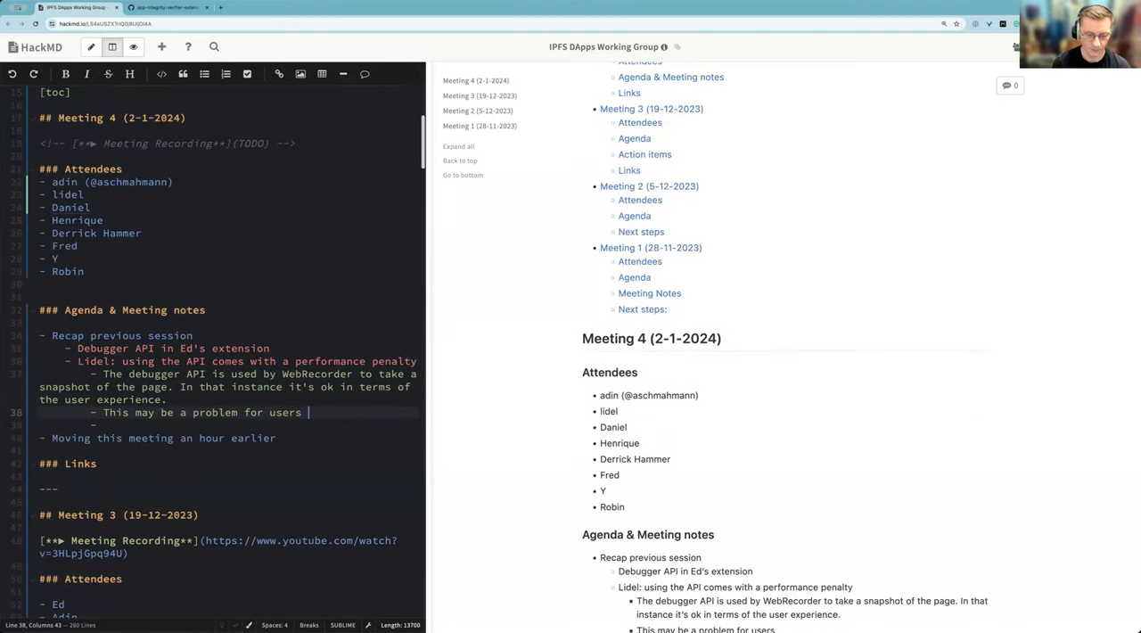
text(a)
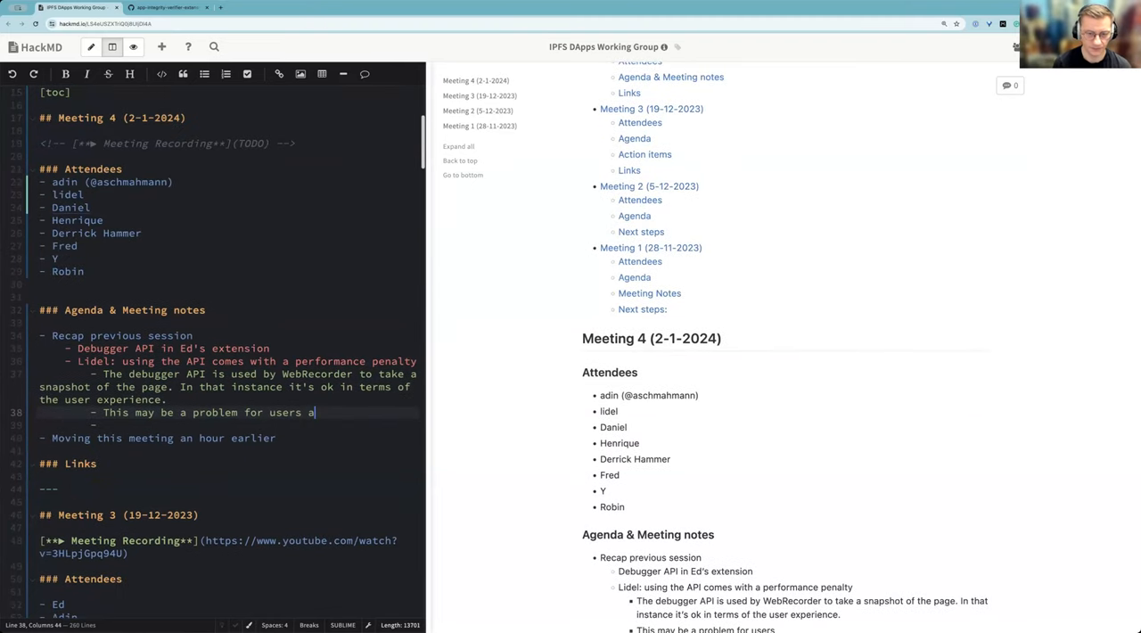
key(Backspace)
text( How)
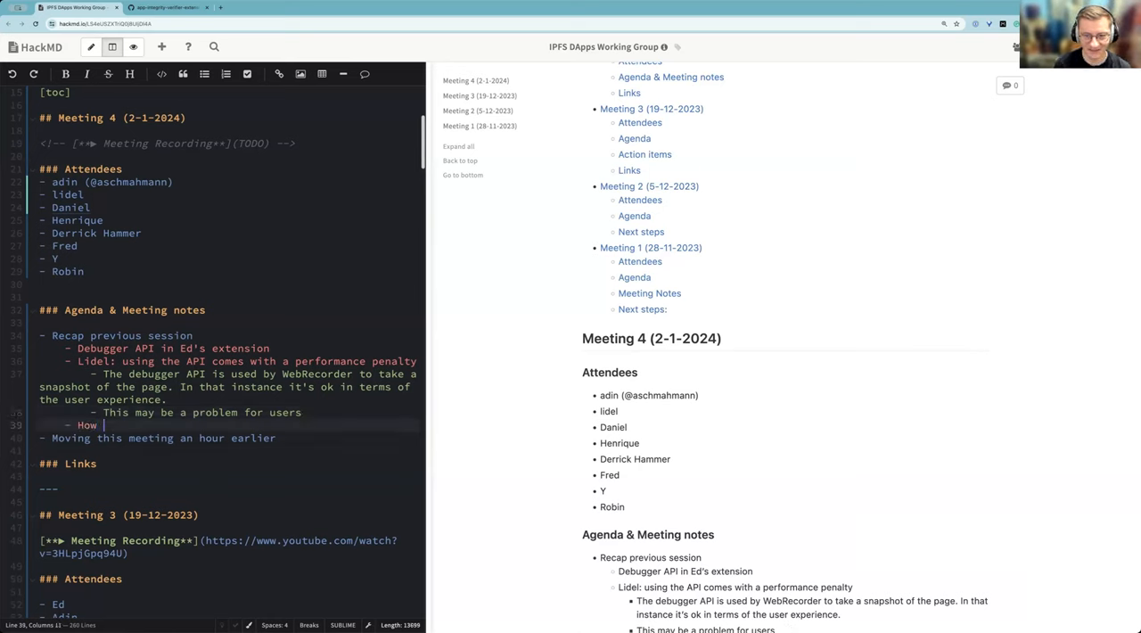
Write 'How could this be productised:' and the question of what to do when verification fails
text(could this)
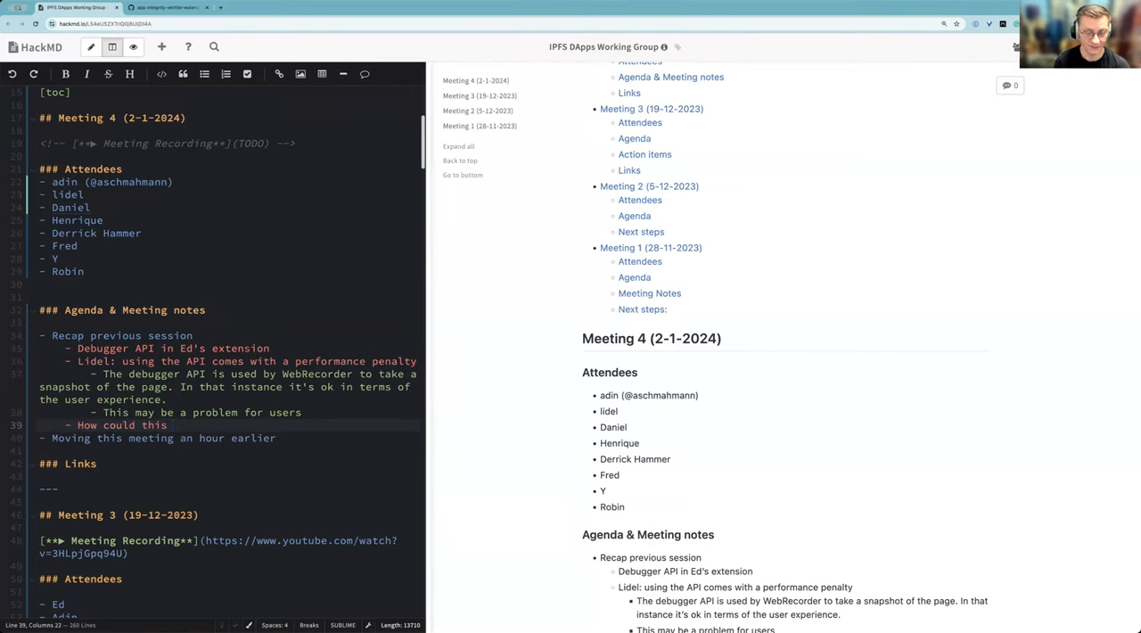
text(be productised)
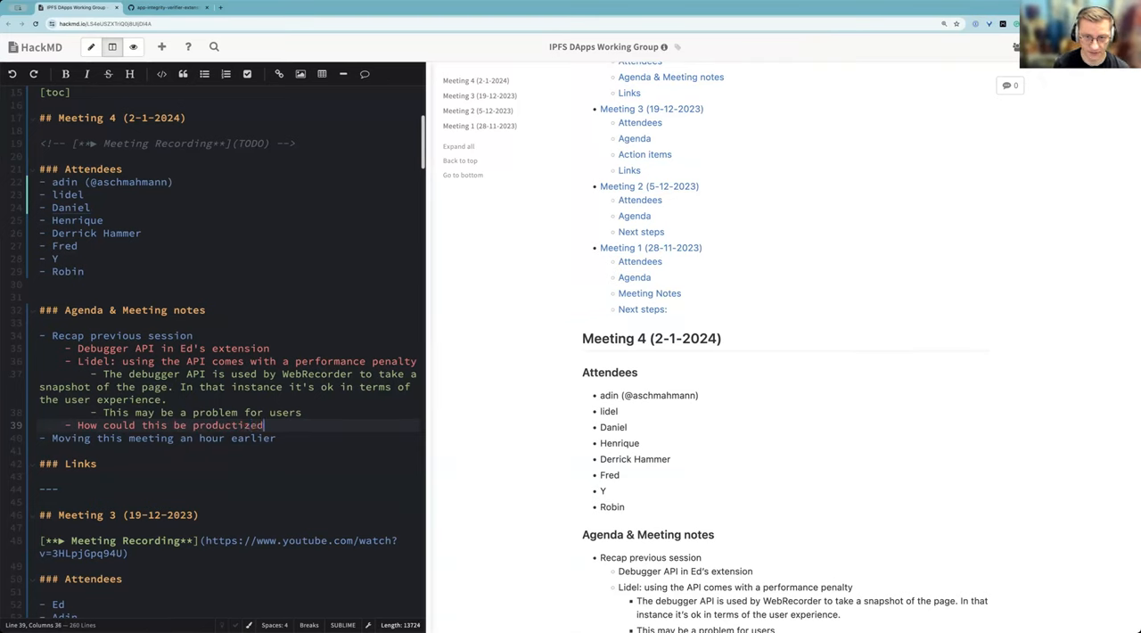
text(:)
text(- What d)
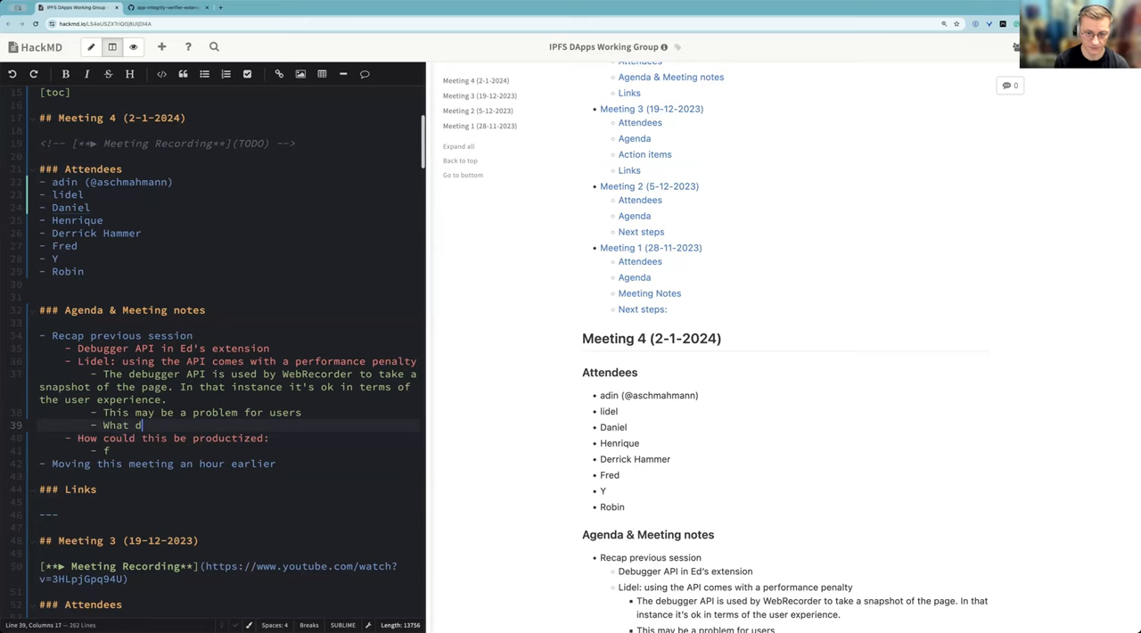
text(o you do when the v)
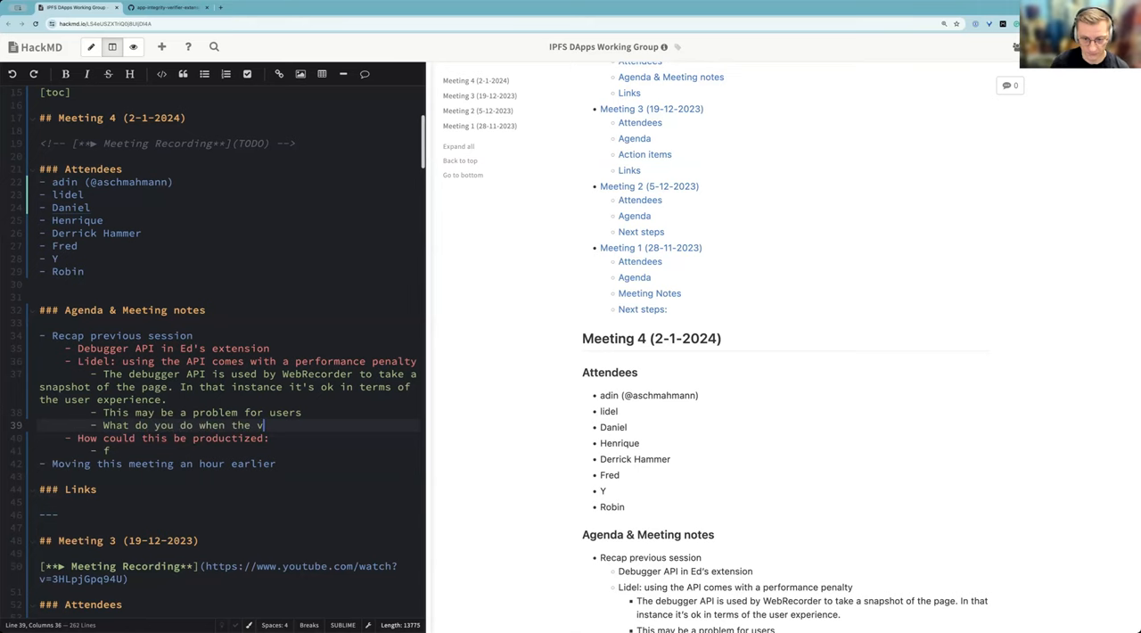
text(erification fails/)
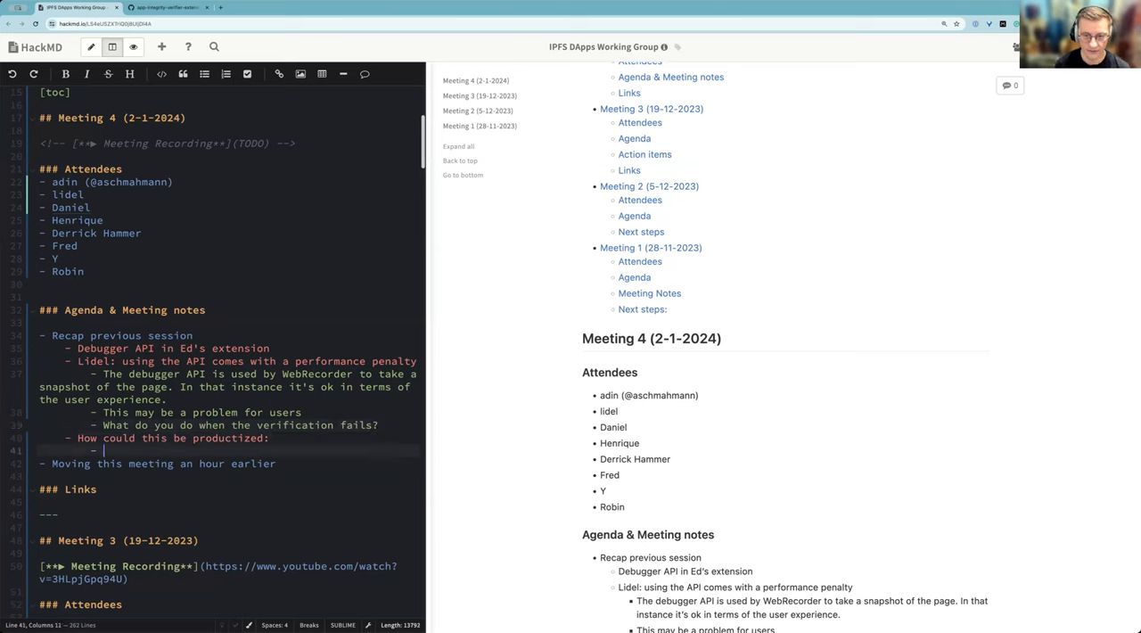
Add the per-Dapp extension idea with trust anchored through a hard-coded CID
text(E)
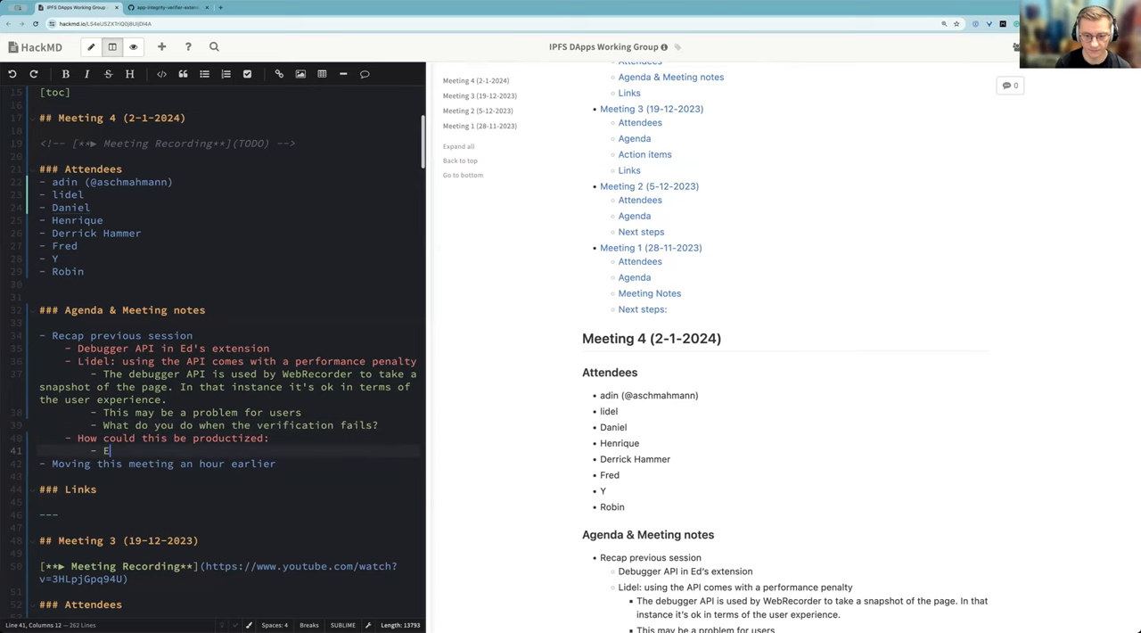
text(xtension per)
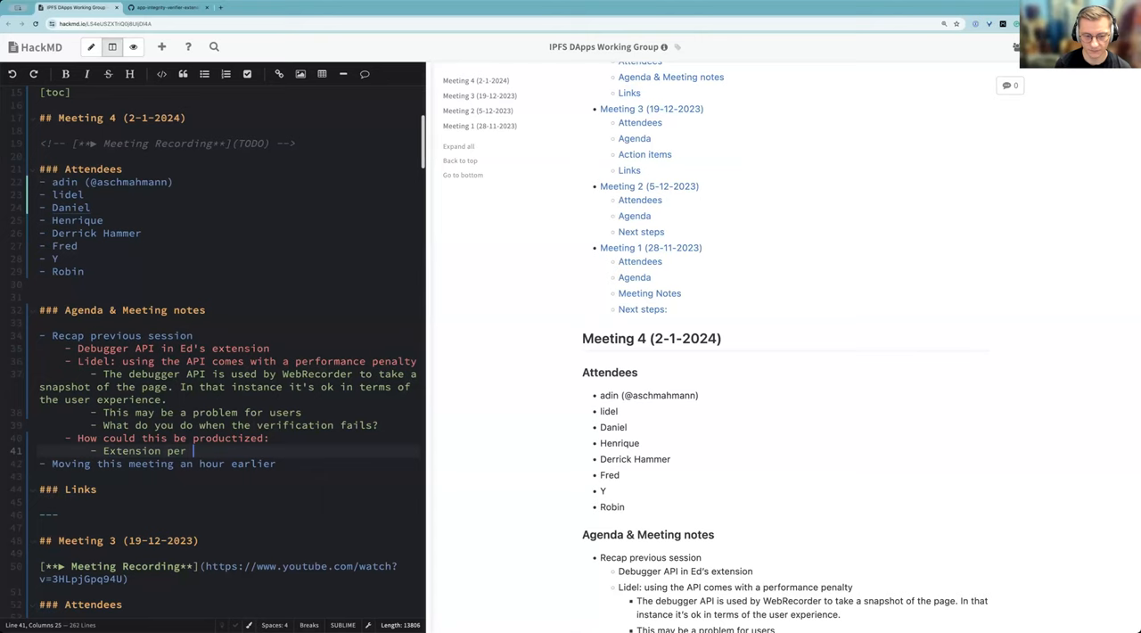
text(Dapp?)
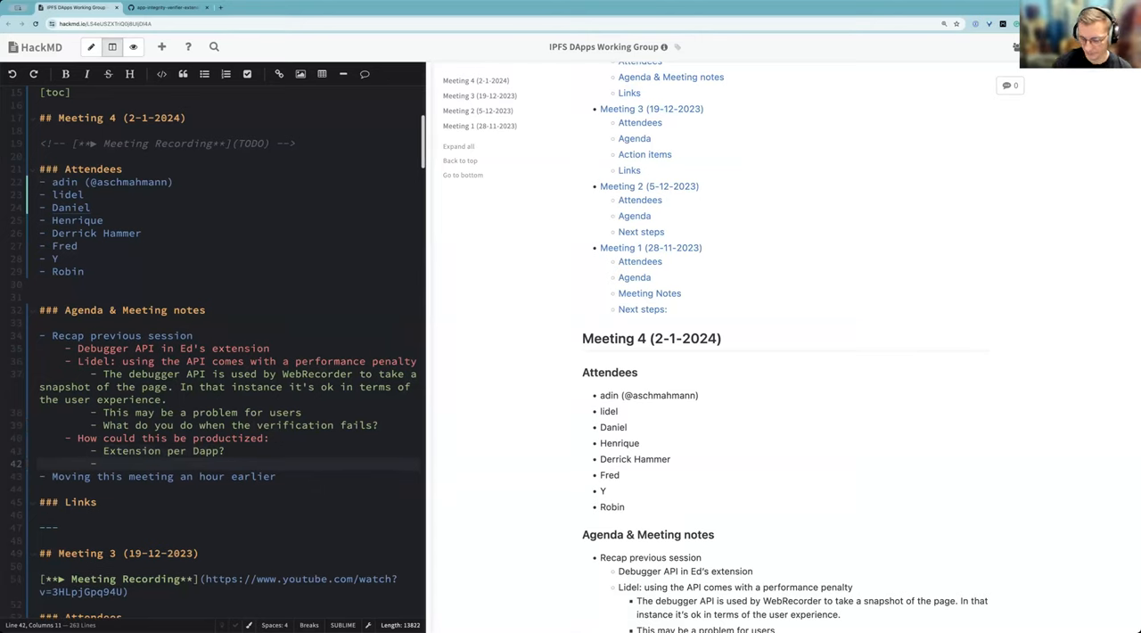
text(W)
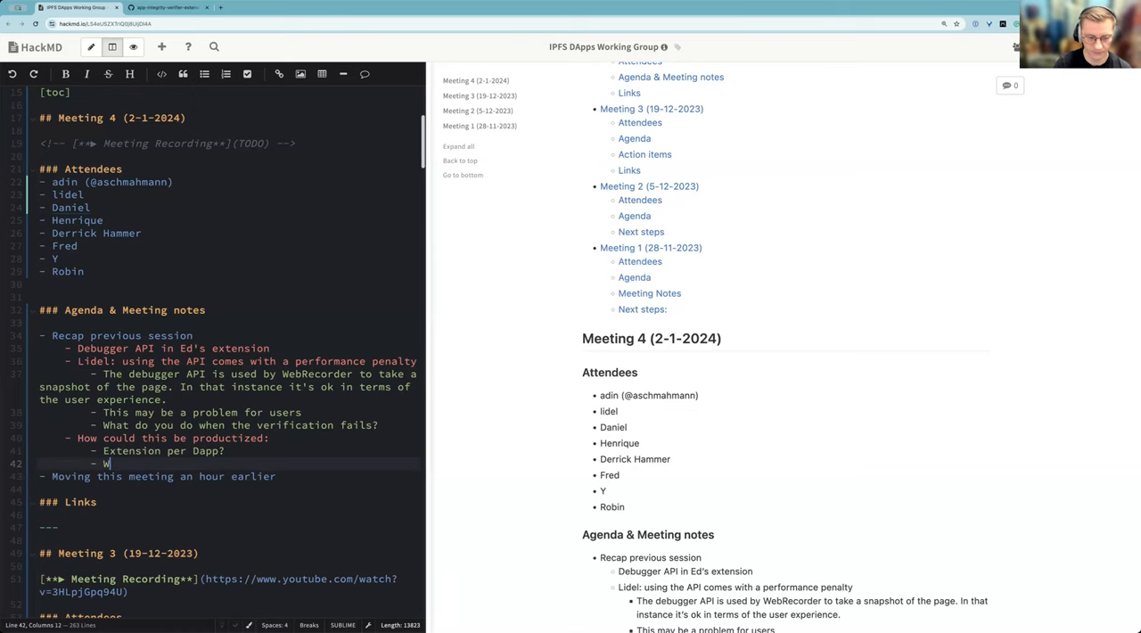
text(here)
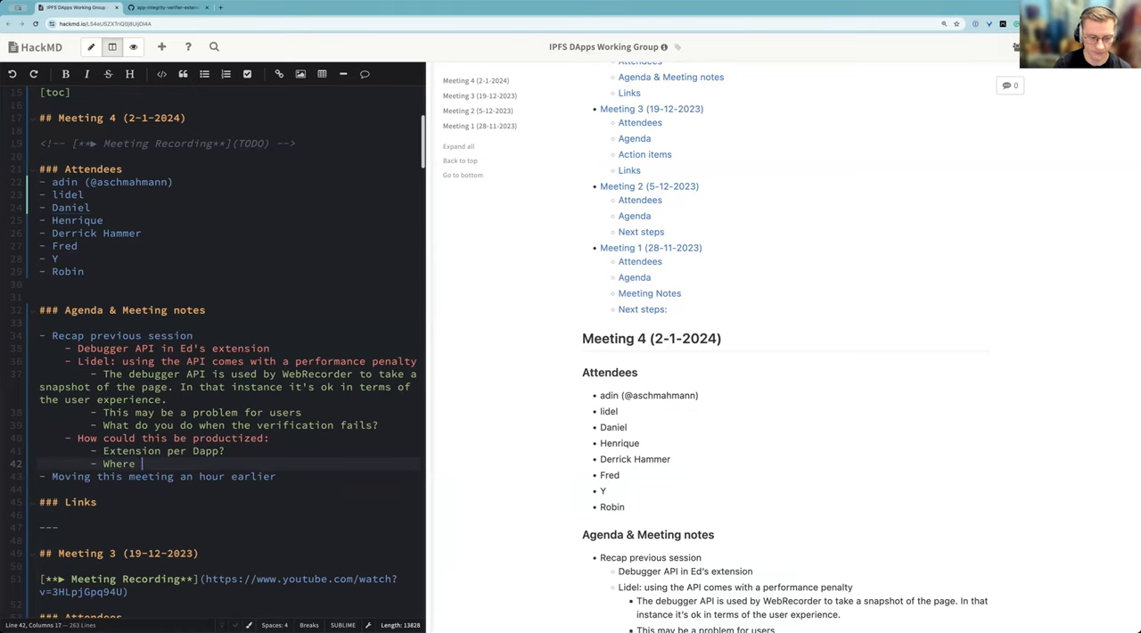
text(which h)
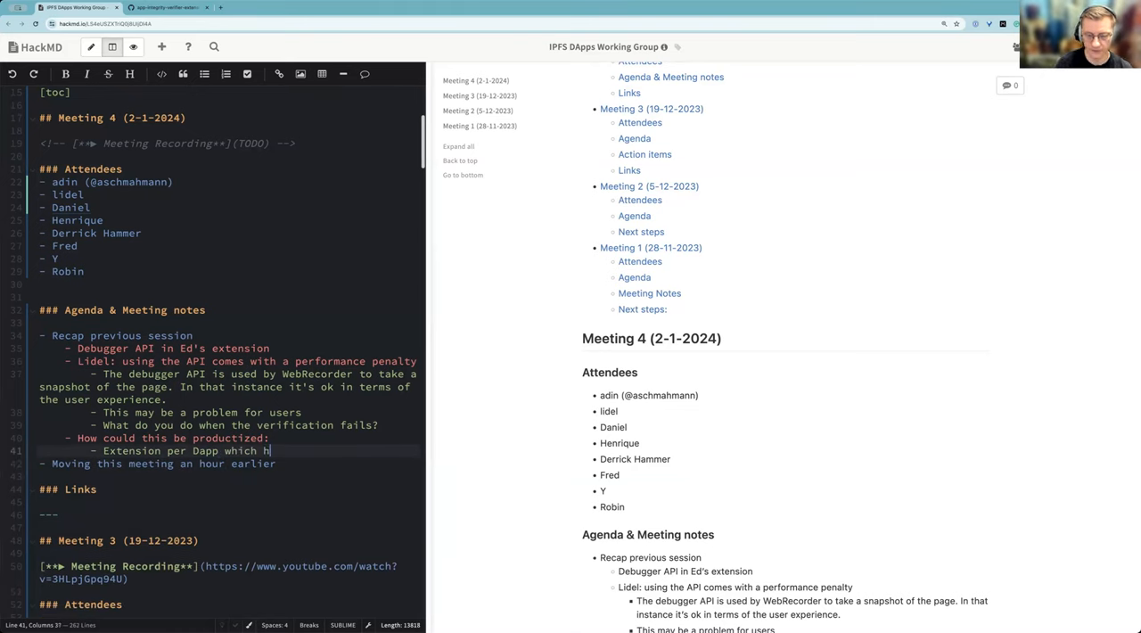
text(as)
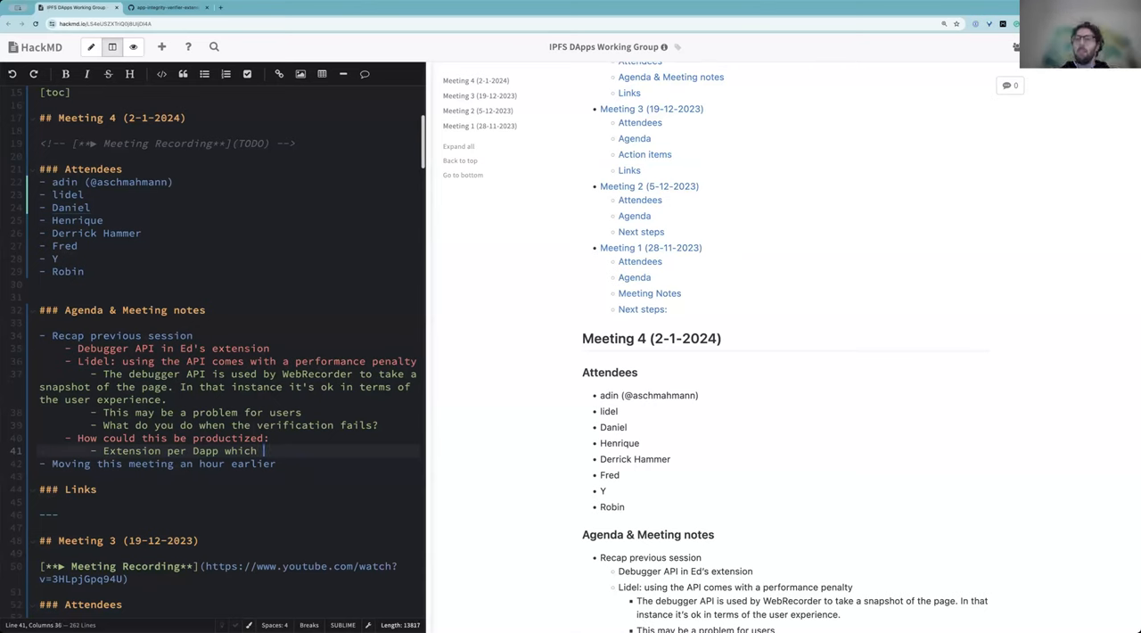
text(has the trust)
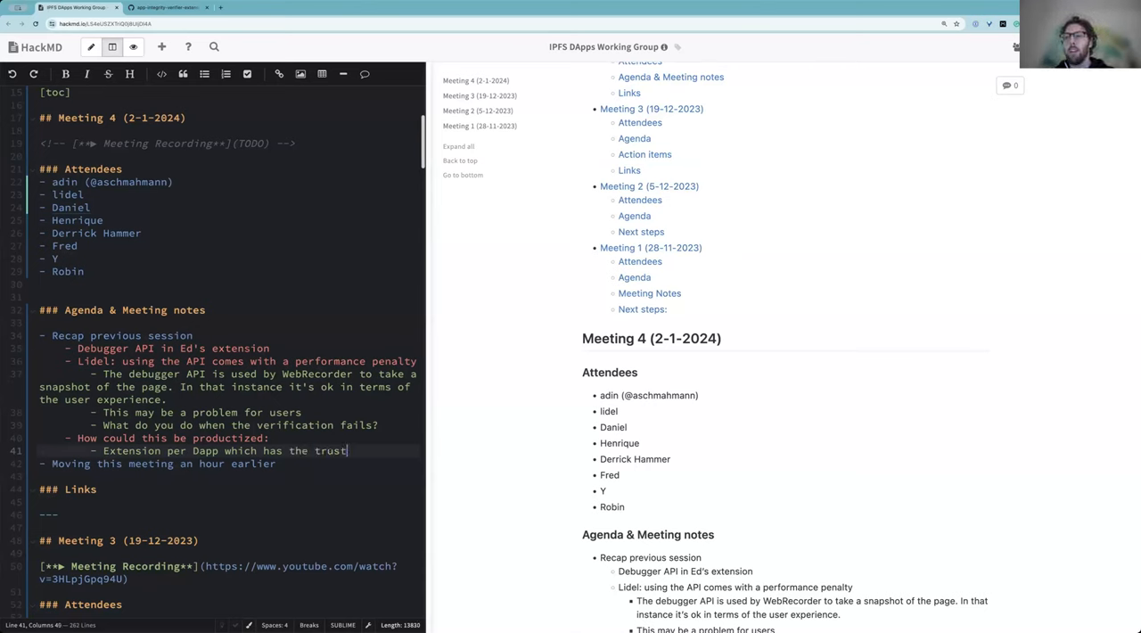
text(anchored through)
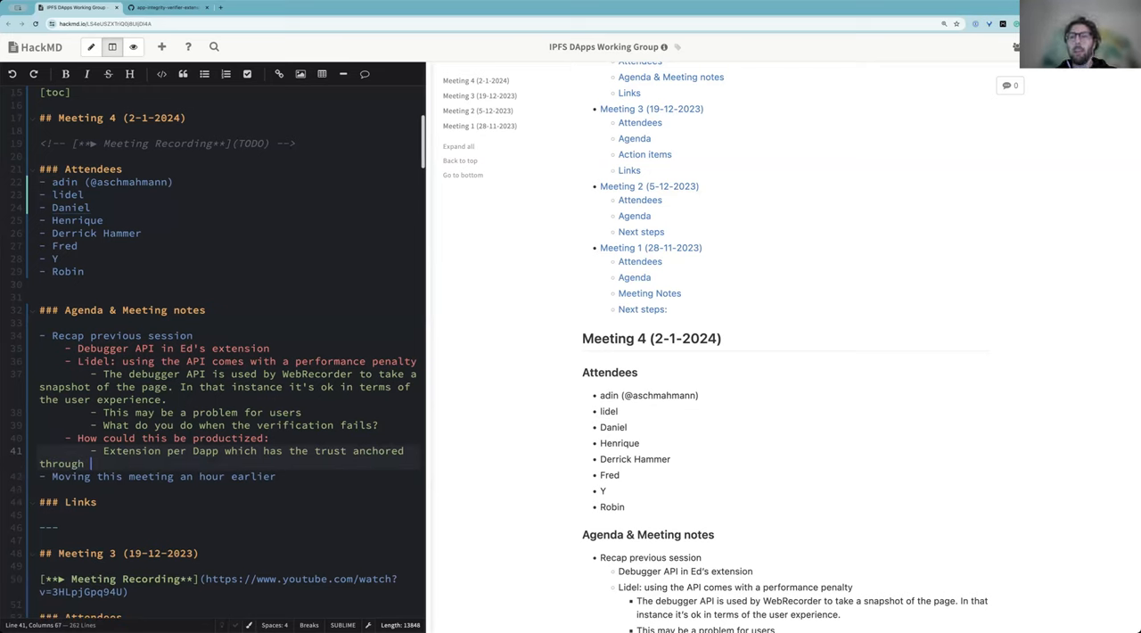
text(a hard cou)
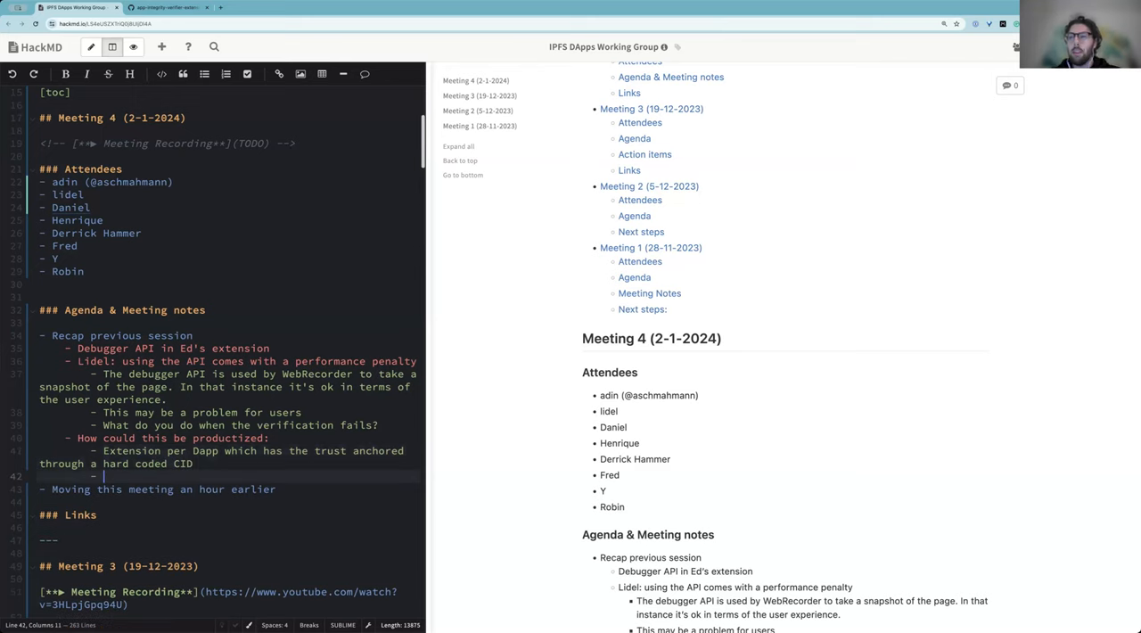
Add the idea of a more generic external trust anchor, i.e. DNSLink/ENS resolution
text(Make it)
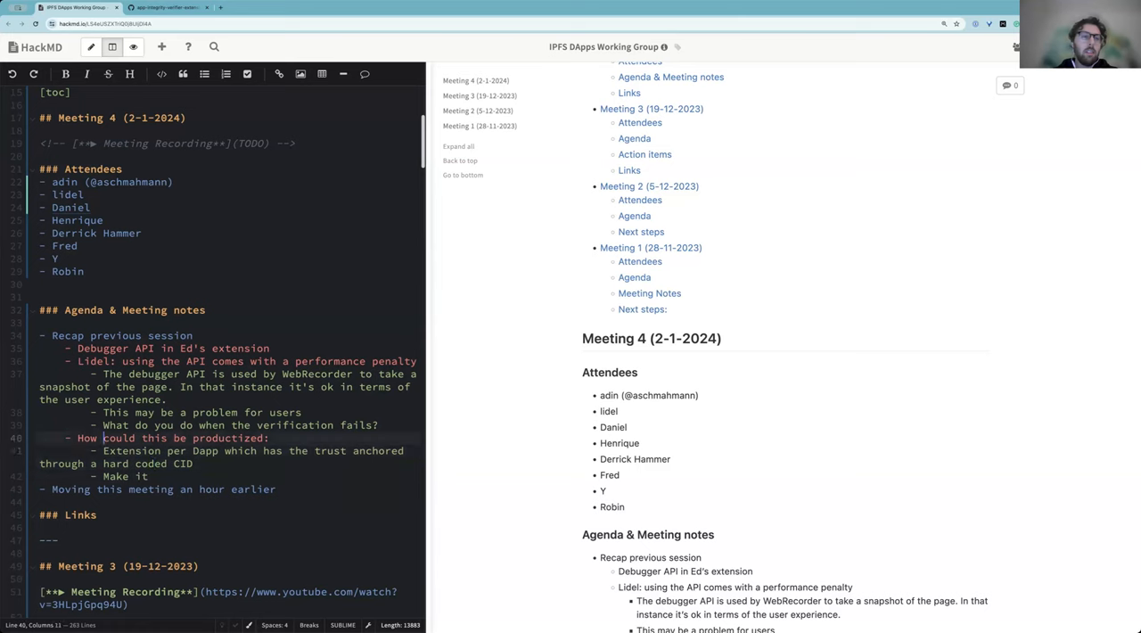
text(more)
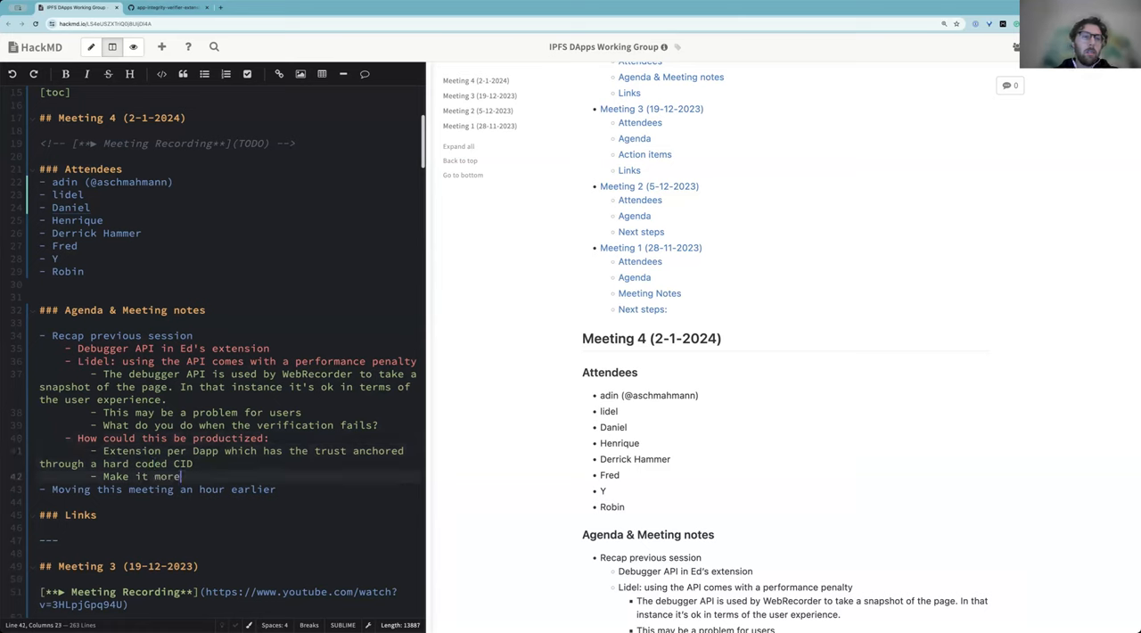
text(generic and use an extenral)
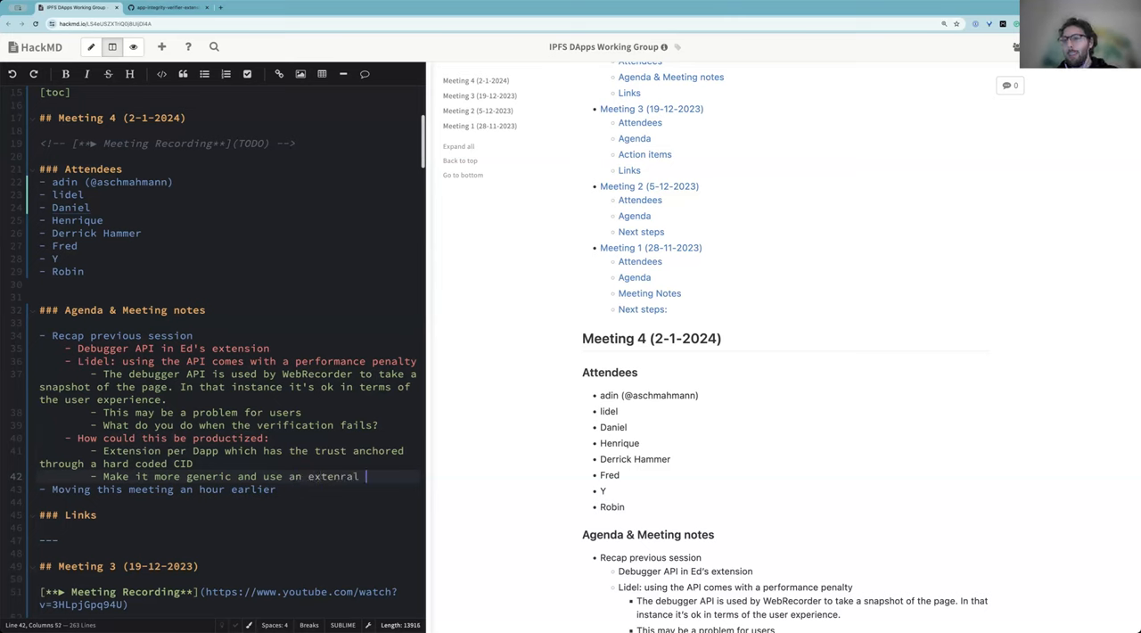
key(Backspace)
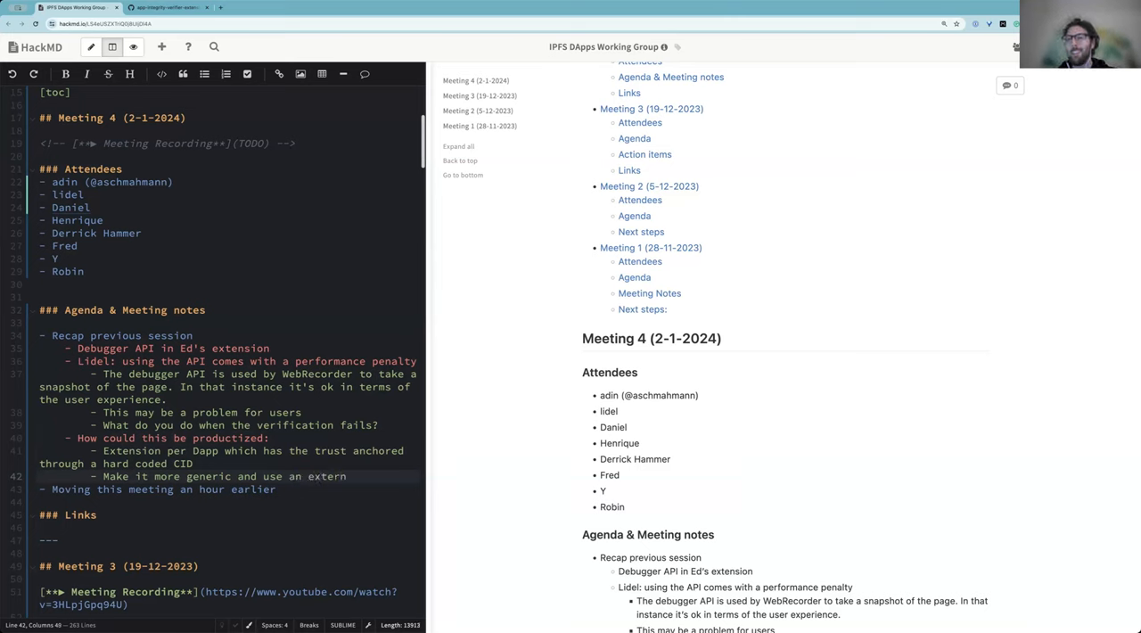
text(al trust anchor, i.e. fe)
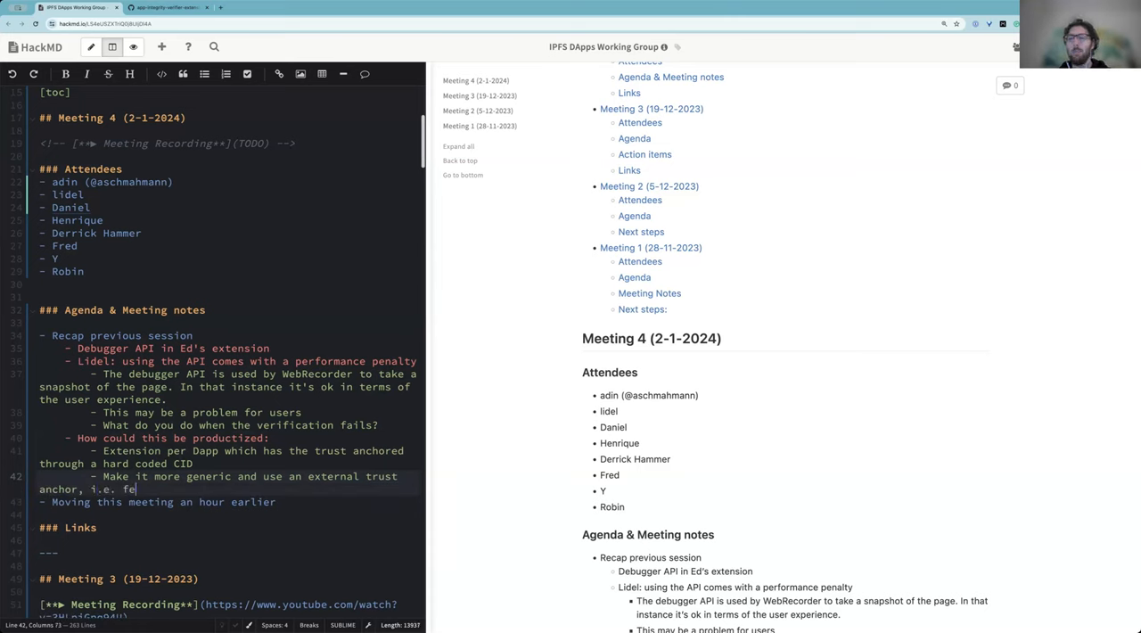
key(Backspace)
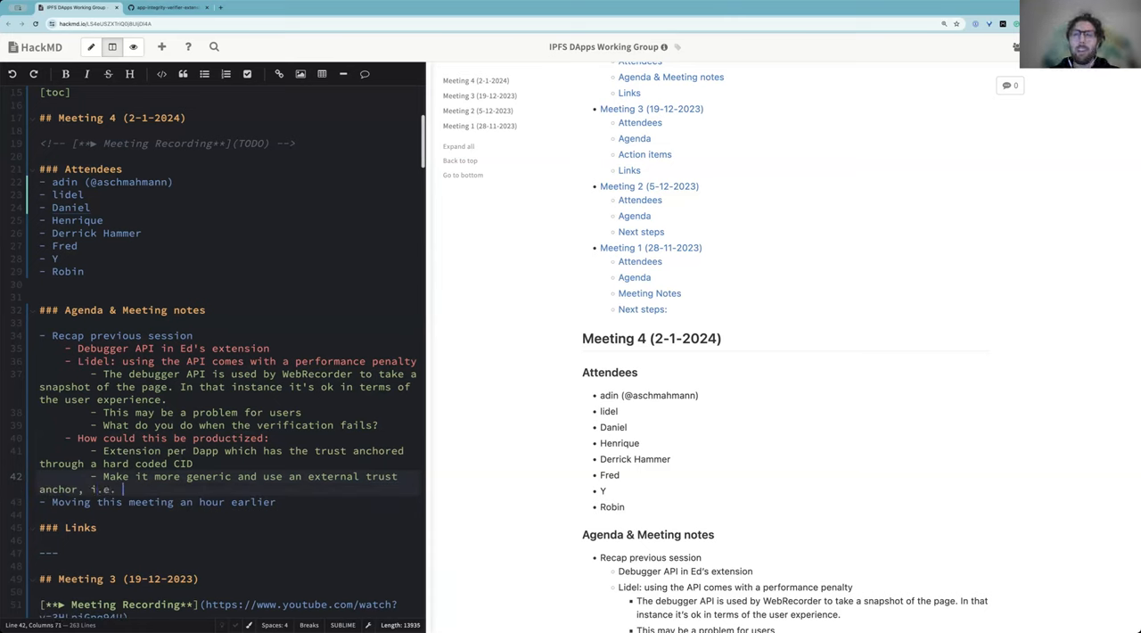
text(DN)
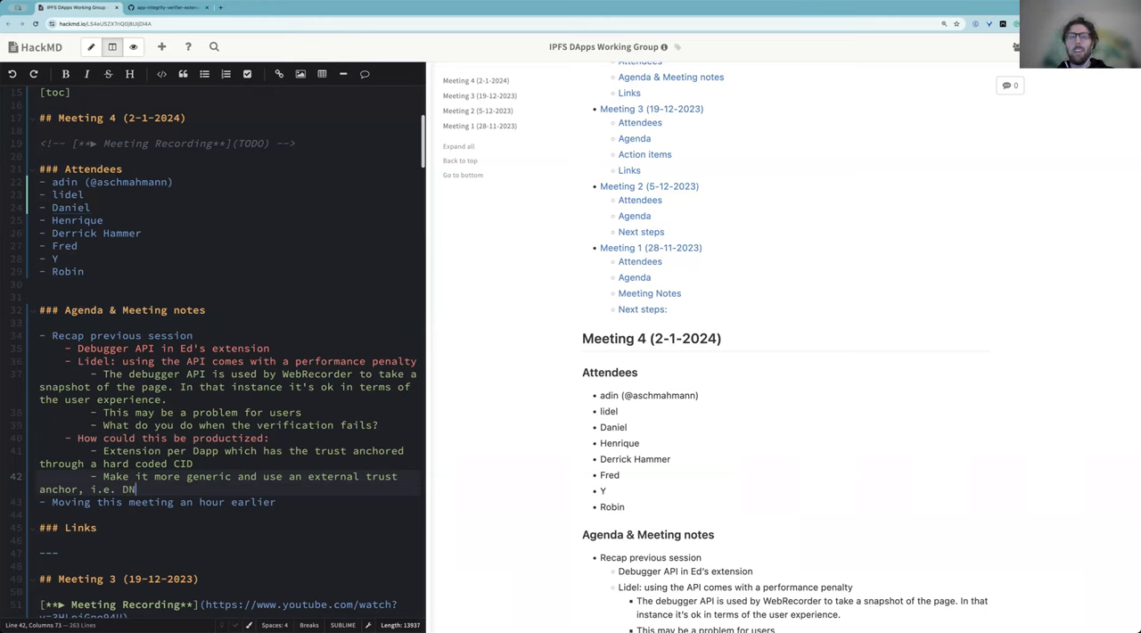
text(SLink/ENS resolution.)
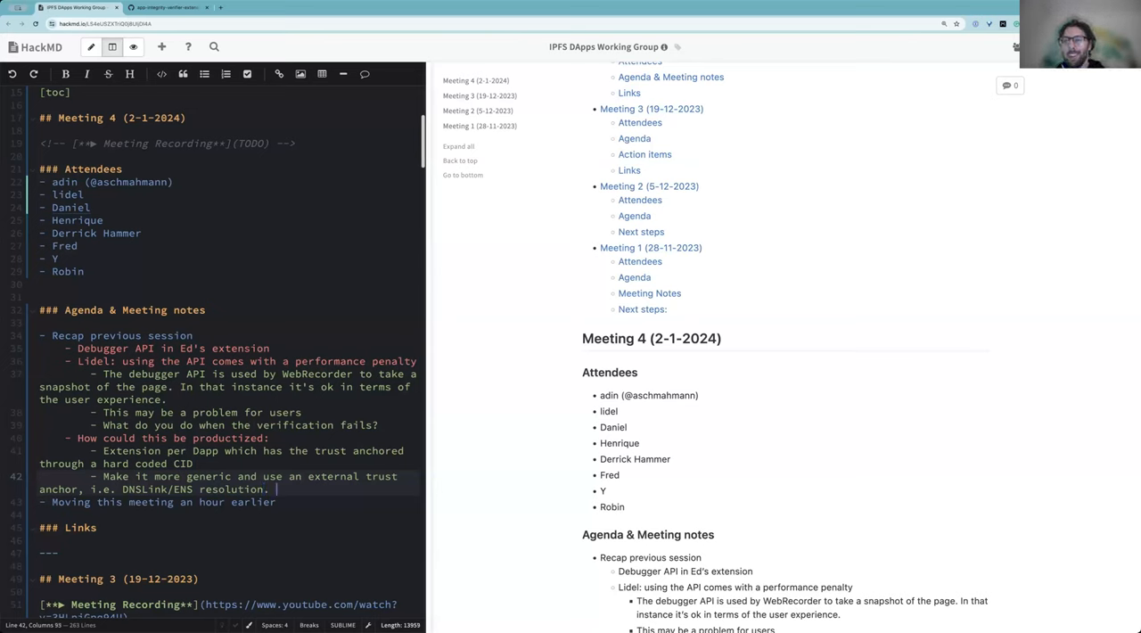
key(Return)
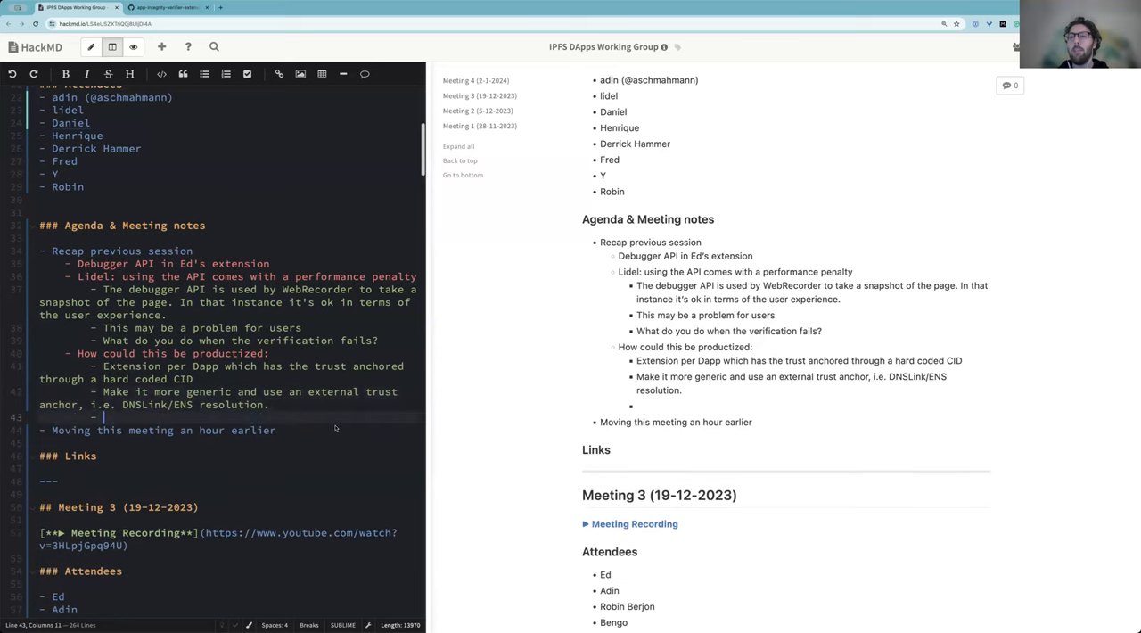
mouse_move(523, 469)
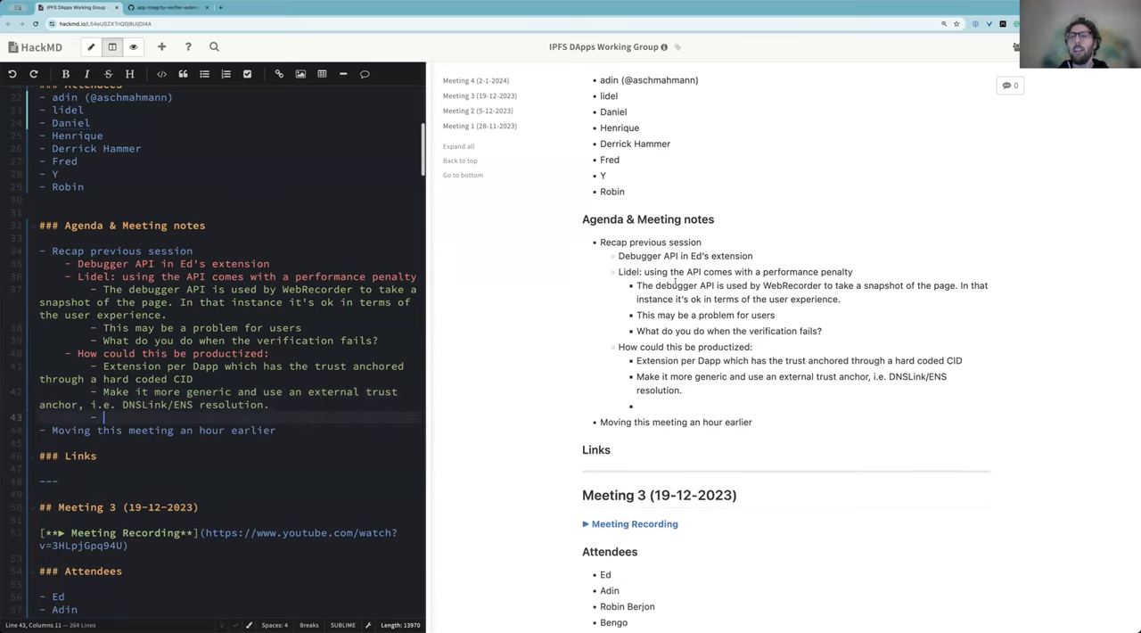
Add a 'The Blocking API' bullet under the productization points
text(The Blocking API)
text(- Onl)
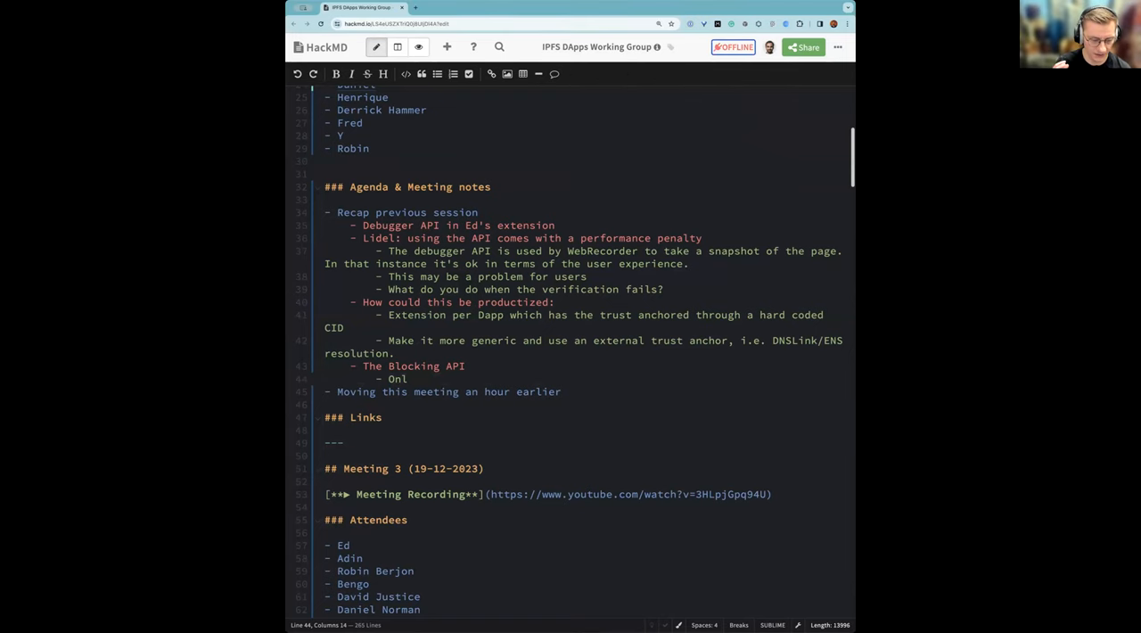
Note it only allows blocking or redirection and manifest v3 gives fewer capabilities with more steps
click(408, 378)
text(y allows blocking)
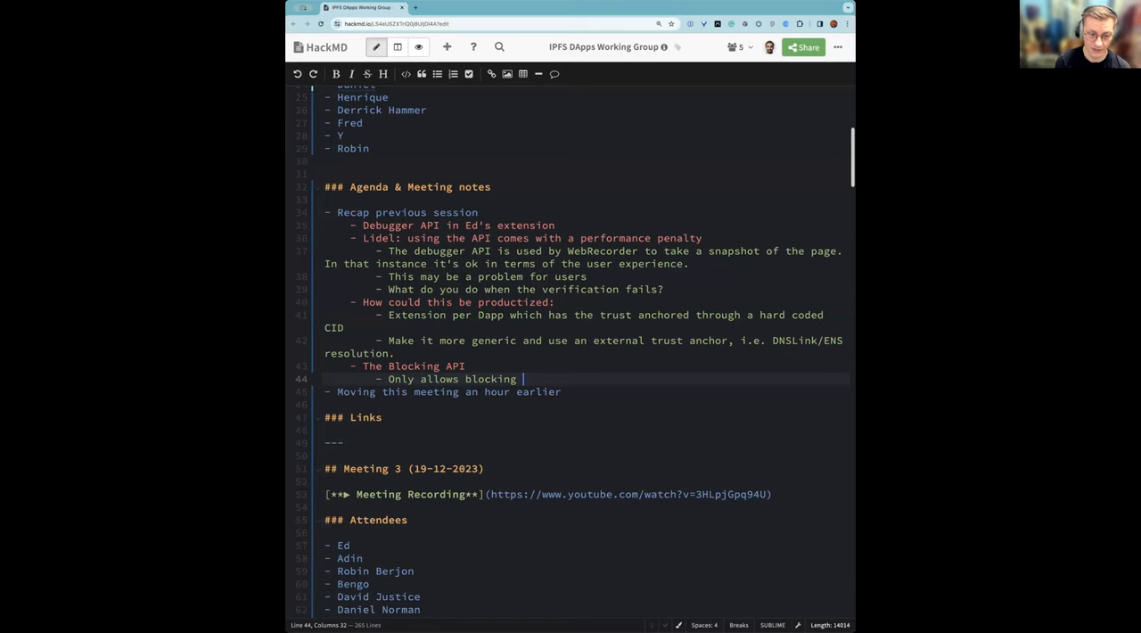
text(or redirection.)
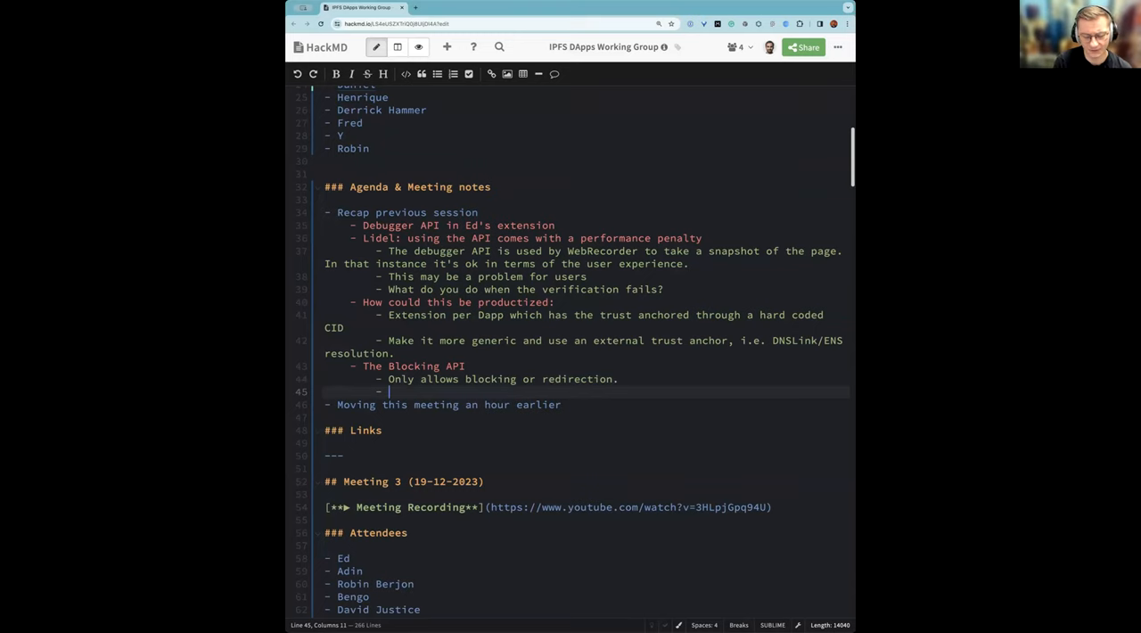
text(With ma)
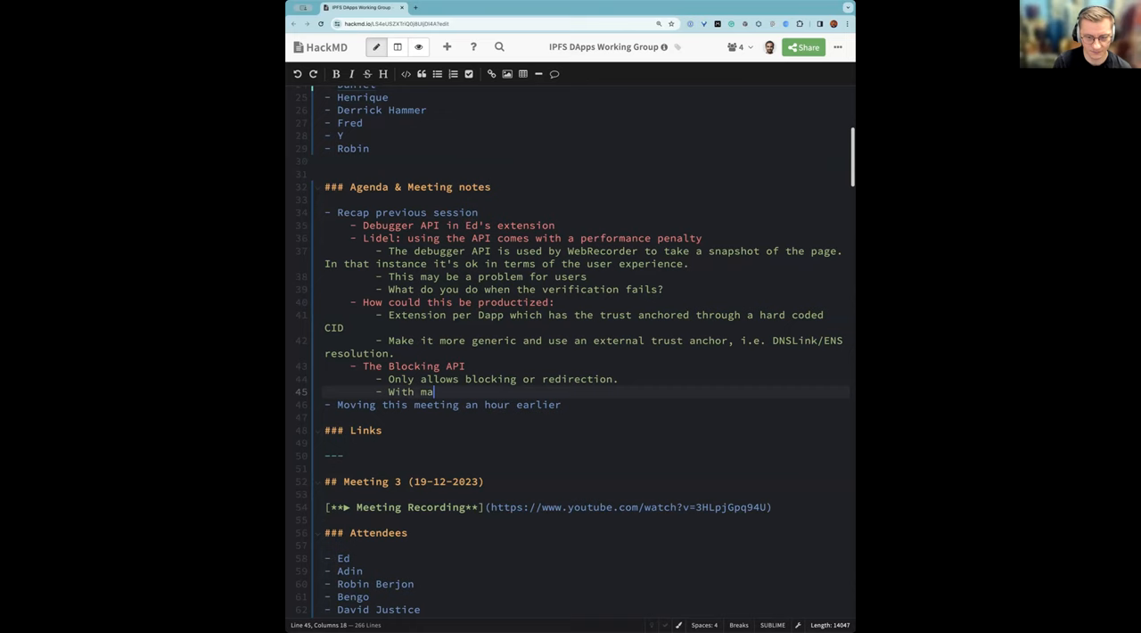
text(nifest v3)
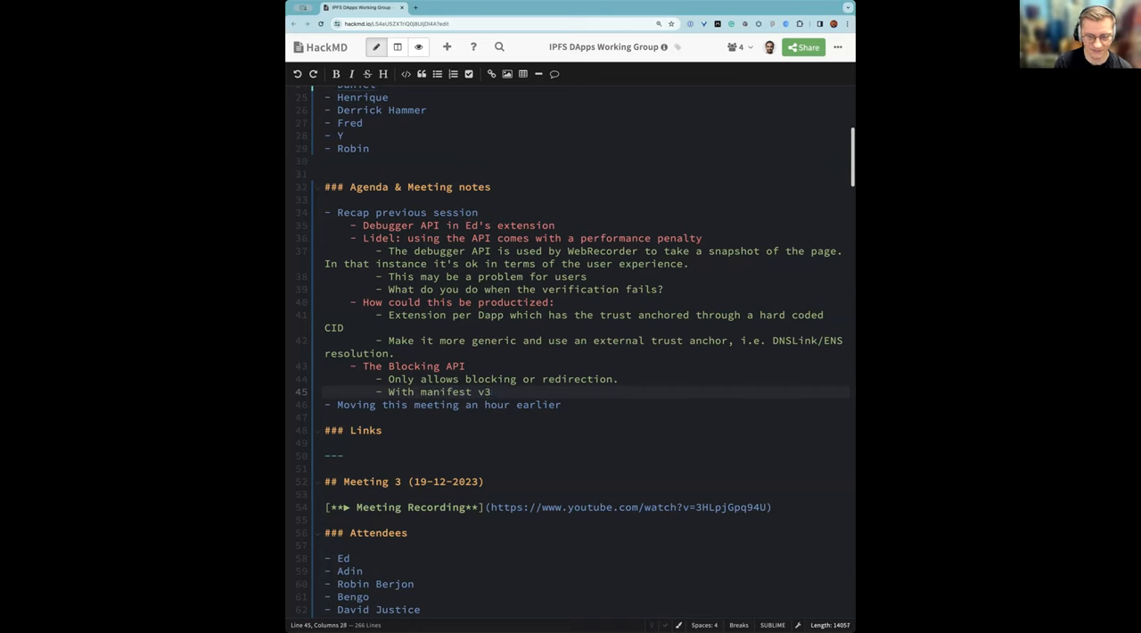
text(we have)
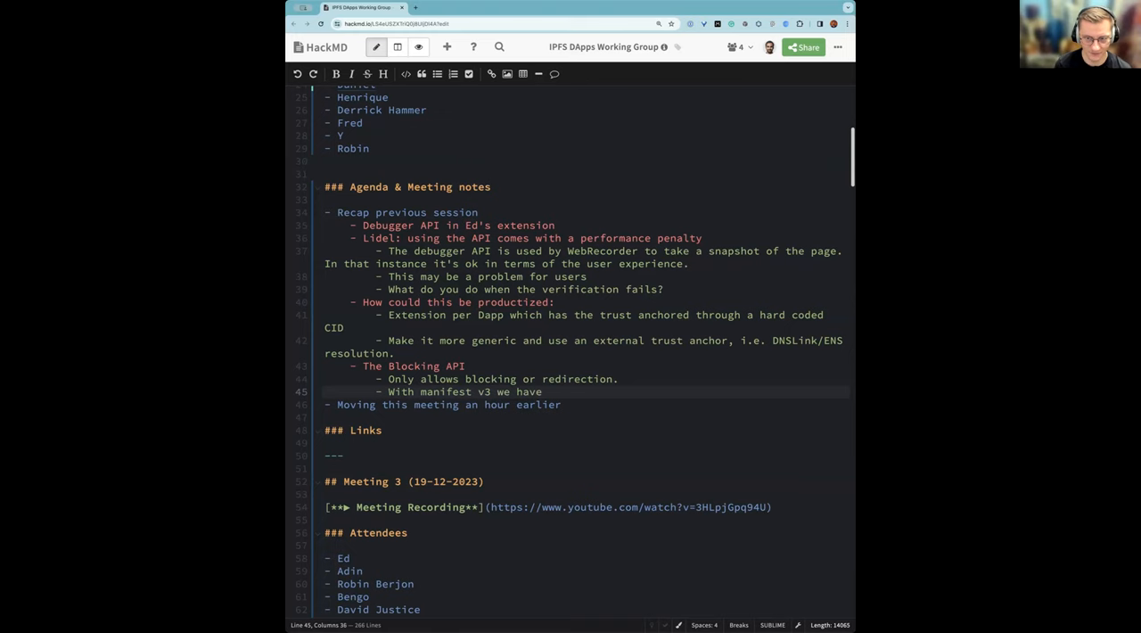
text(less cap)
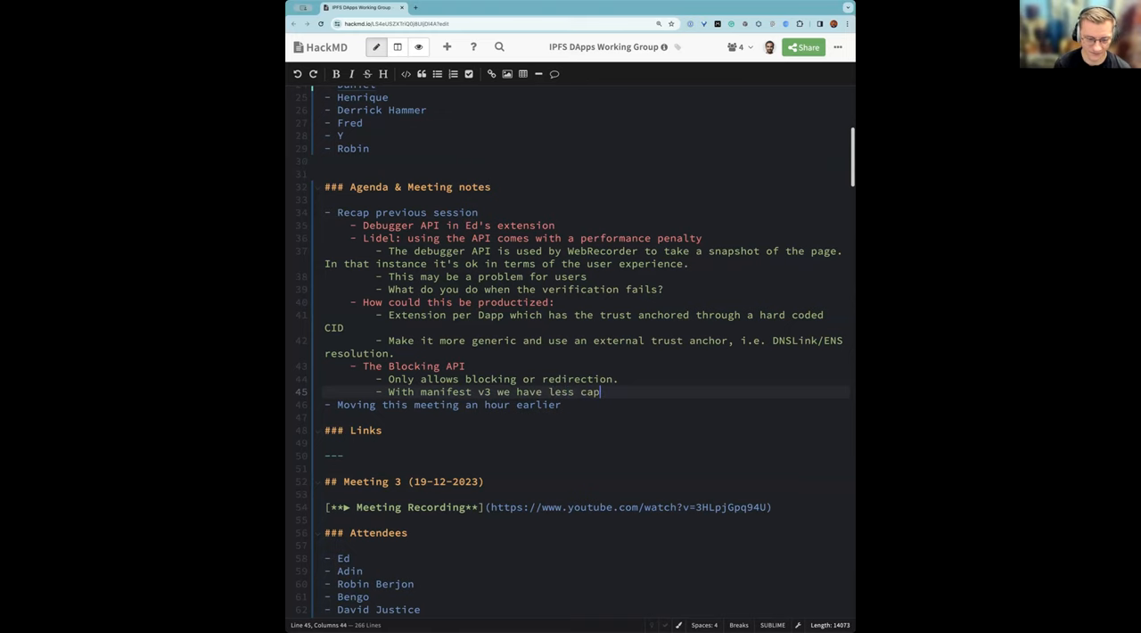
text(abilities, even)
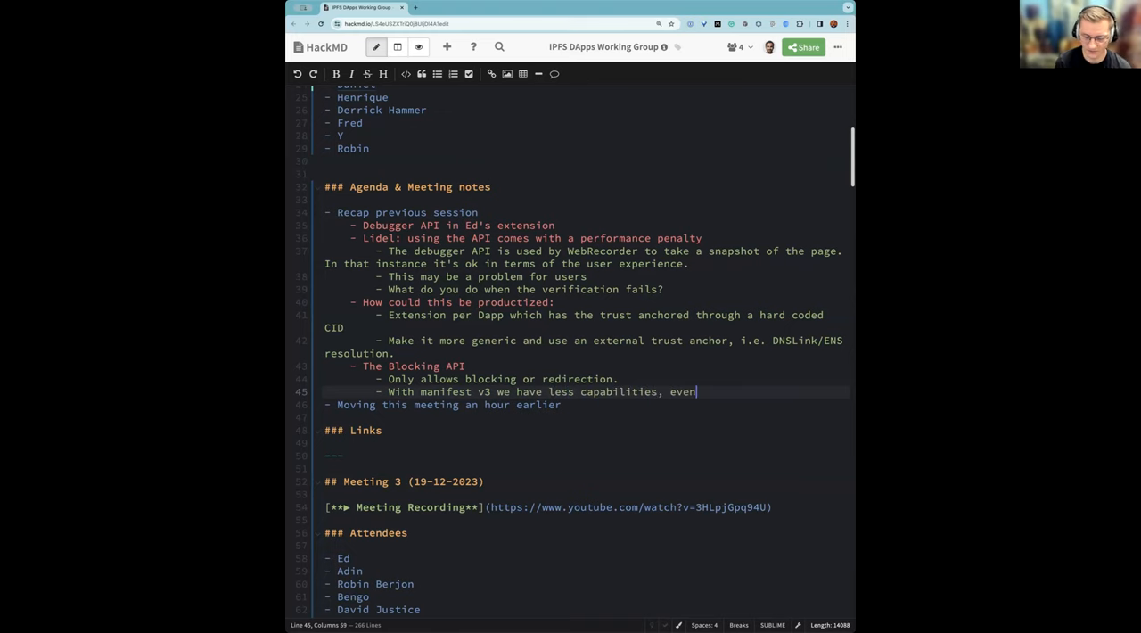
text(though you can still do t)
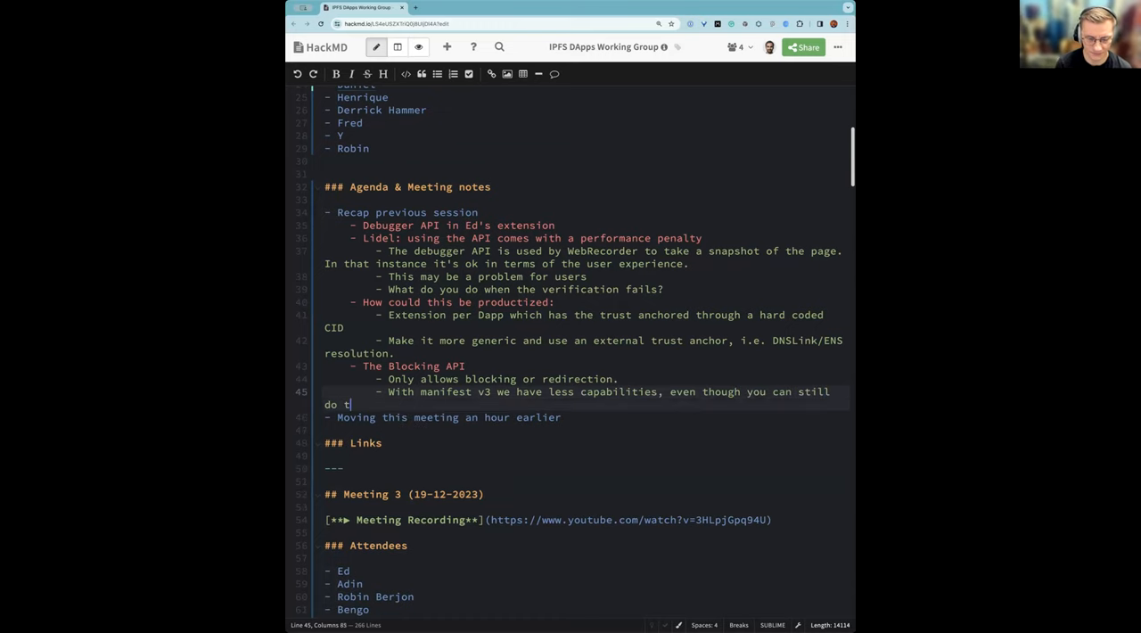
text(he same things in a)
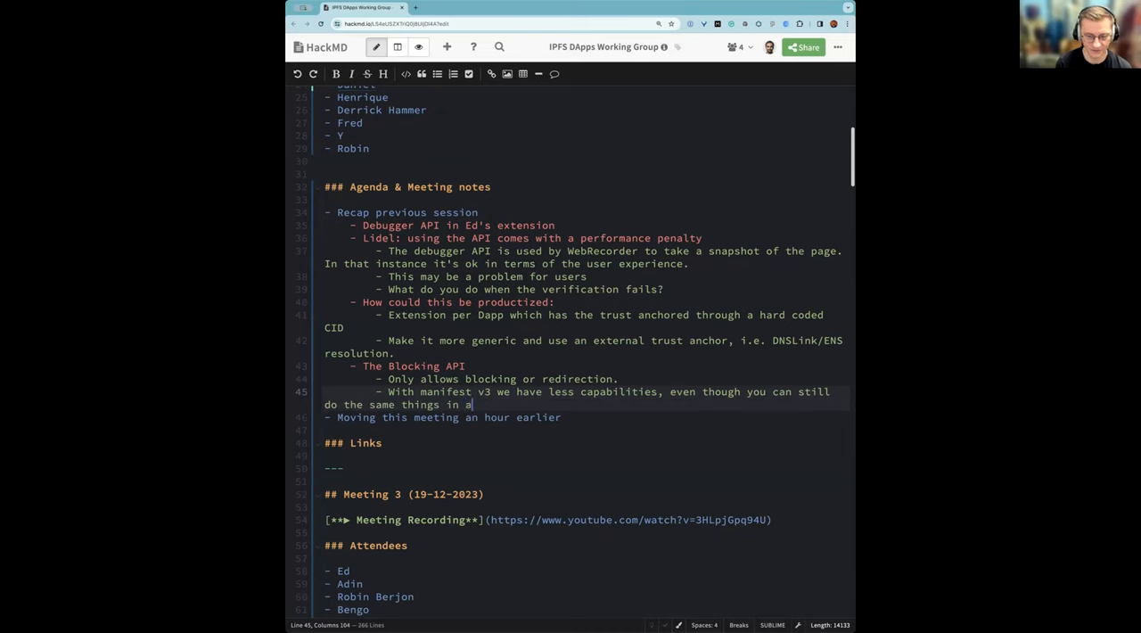
text(n extension with more steps)
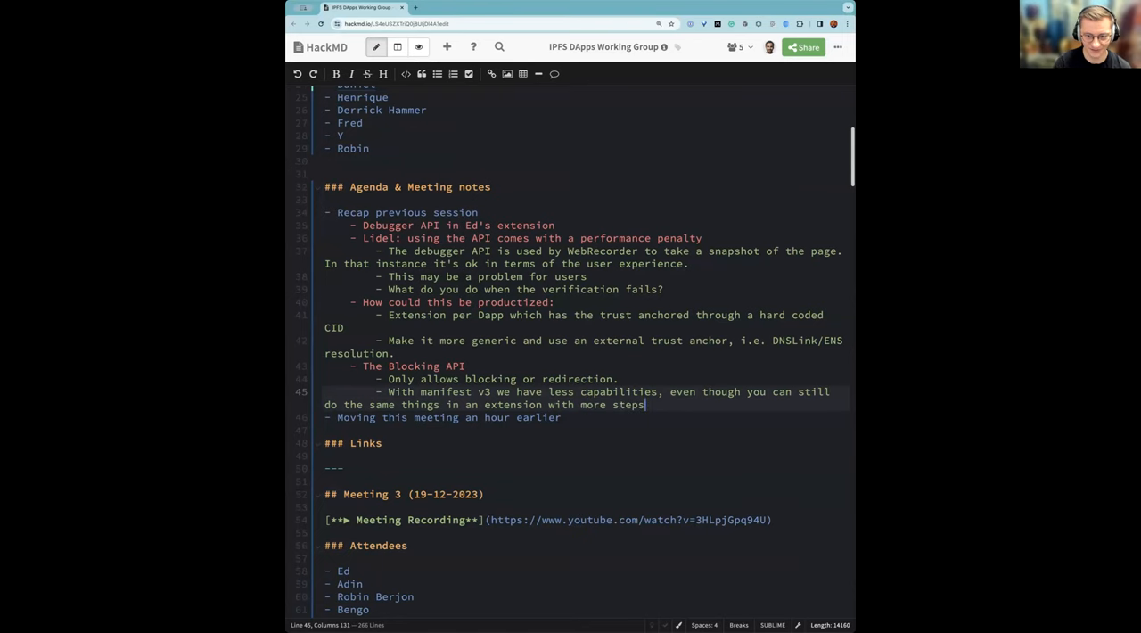
text(.)
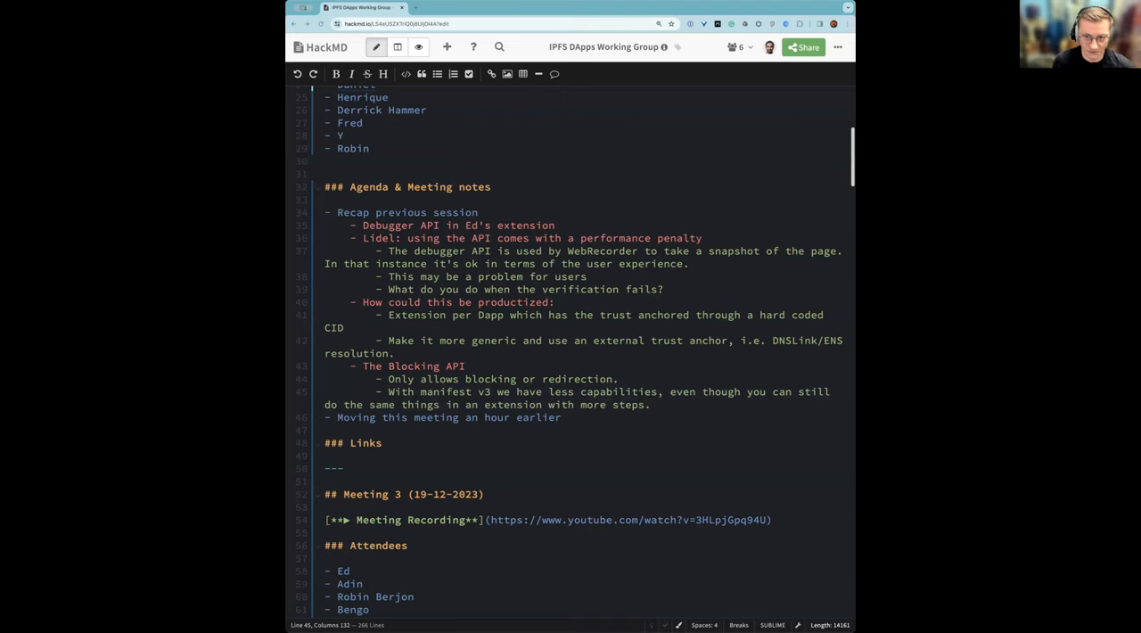
click(453, 7)
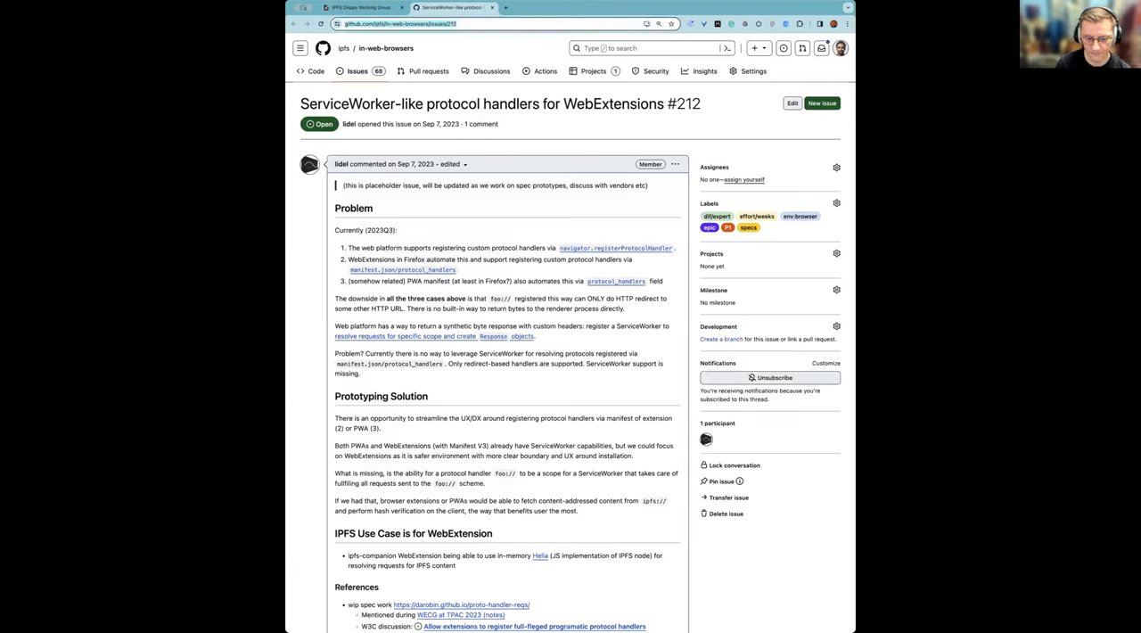
mouse_move(508, 238)
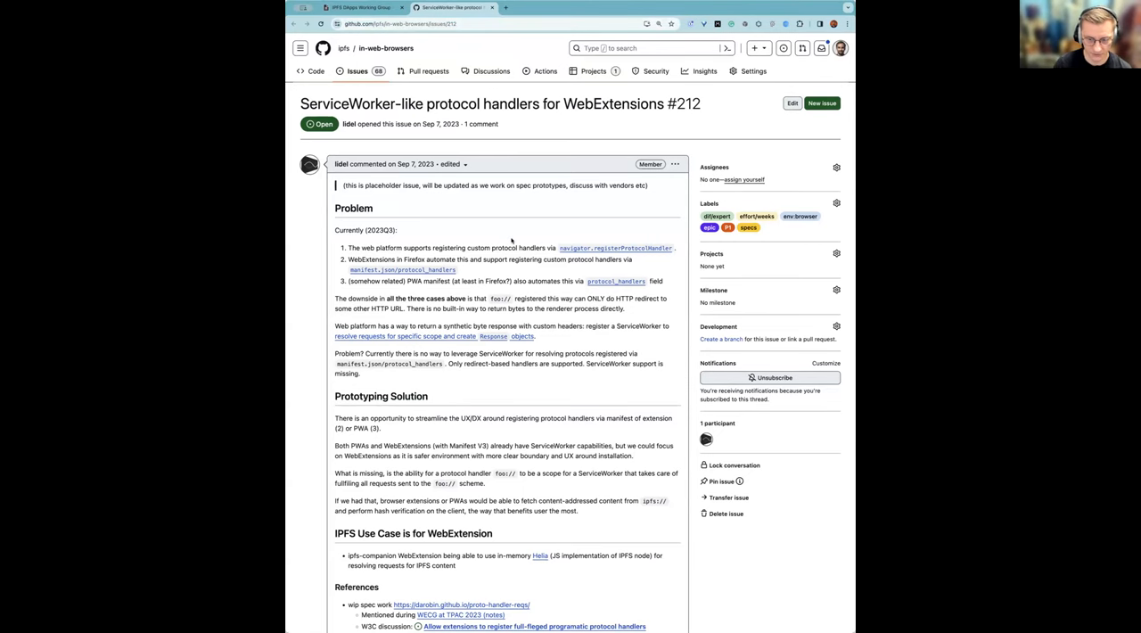
Read through GitHub issue #212 on ServiceWorker-like protocol handlers and select its URL to copy
scroll(down, 3)
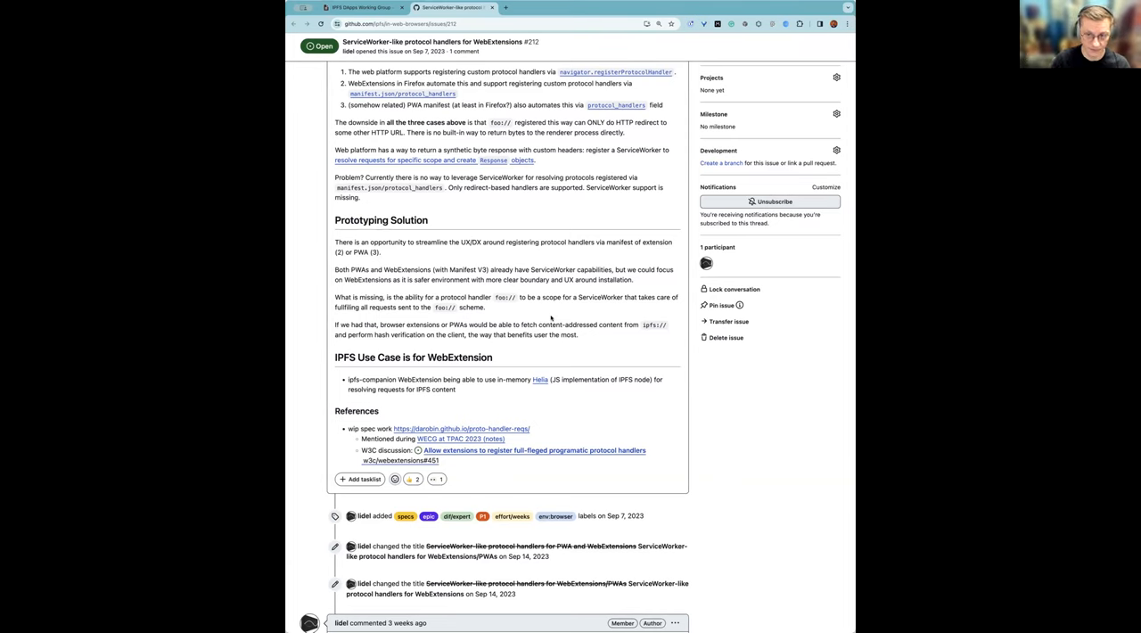
scroll(up, 3)
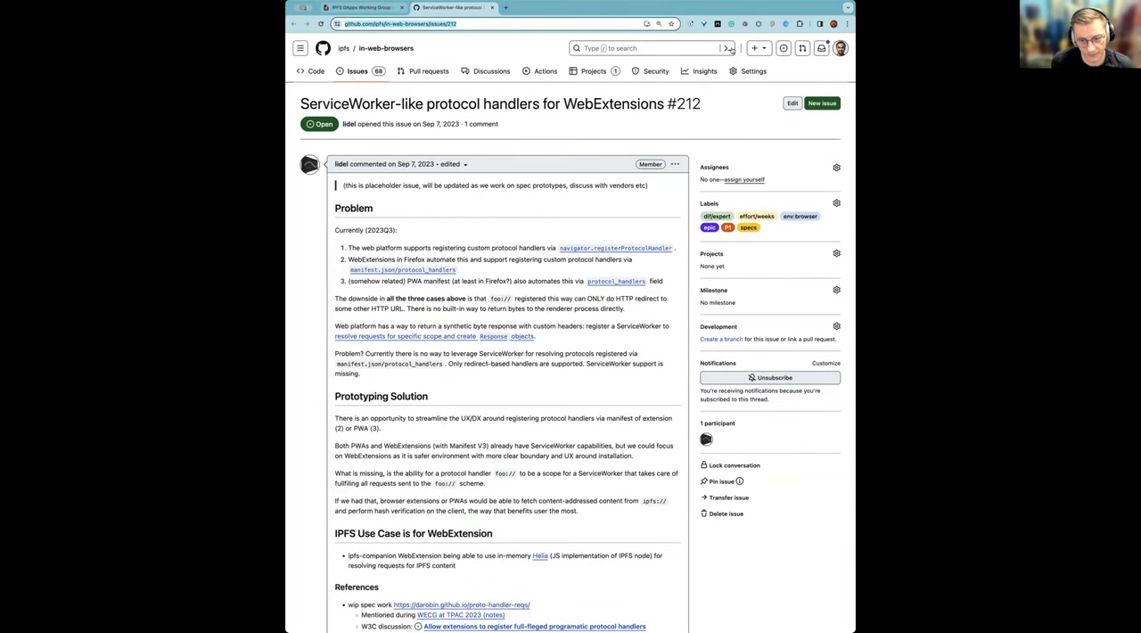
click(352, 7)
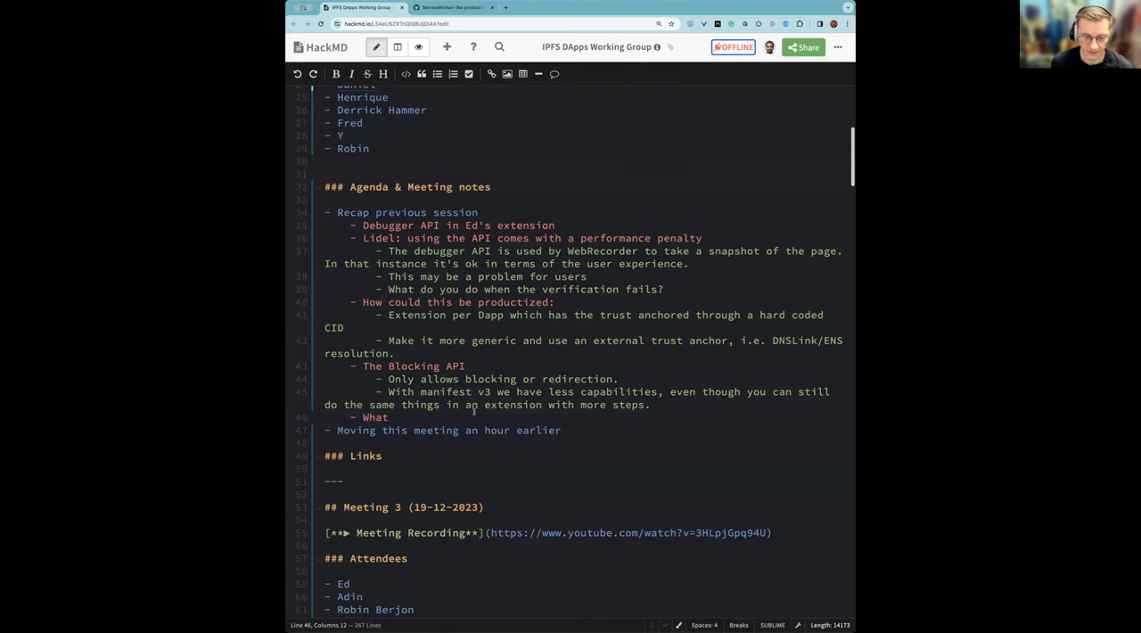
Add a '- What we're missing:' bullet after the manifest v3 bullet in the Blocking API notes
click(390, 418)
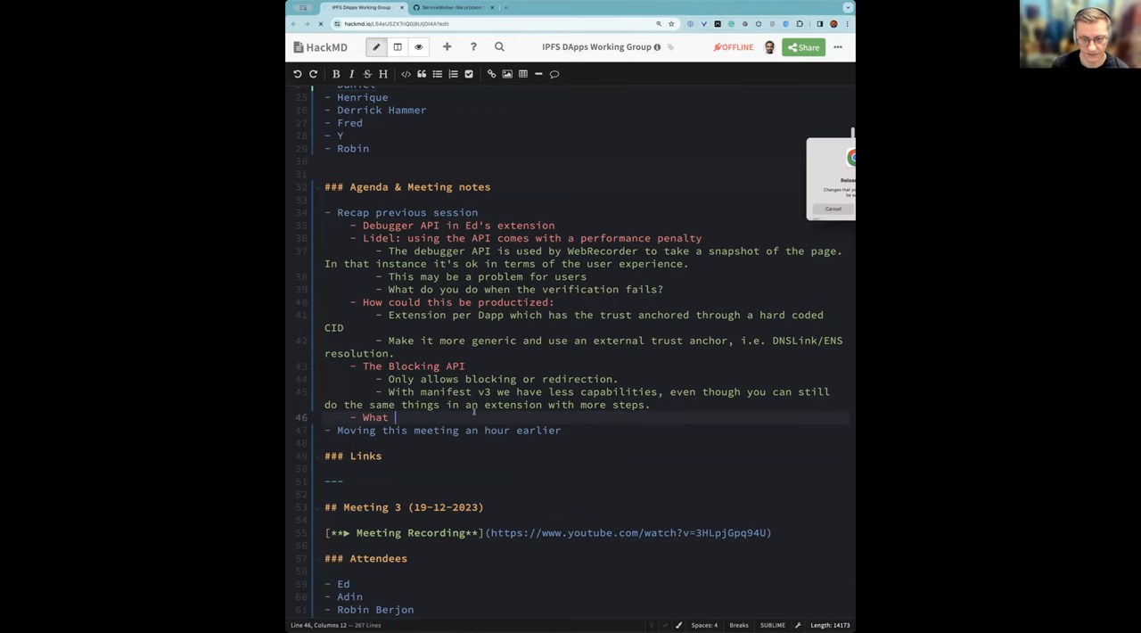
scroll(up, 3)
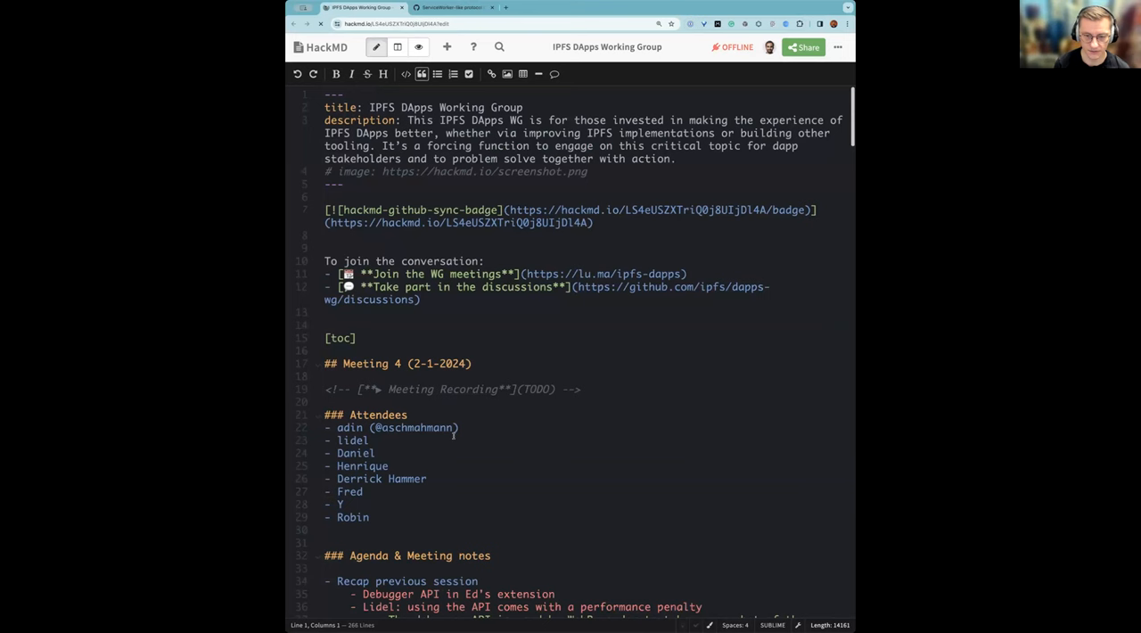
scroll(down, 3)
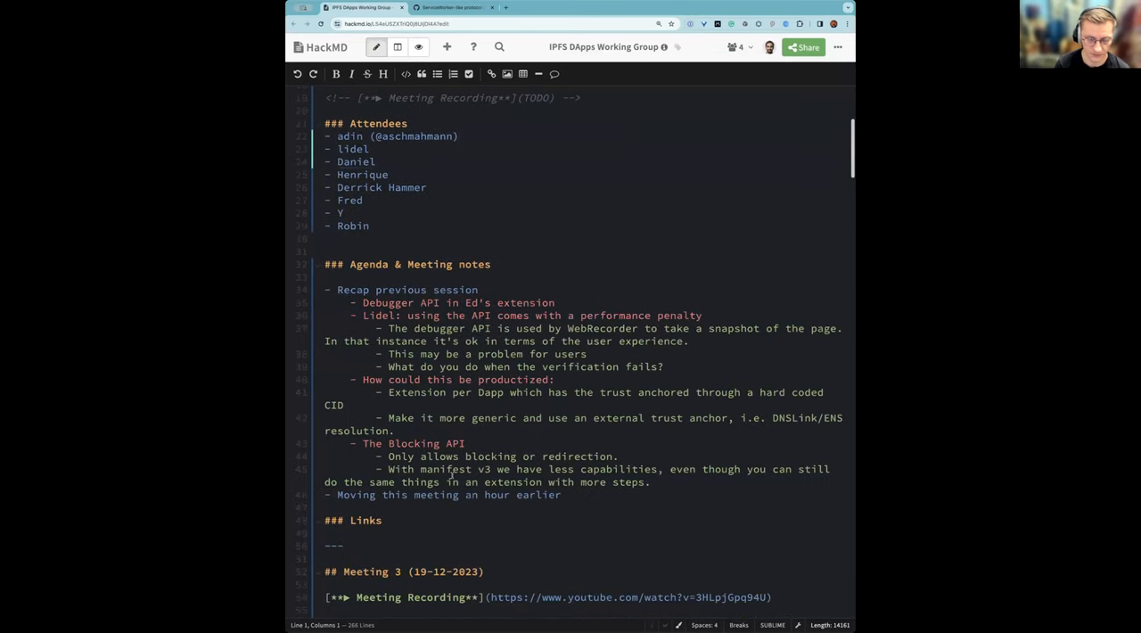
click(456, 495)
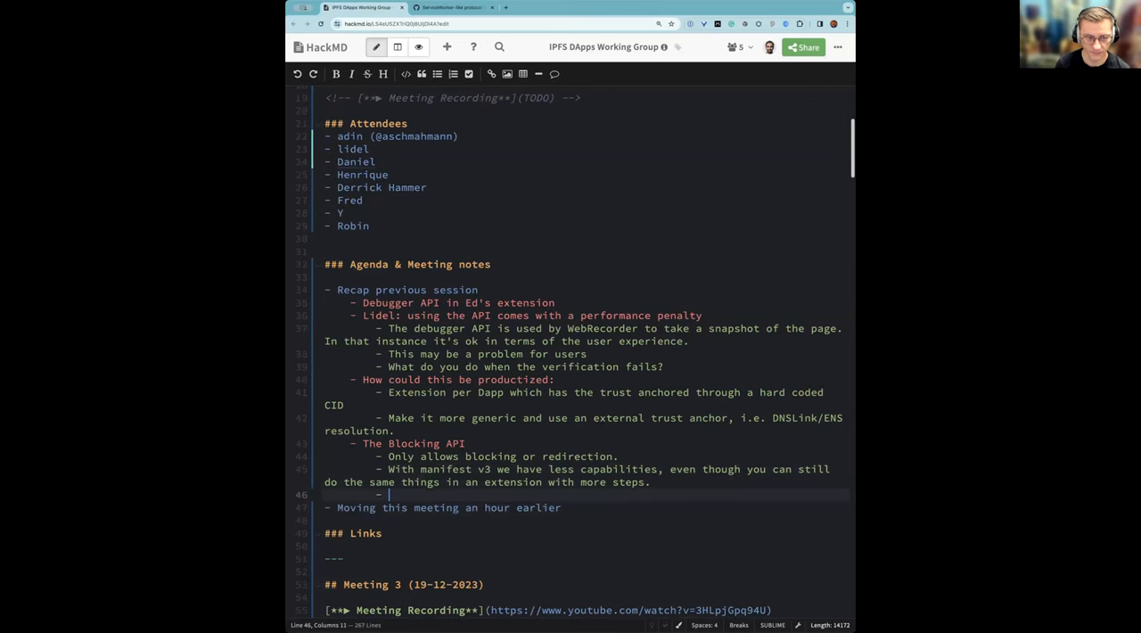
text(What)
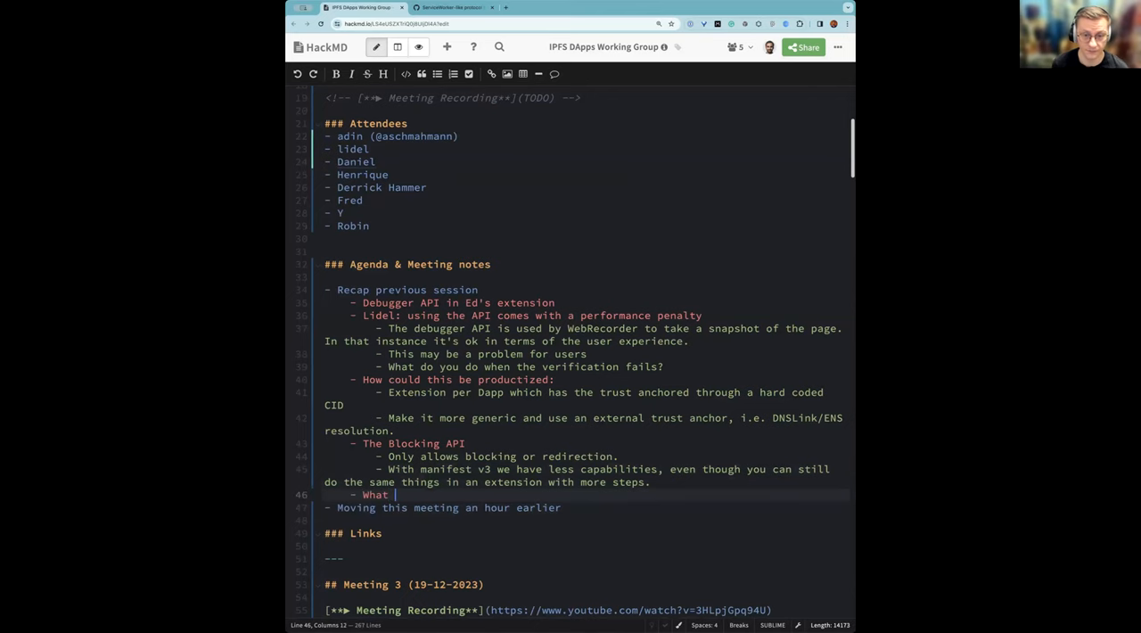
text(we're missing:)
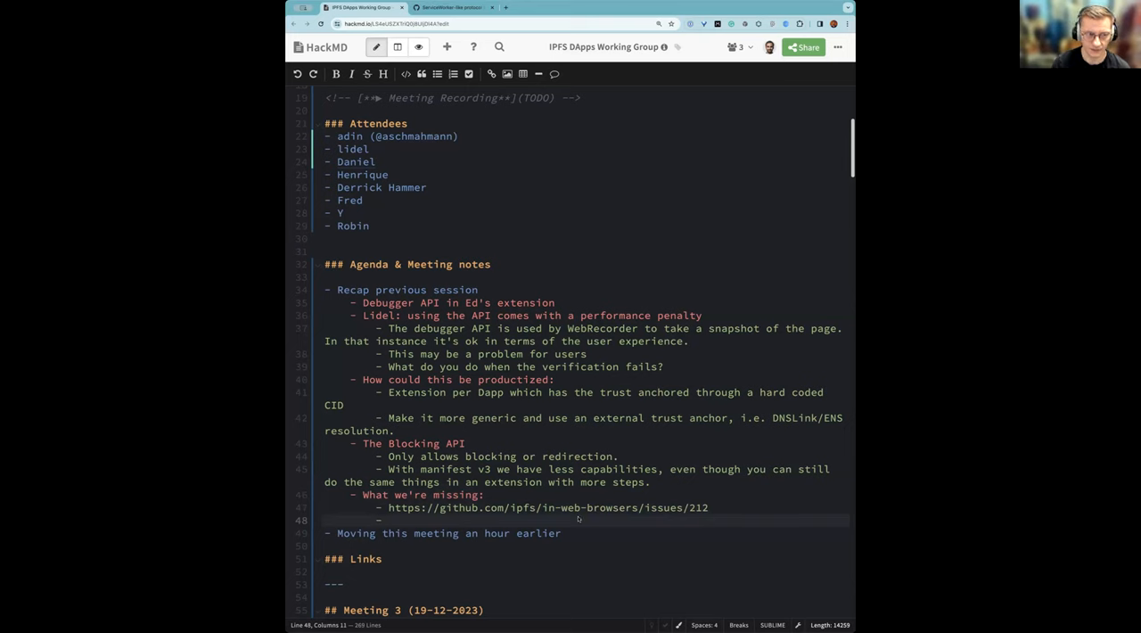
List the issue 212 link and 'This would take time' as sub-bullets, leaving an empty one
text(This)
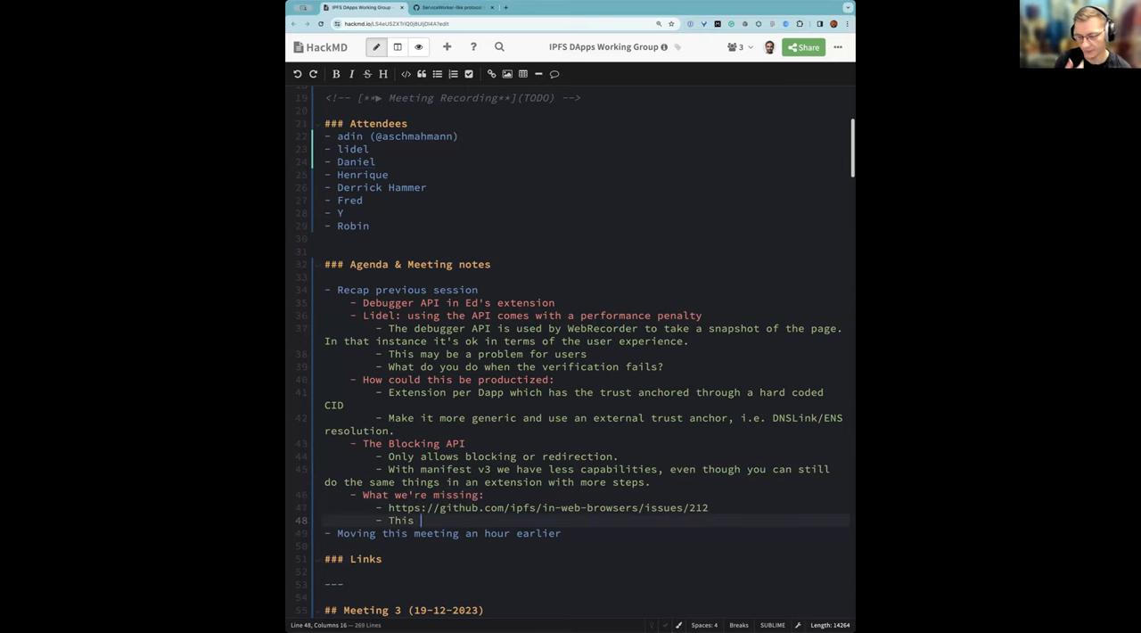
text(would take time)
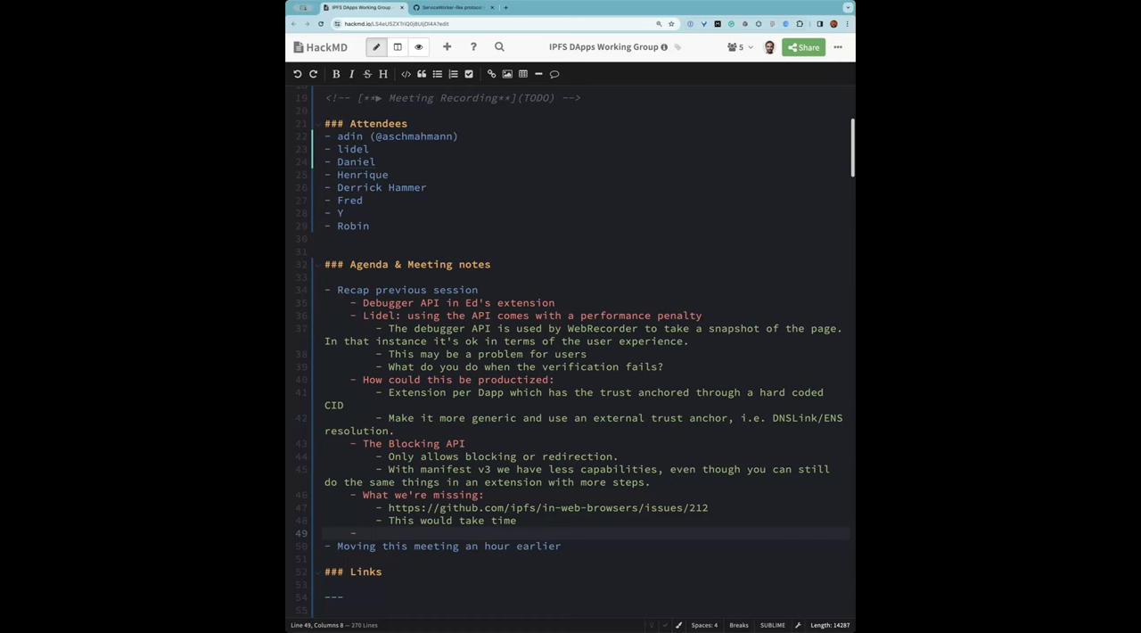
click(370, 532)
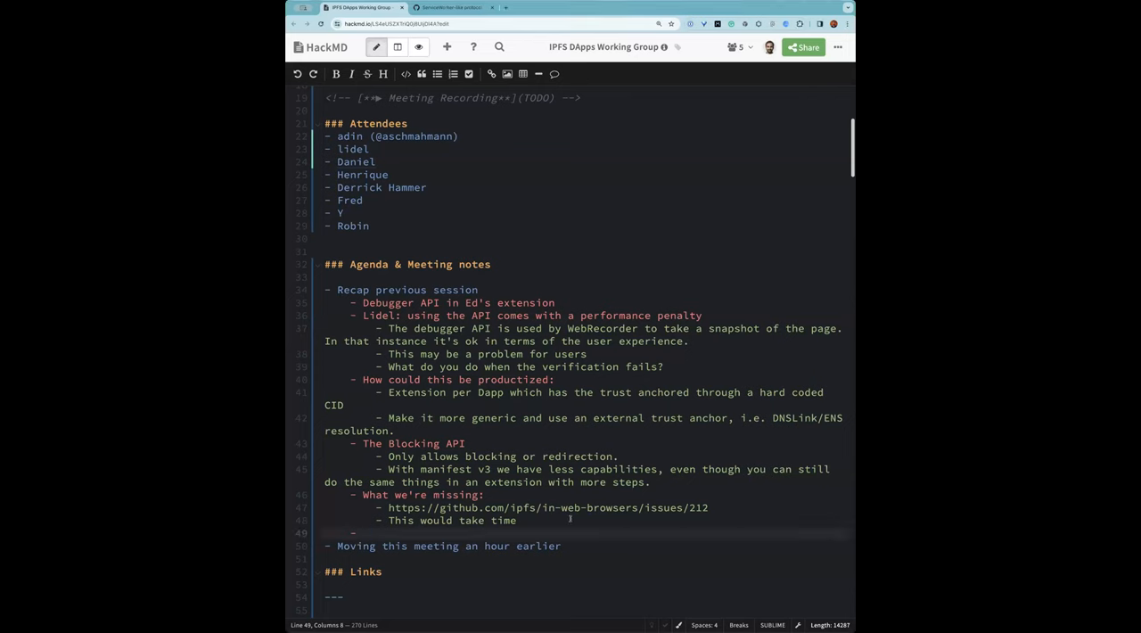
click(517, 520)
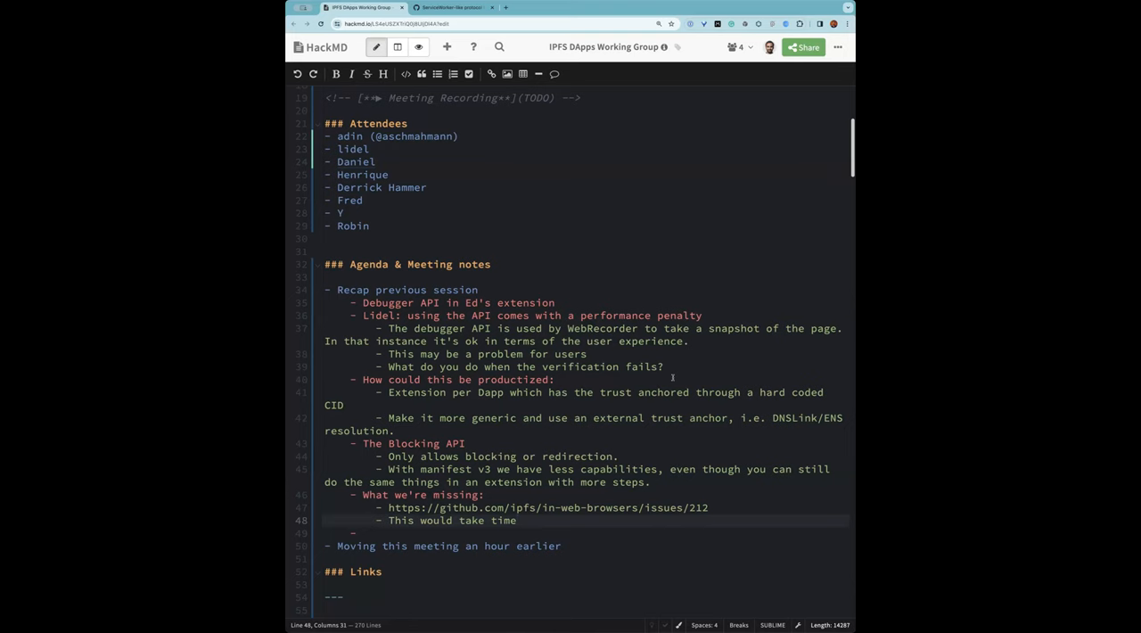
click(517, 521)
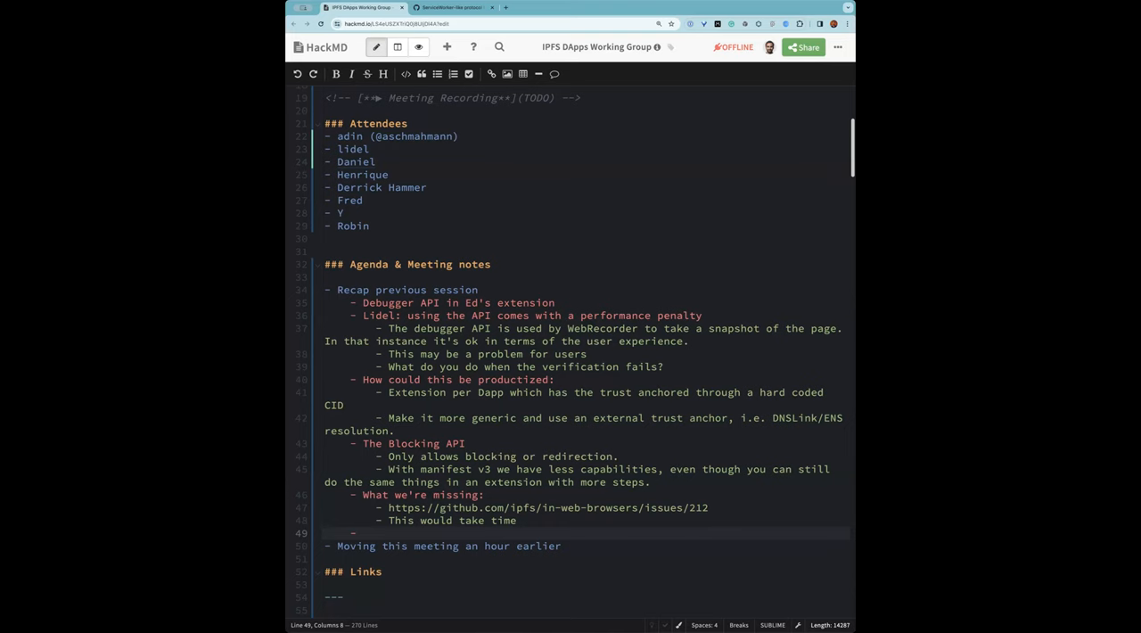
click(371, 532)
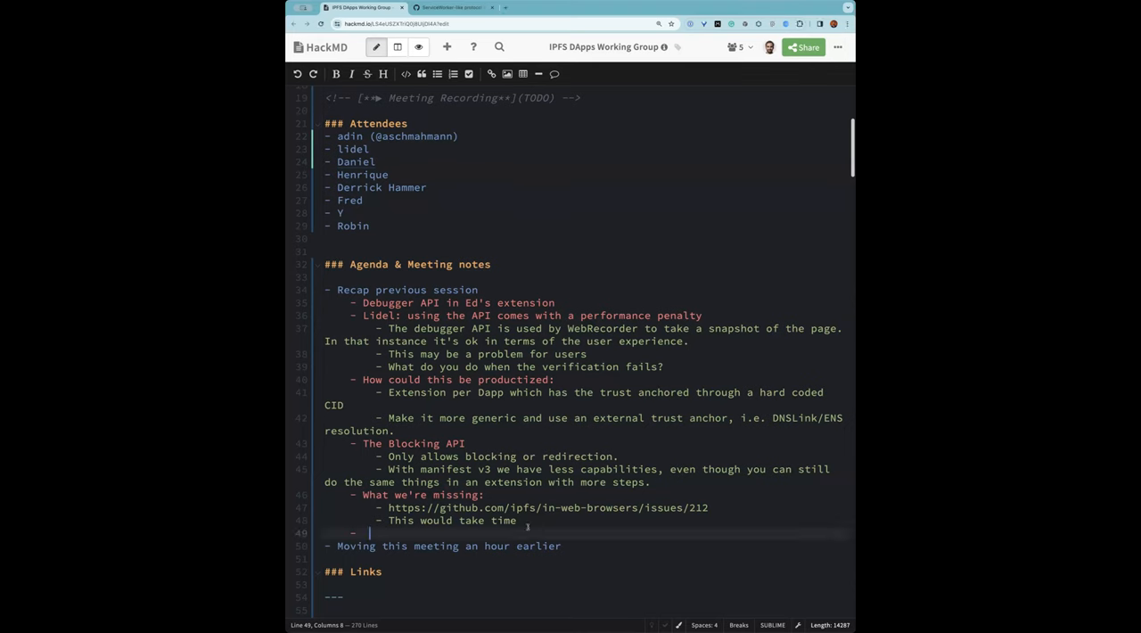
Add a 'Derrick:' bullet with the git.lumeweb.com/LumeWeb/extension link on its own sub-bullet
text(https://git.lumeweb.com/LumeWeb/extension)
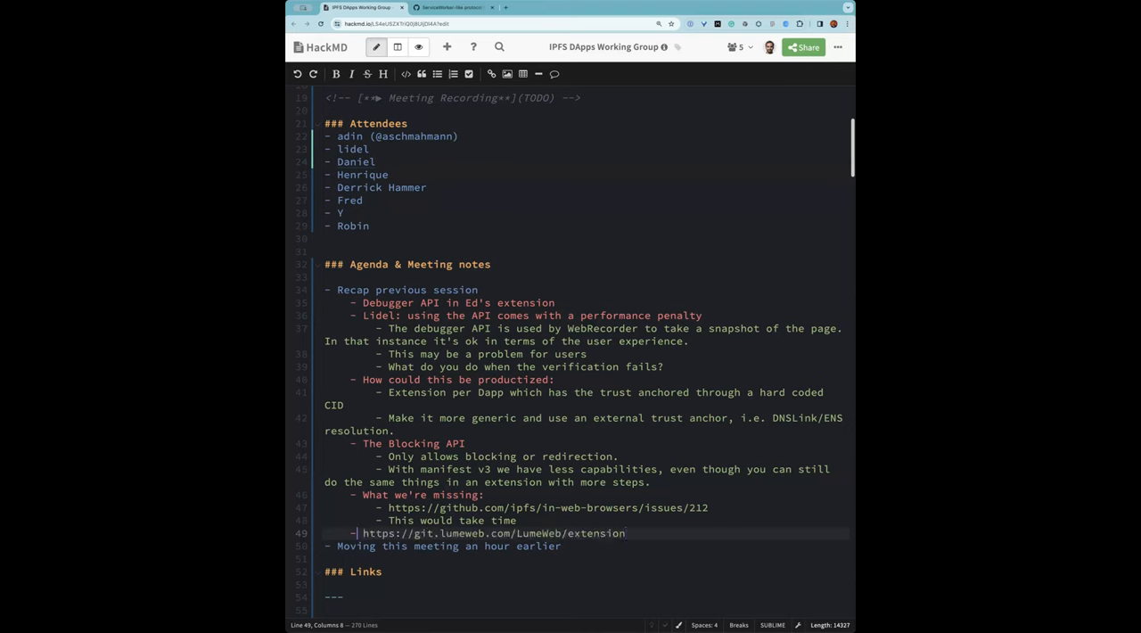
text(Der)
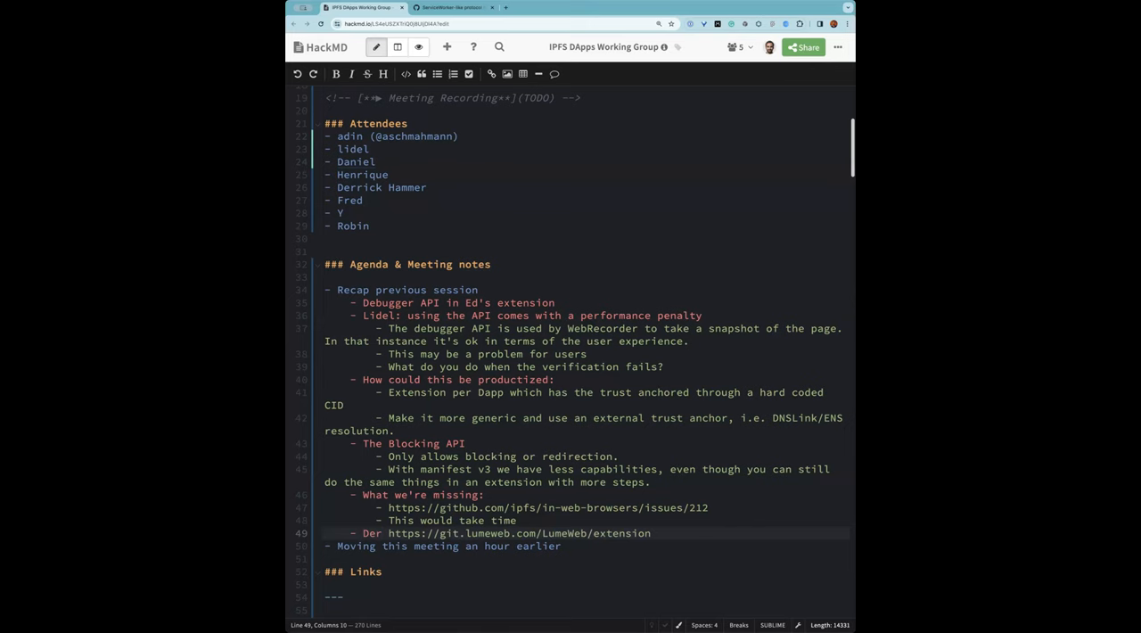
text(rick:)
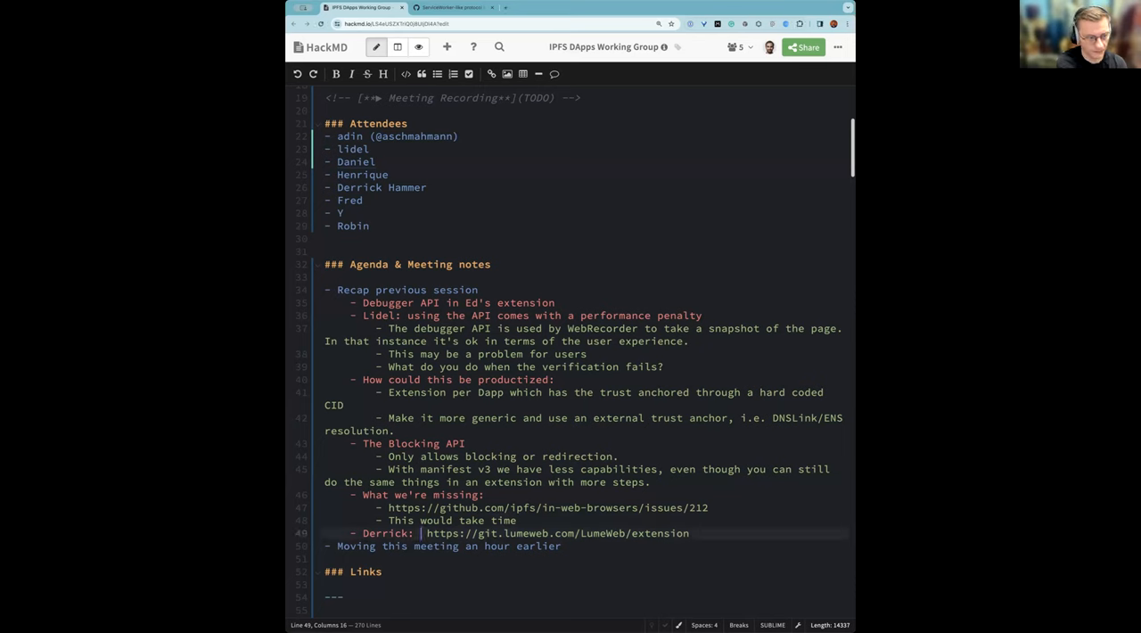
key(Enter)
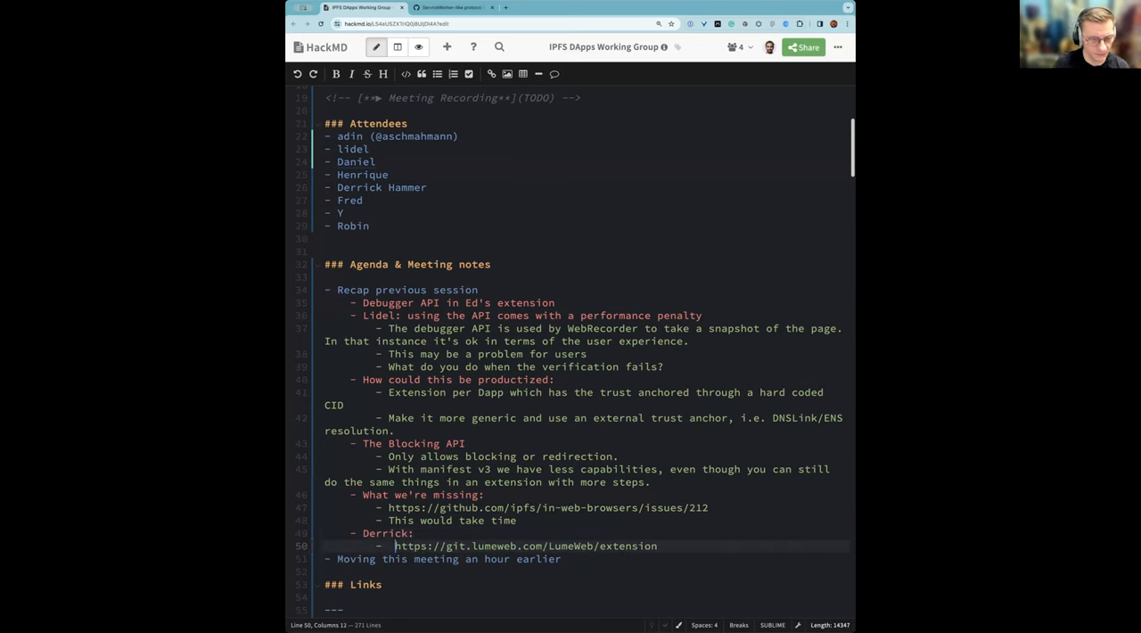
Note Derrick's work on the extension and challenges around origin isolation
text(Work on the)
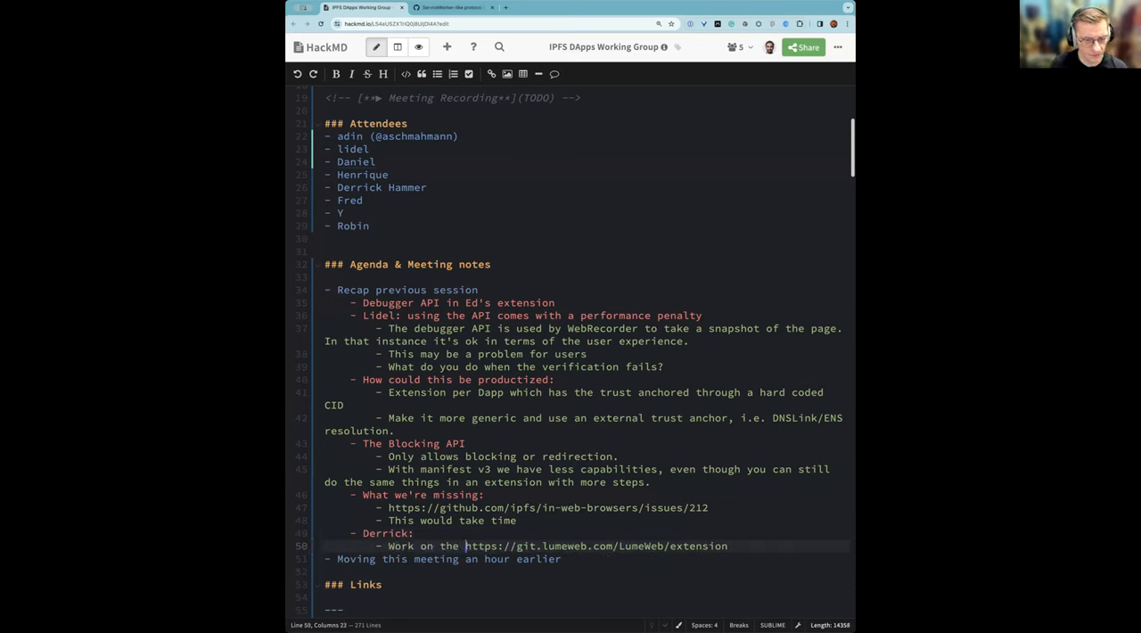
text(extension and overcom)
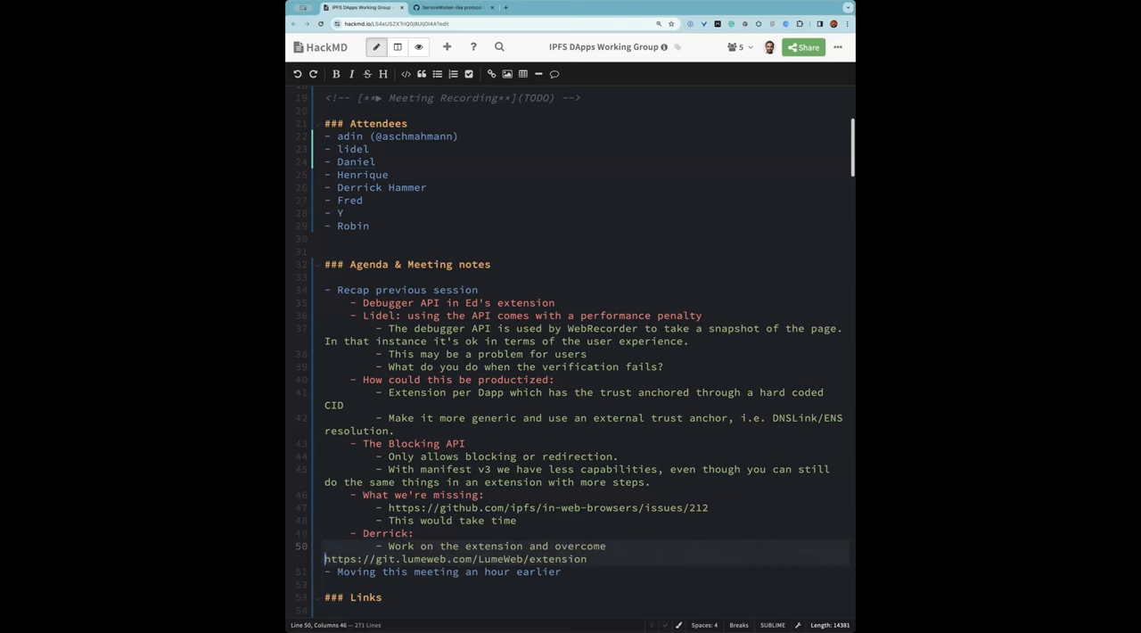
text(some challenges)
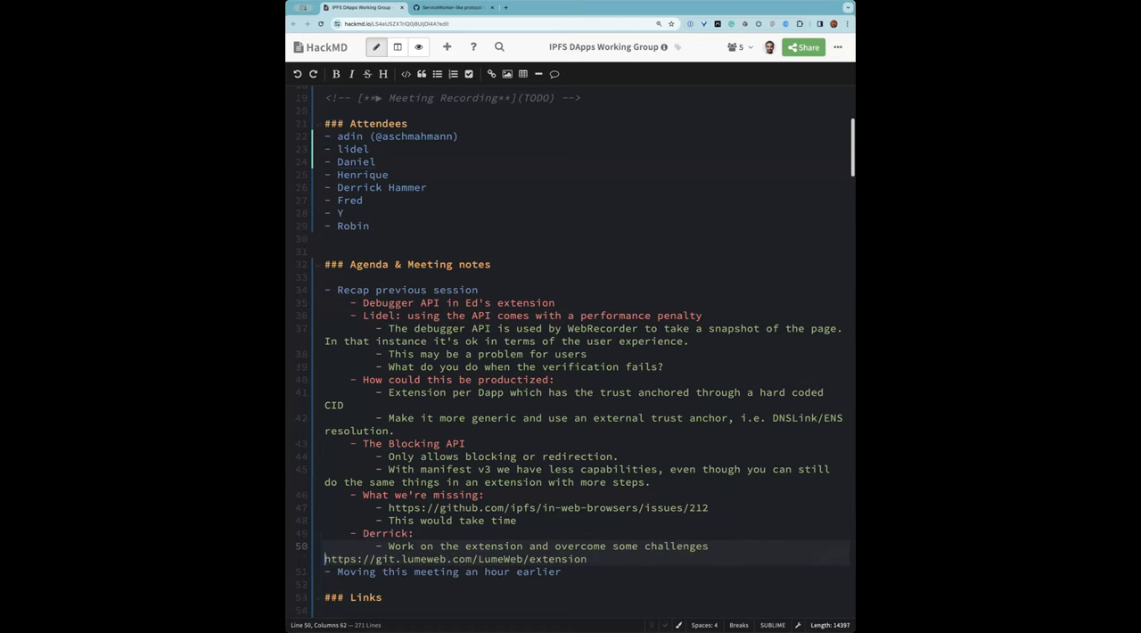
text(around)
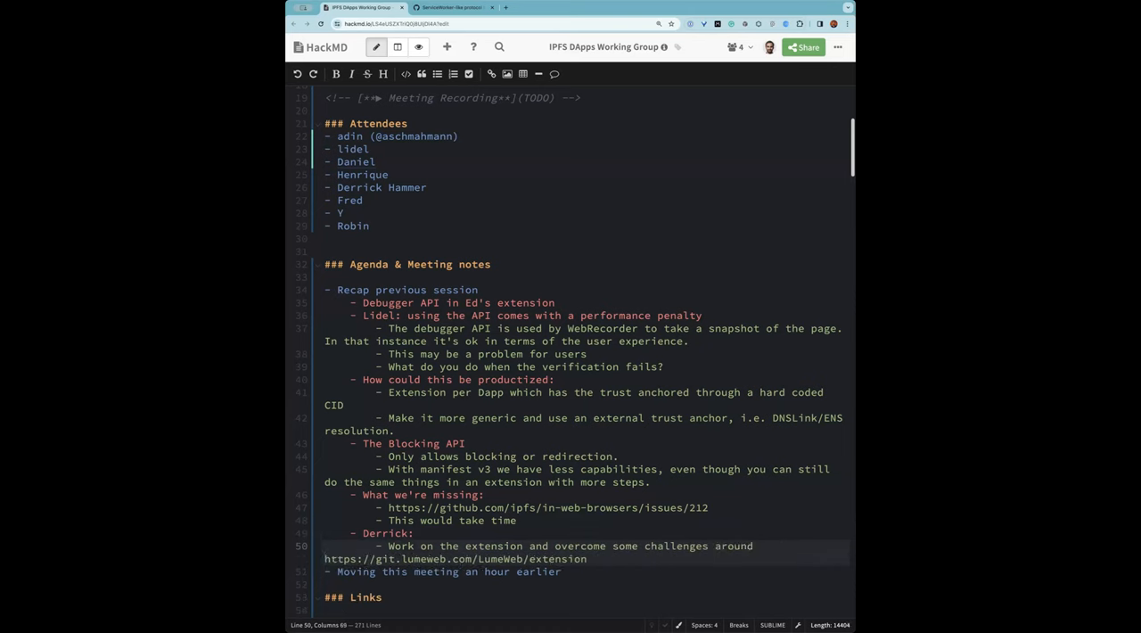
text(origin isolation:)
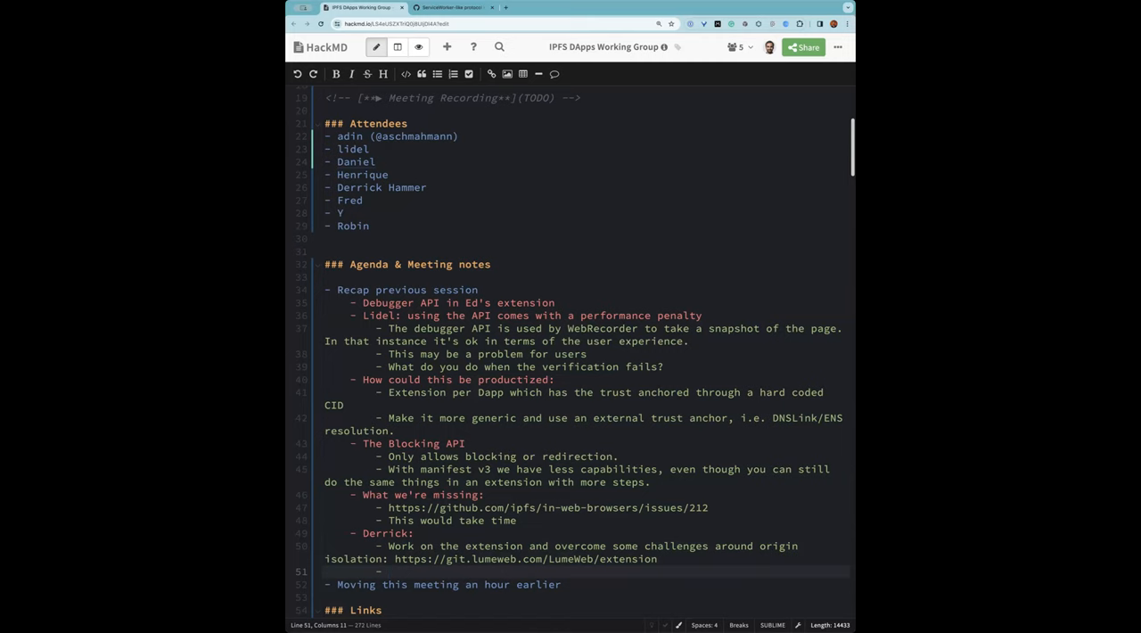
Paste the LumeWeb libkernel develop-branch URL as a sub-bullet under Derrick
click(544, 8)
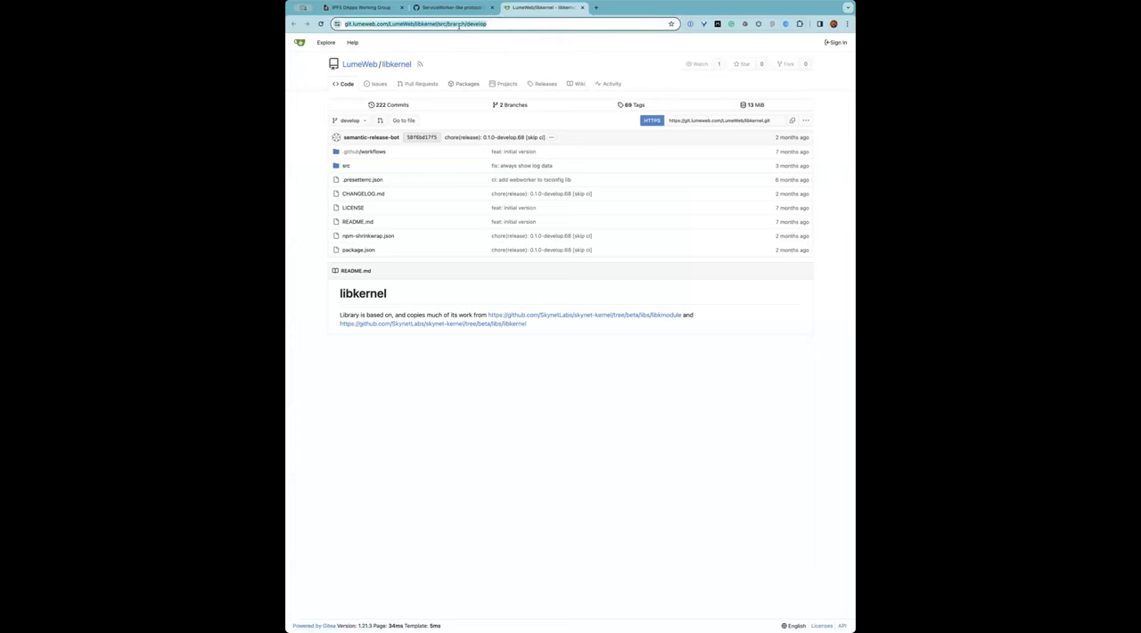
click(361, 8)
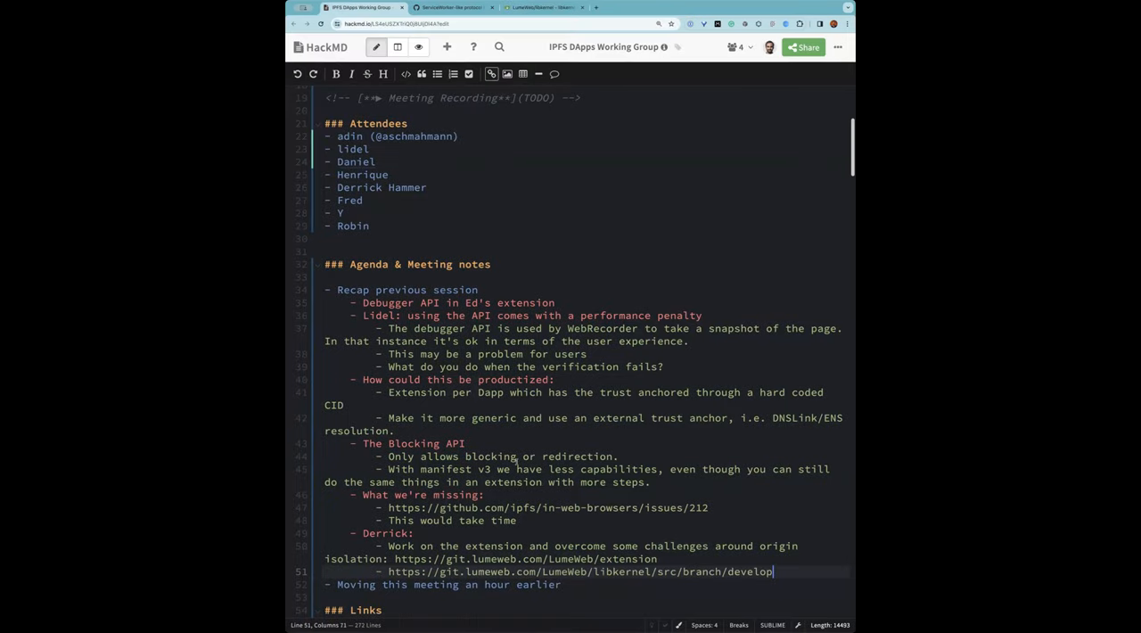
key(enter)
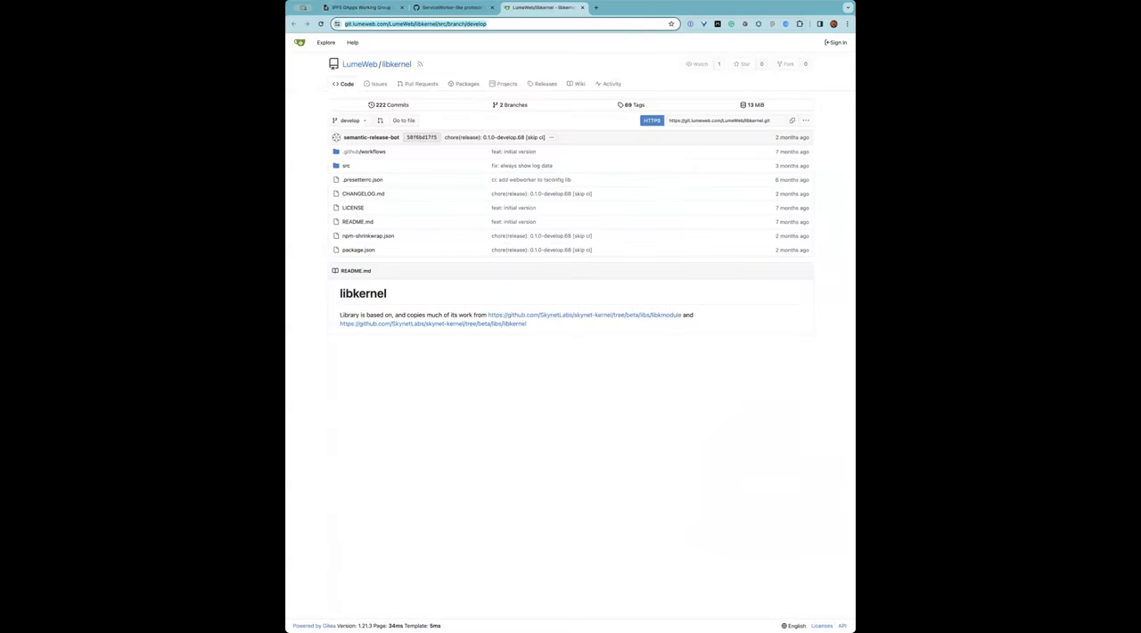
mouse_move(358, 249)
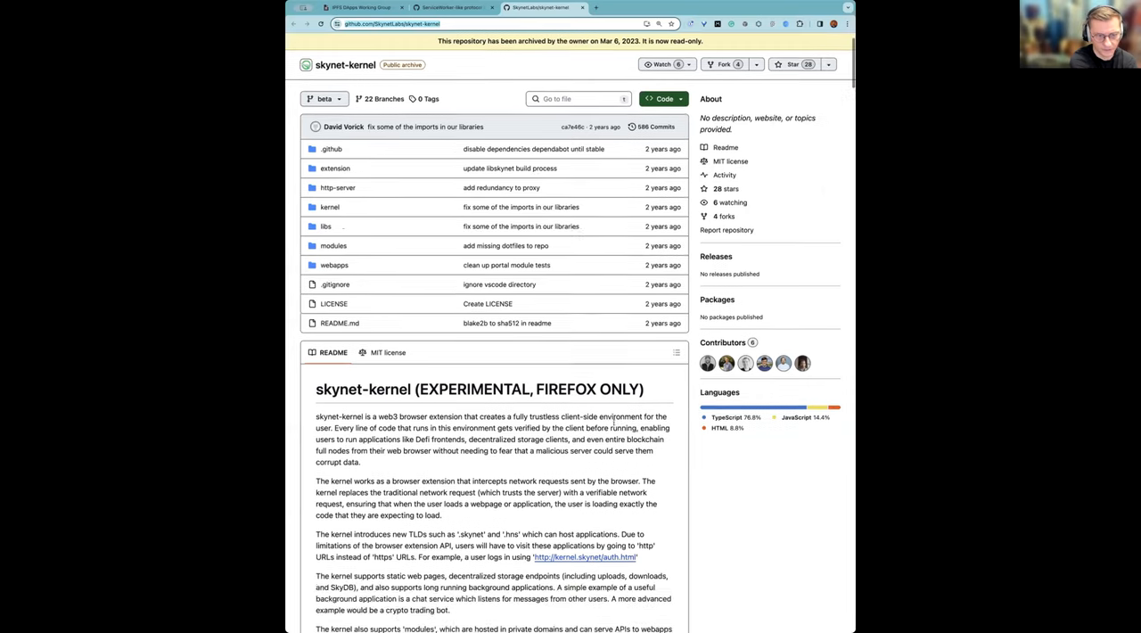
Copy the github.com/SkynetLabs/skynet-kernel URL for Derrick's third sub-bullet
click(361, 7)
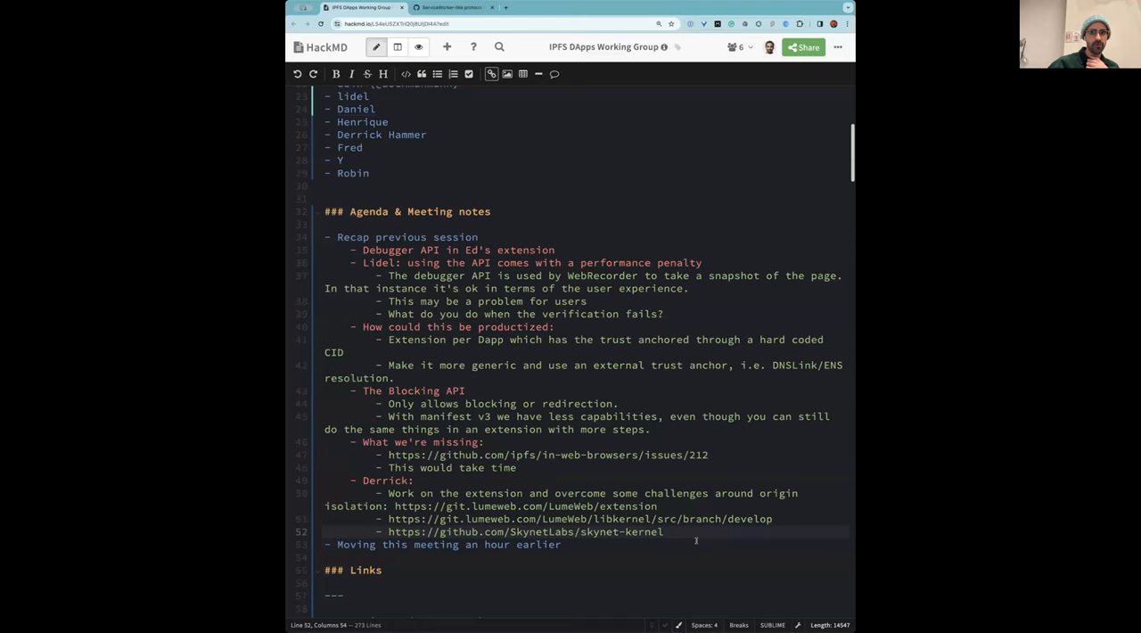
click(663, 532)
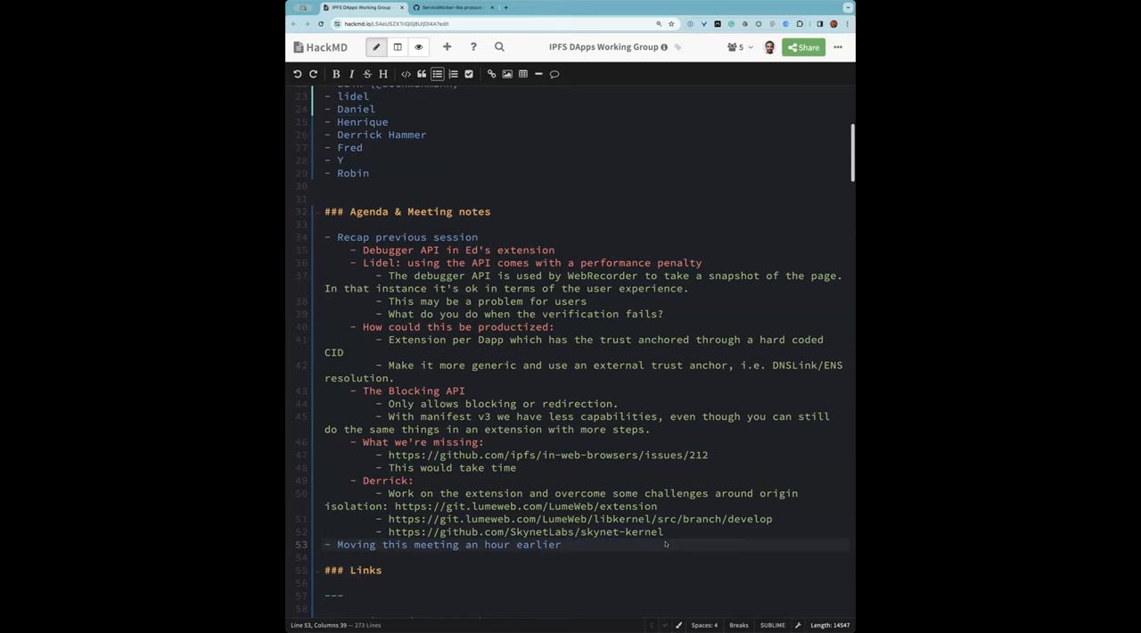
Add 'No opposition based on vote in call.' as a sub-bullet under the meeting move item
click(567, 545)
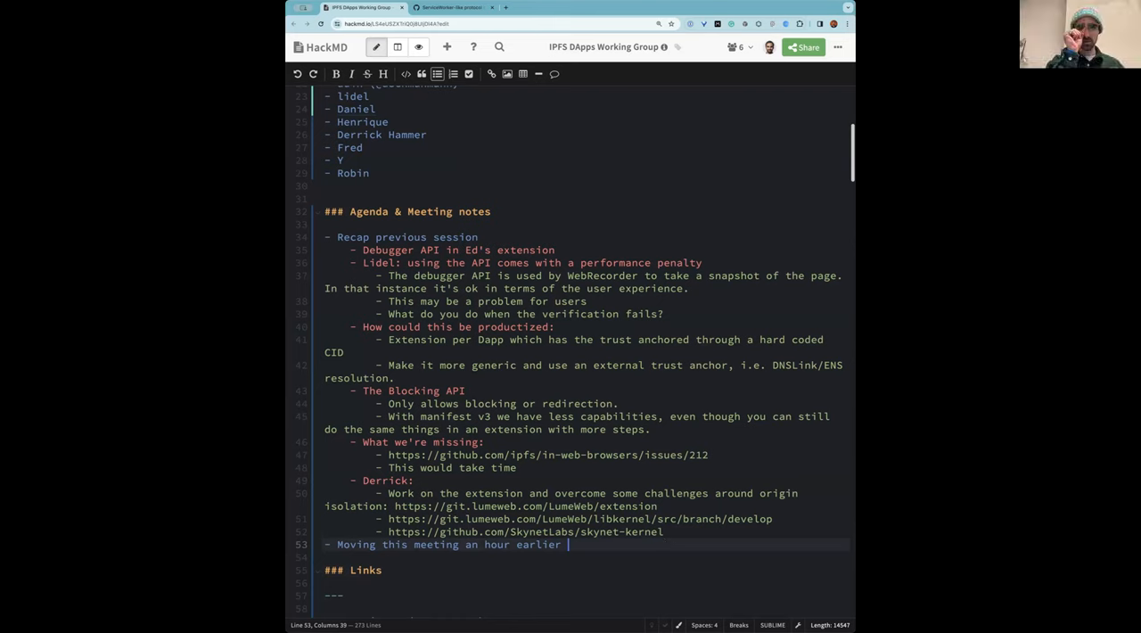
key(Return)
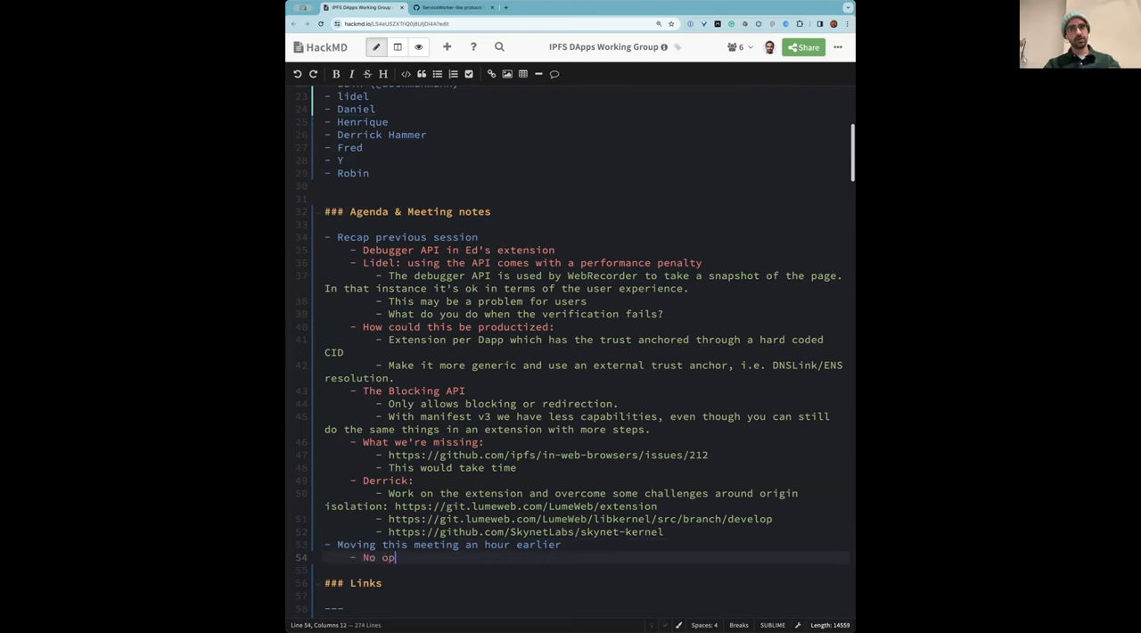
text(position based on vote in call.)
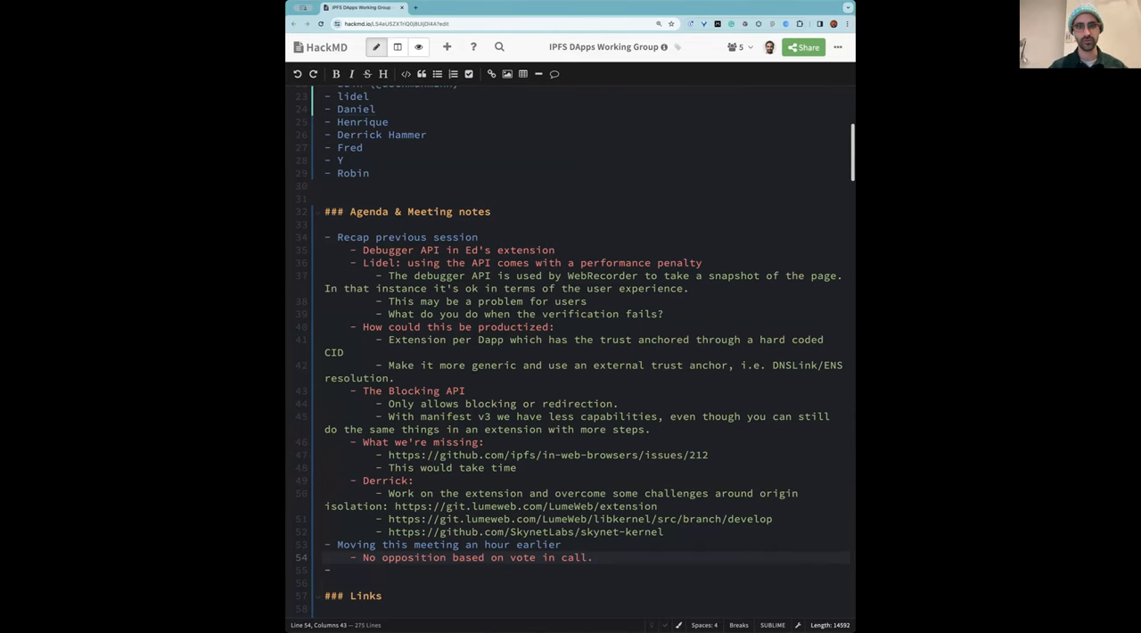
click(592, 557)
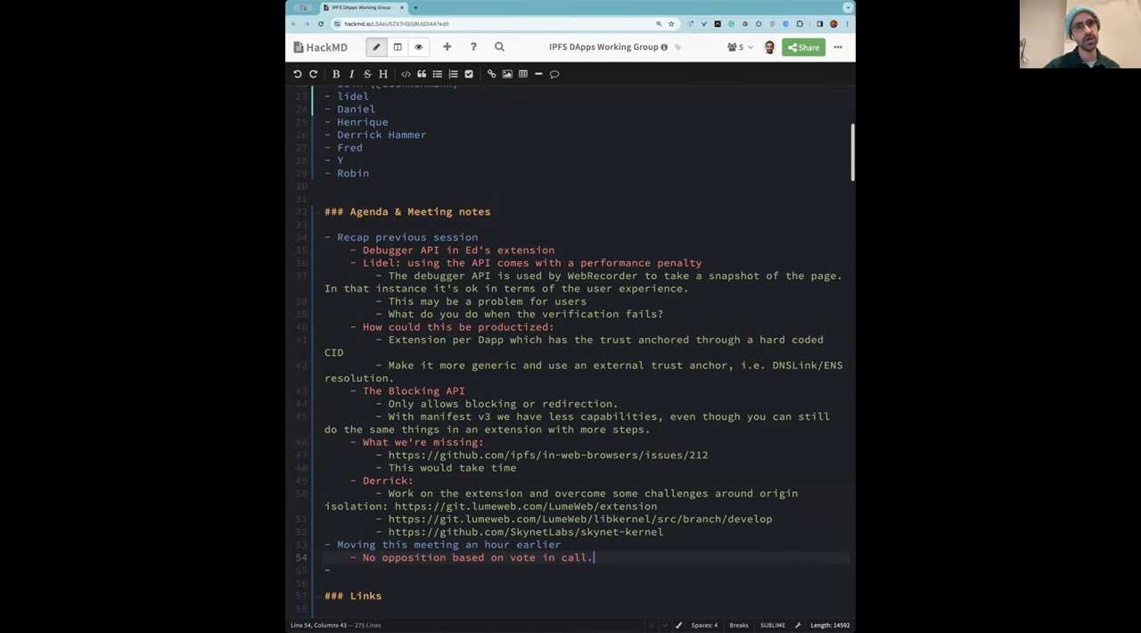